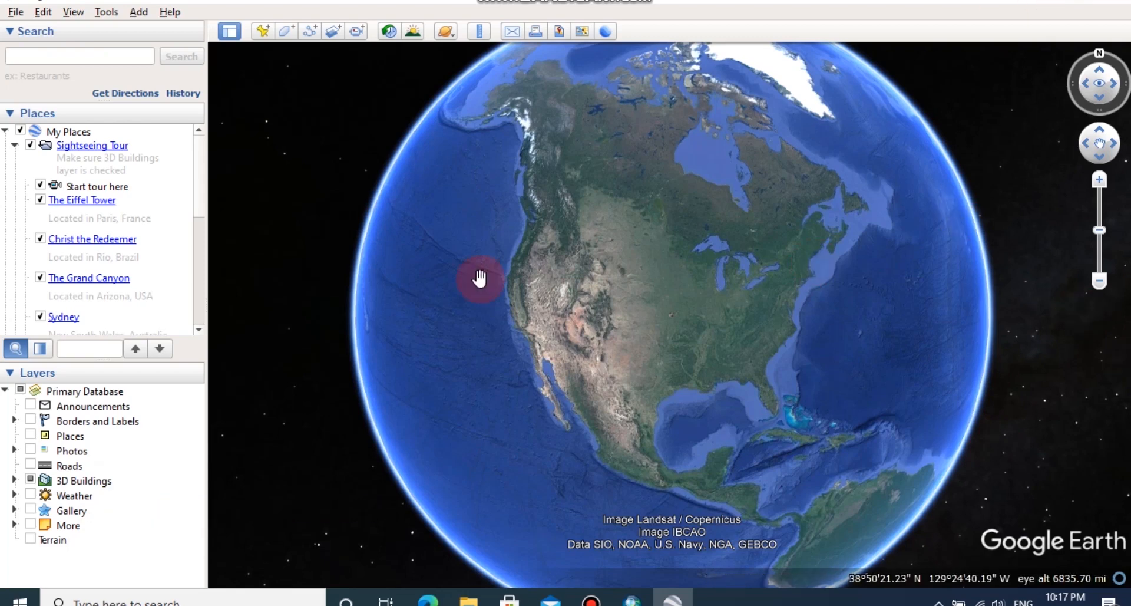
Step: Search Google Earth for Pidurutalagala, Sri Lanka and fly to the peak
{"action": "left_click_drag", "start_coordinate": [480, 280], "coordinate": [469, 388]}
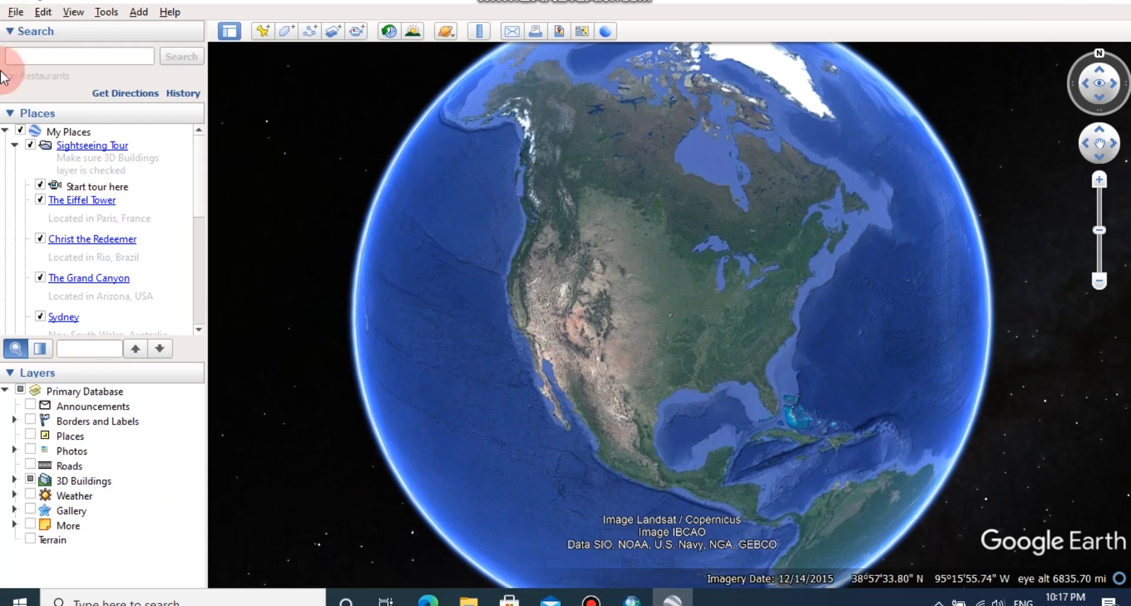
{"action": "left_click", "coordinate": [79, 56]}
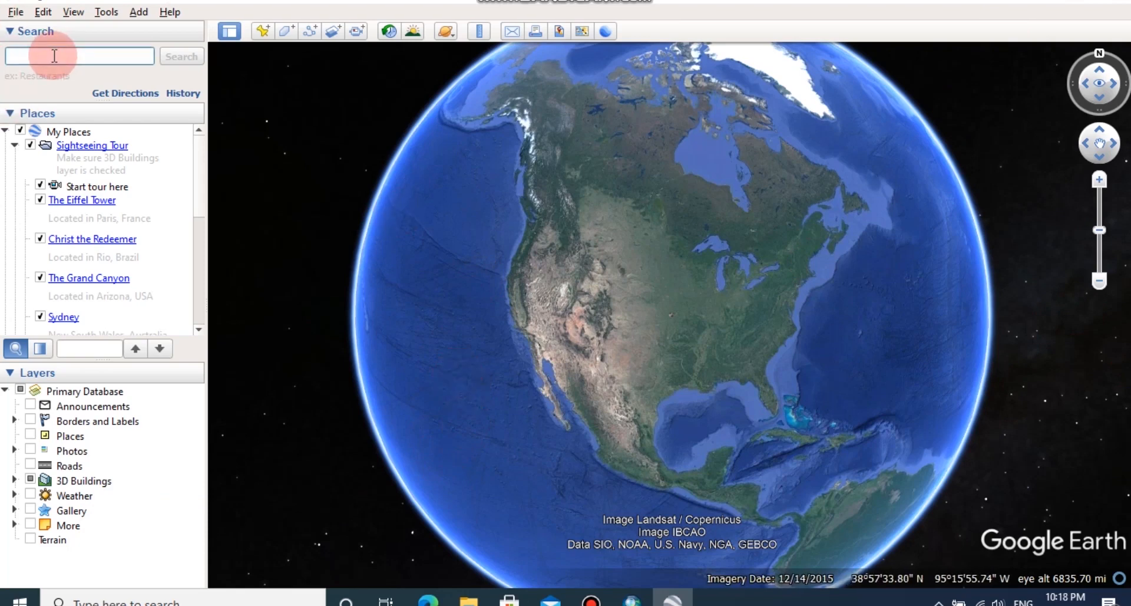
{"action": "type", "text": "pid"}
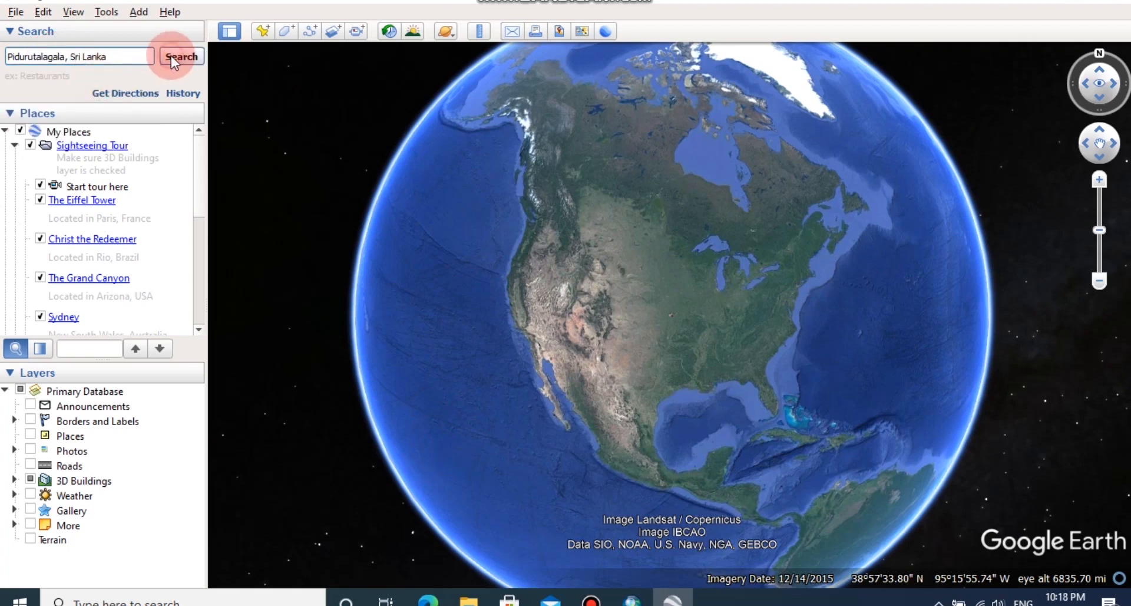
{"action": "left_click", "coordinate": [182, 56]}
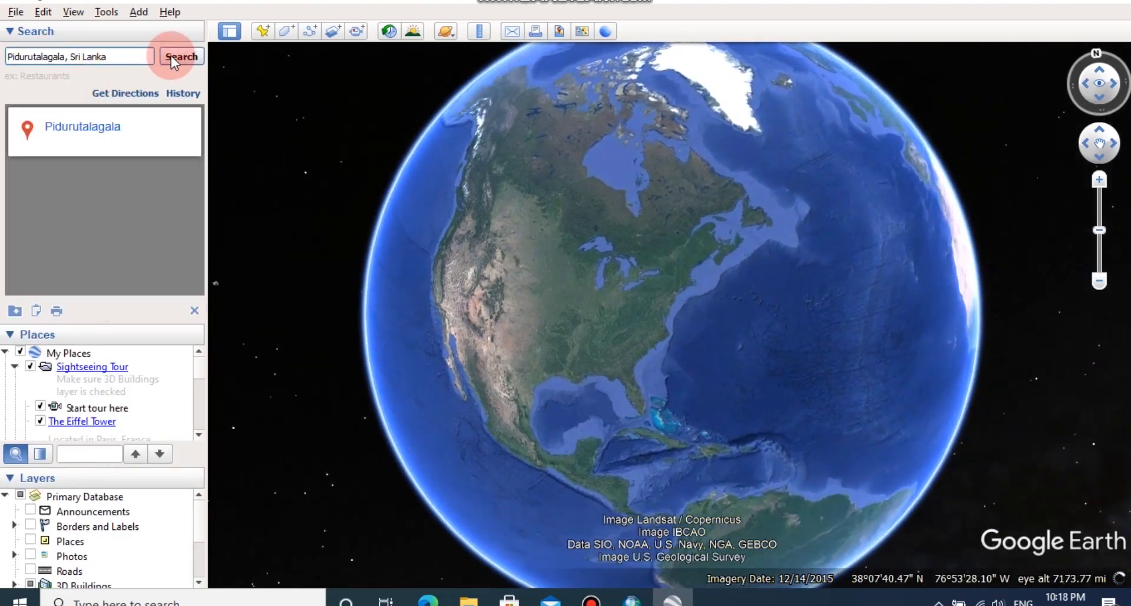
Step: Zoom in close on the Pidurutalagala placemark and its surrounding terrain
{"action": "left_click", "coordinate": [180, 57]}
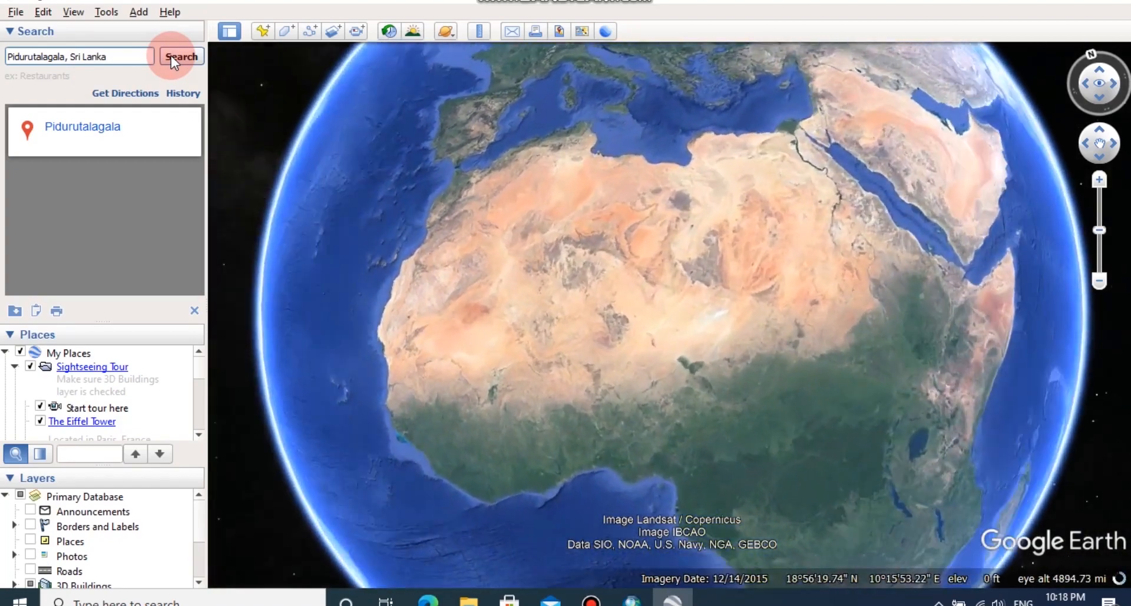
{"action": "left_click", "coordinate": [182, 56]}
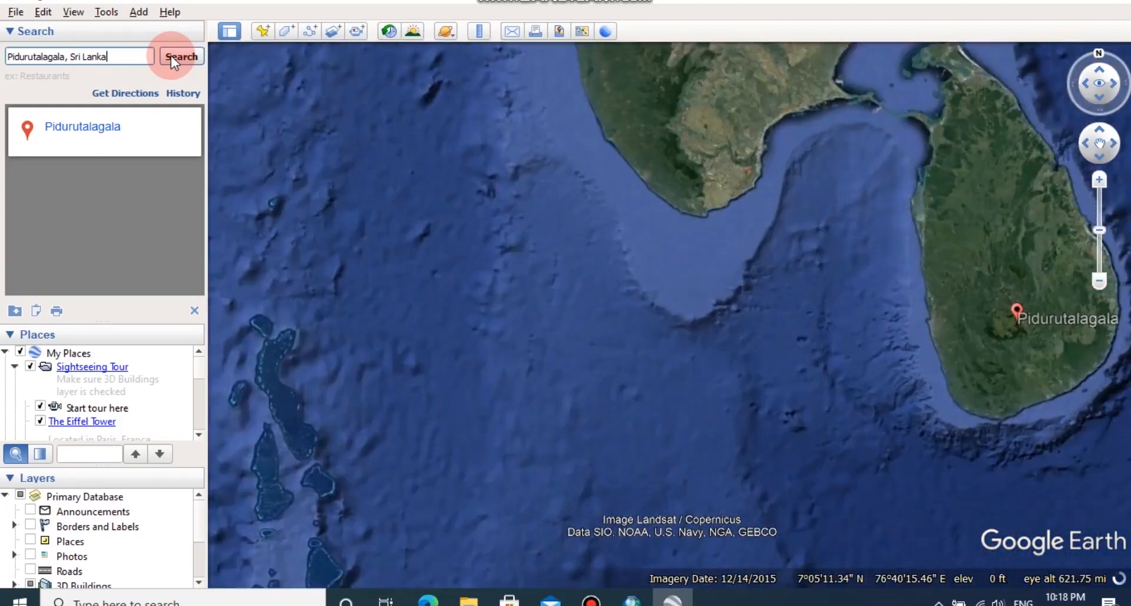
{"action": "left_click", "coordinate": [182, 57]}
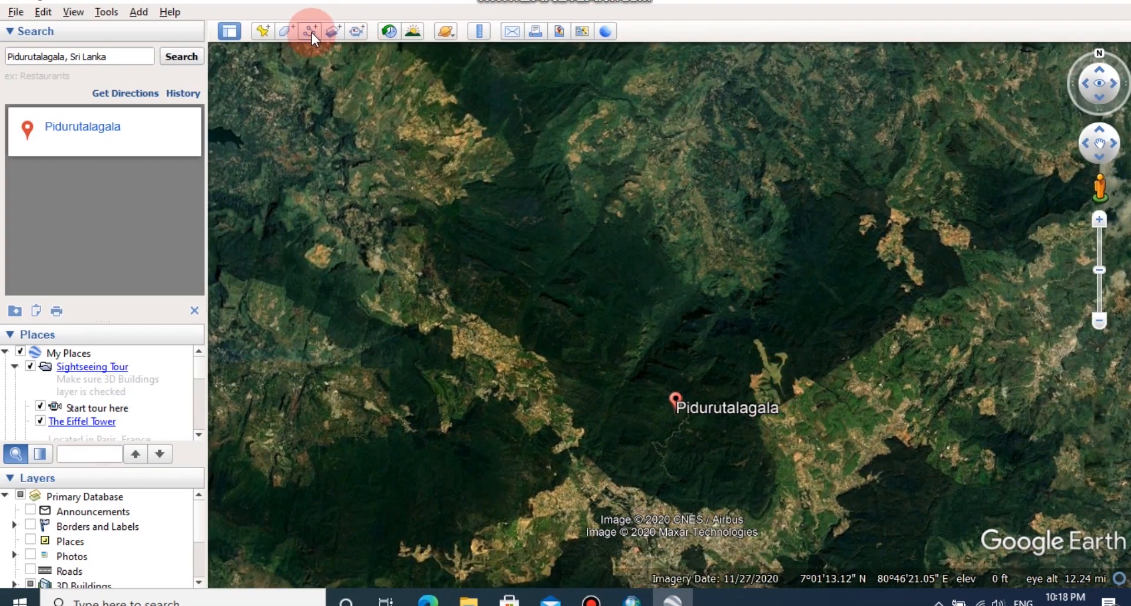
Step: Start a new path named terrain and bring up its Style, Color settings
{"action": "left_click", "coordinate": [310, 31]}
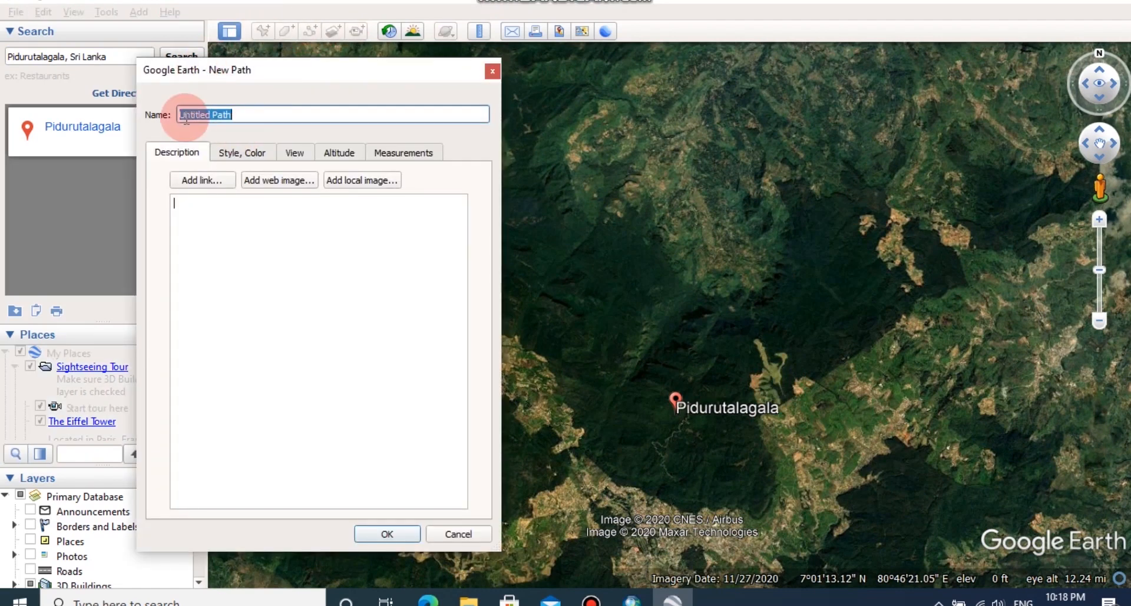
{"action": "type", "text": "terrain"}
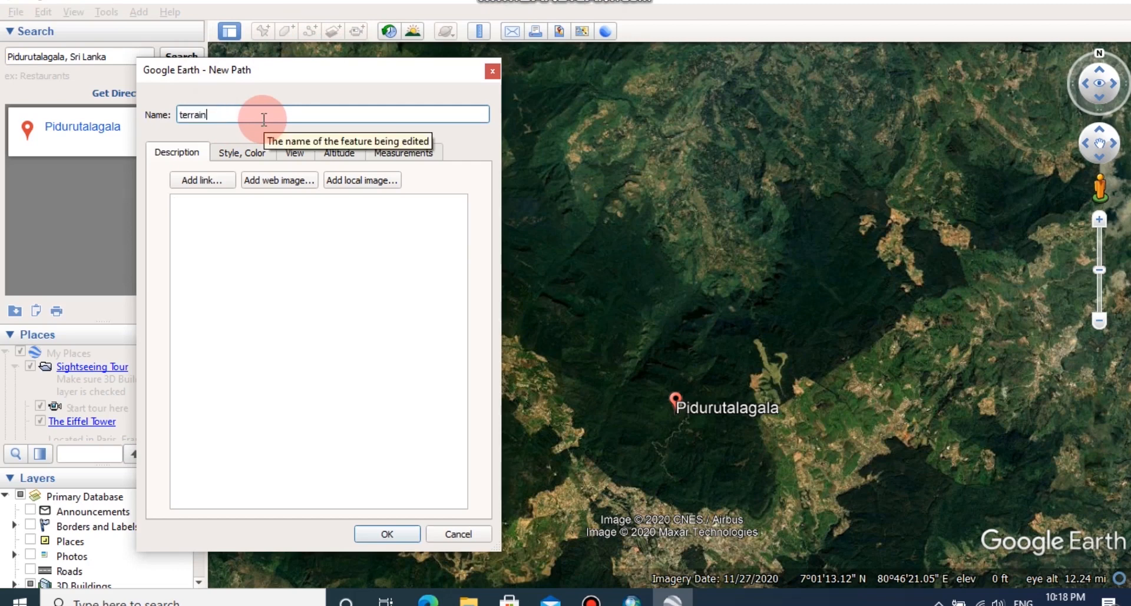
{"action": "type", "text": "p"}
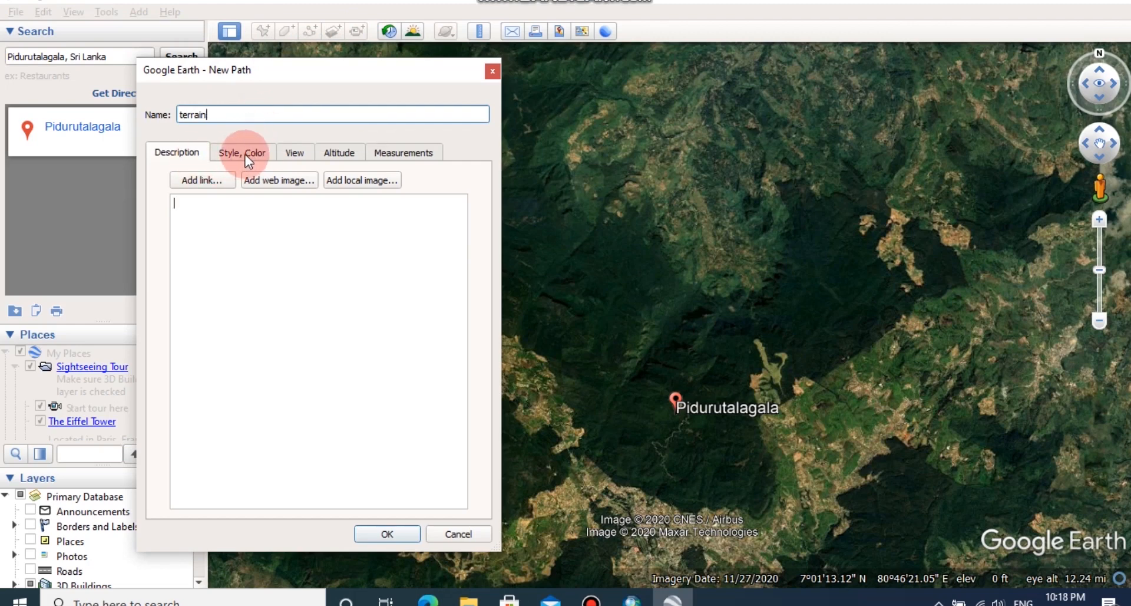
{"action": "left_click", "coordinate": [241, 152]}
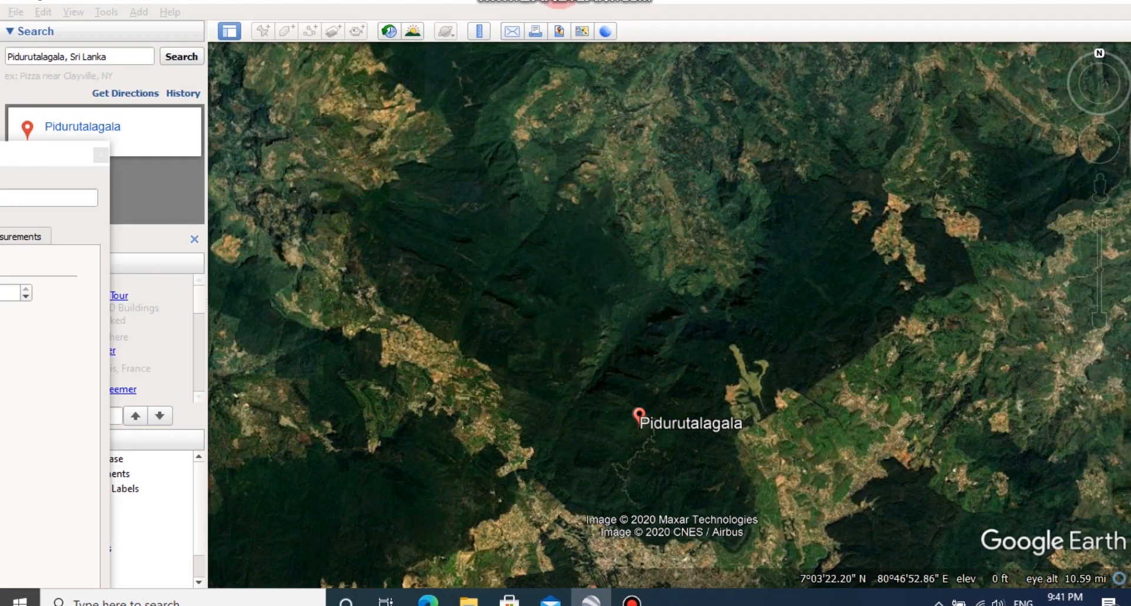
Step: Draw the yellow terraindata path criss-crossing the Pidurutalagala area and keep it
{"action": "left_click", "coordinate": [785, 187]}
{"action": "type", "text": "terraindata"}
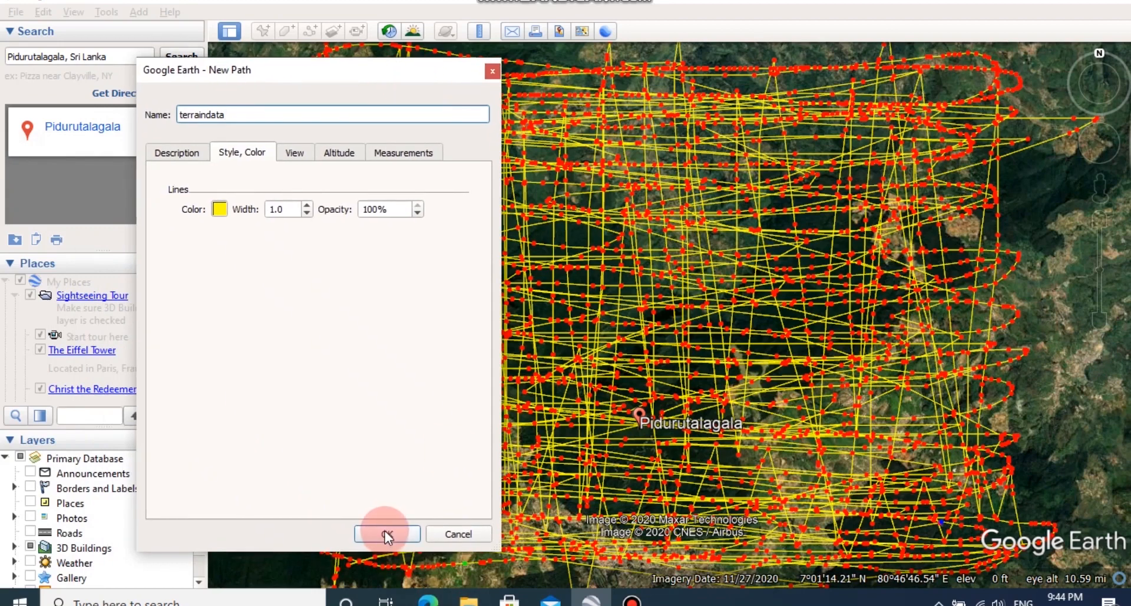
{"action": "left_click", "coordinate": [387, 534]}
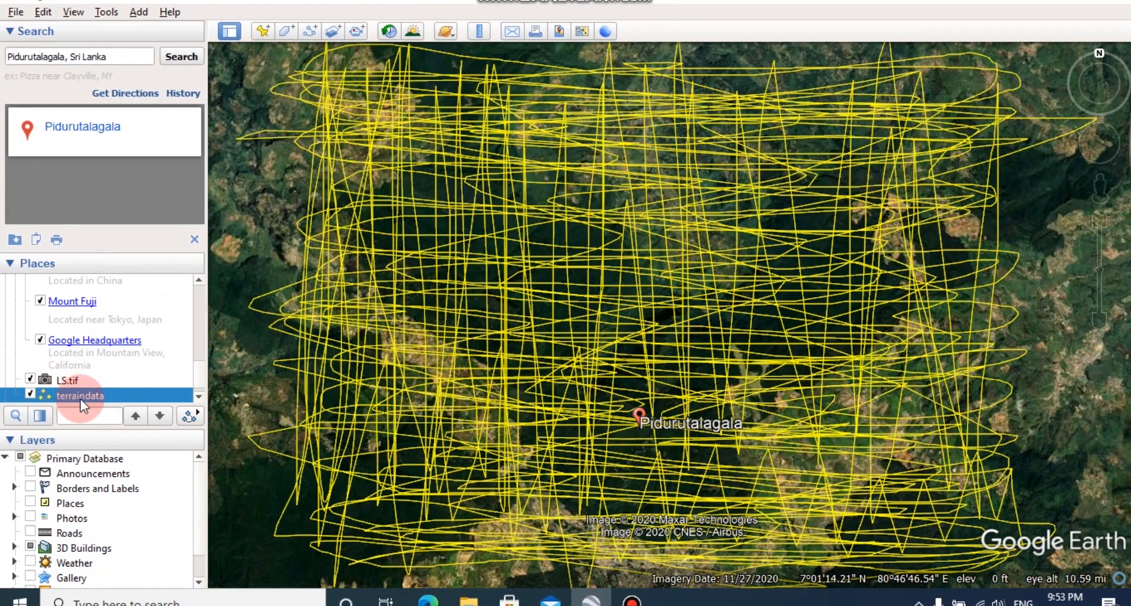
Step: Save the terraindata path as a KMZ file in Desktop > Arc GIS Tutorials > Terrain
{"action": "right_click", "coordinate": [79, 394]}
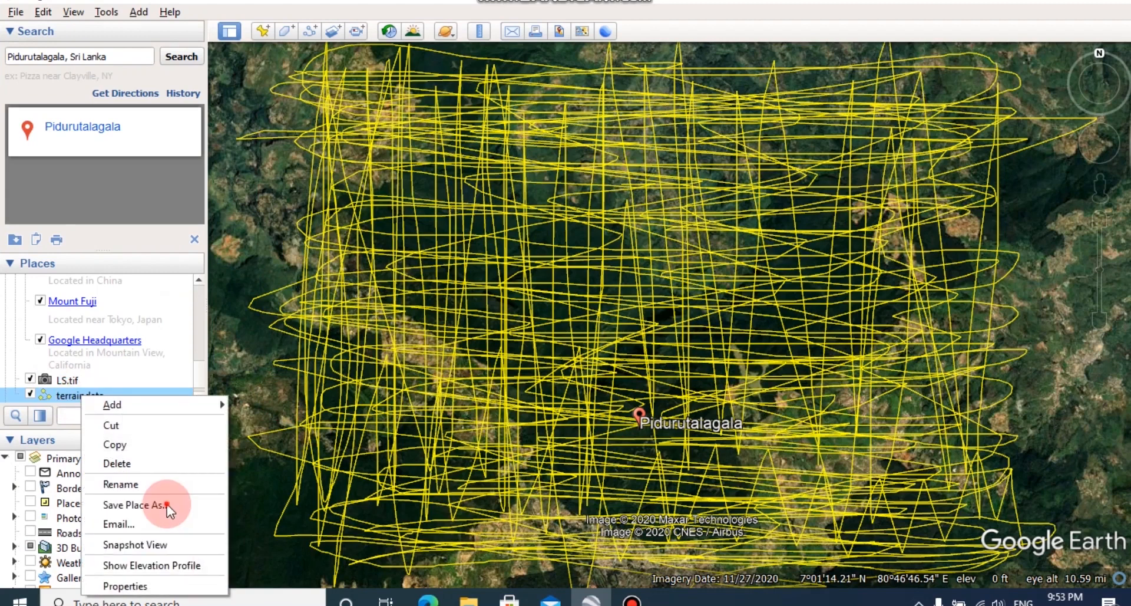
{"action": "left_click", "coordinate": [135, 505]}
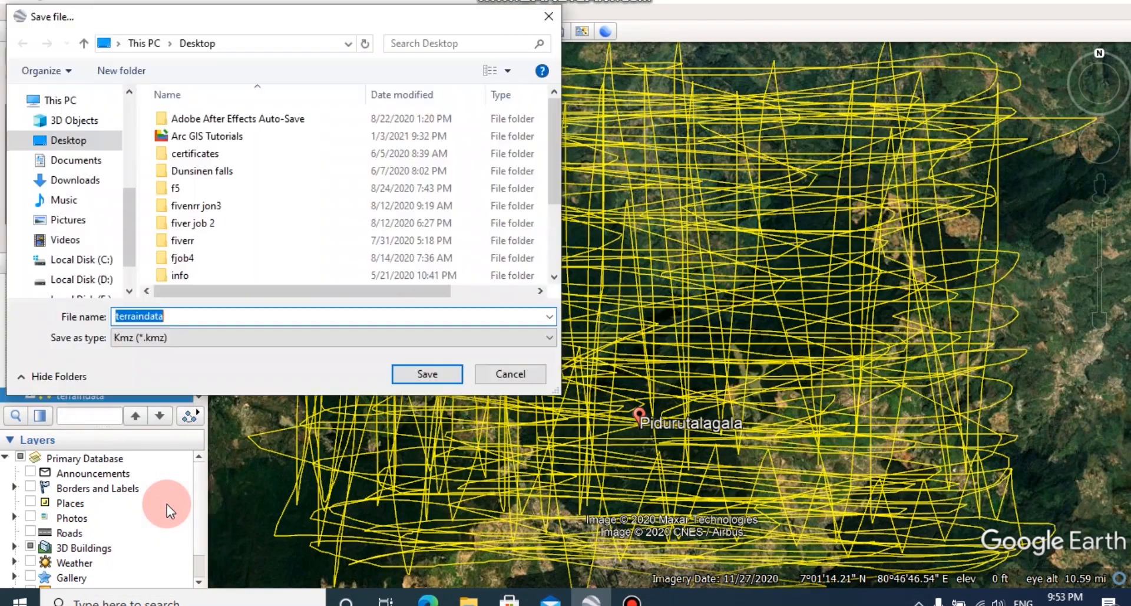
{"action": "left_click", "coordinate": [208, 135]}
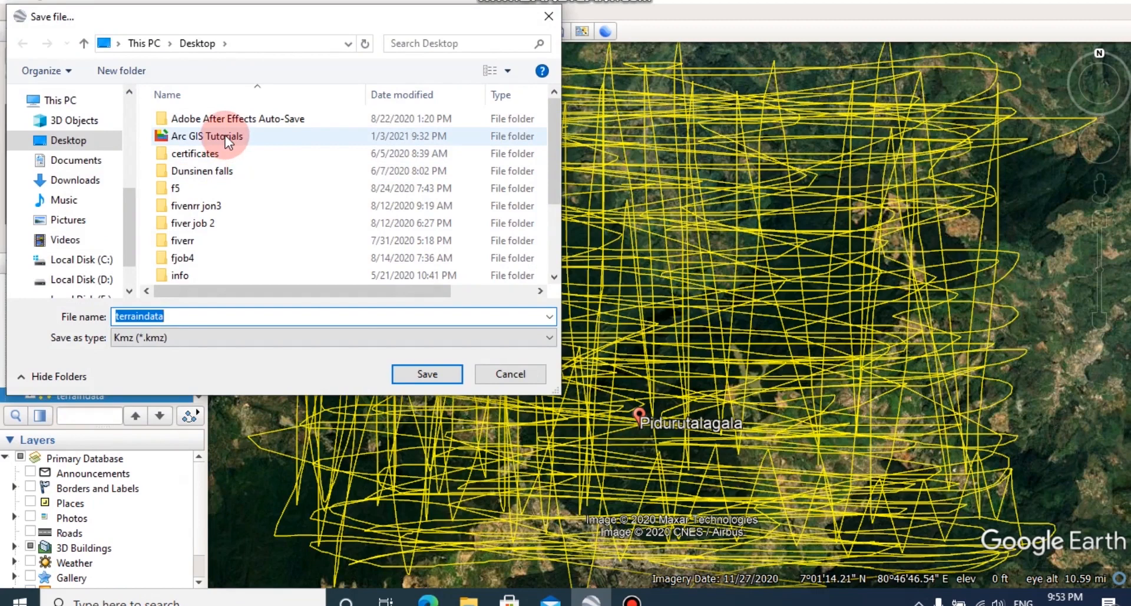
{"action": "double_click", "coordinate": [207, 136]}
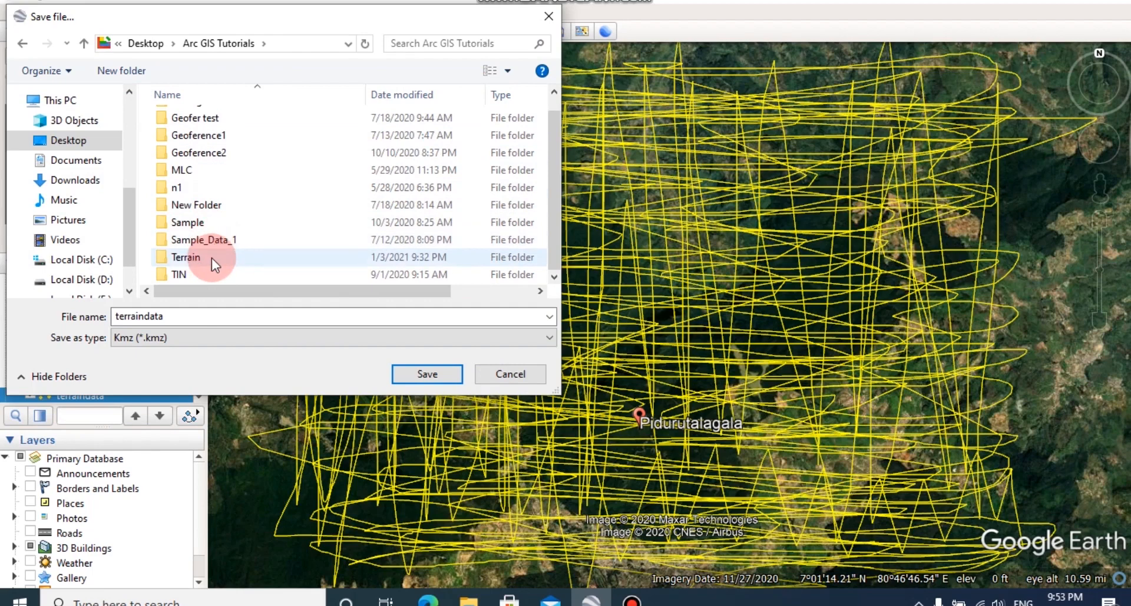
{"action": "double_click", "coordinate": [185, 257]}
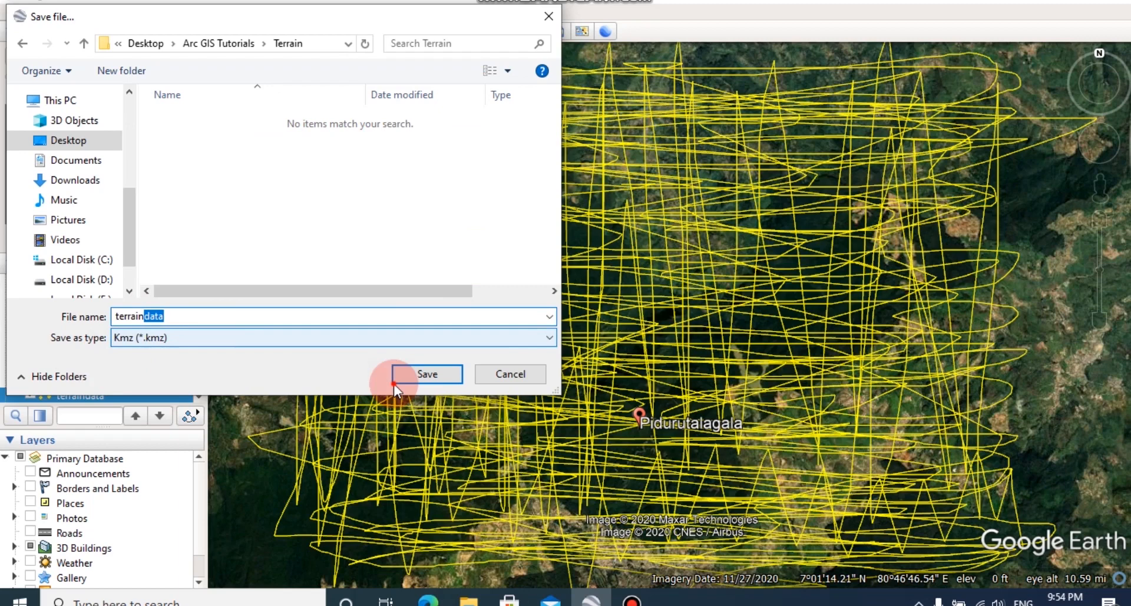
{"action": "left_click", "coordinate": [426, 374]}
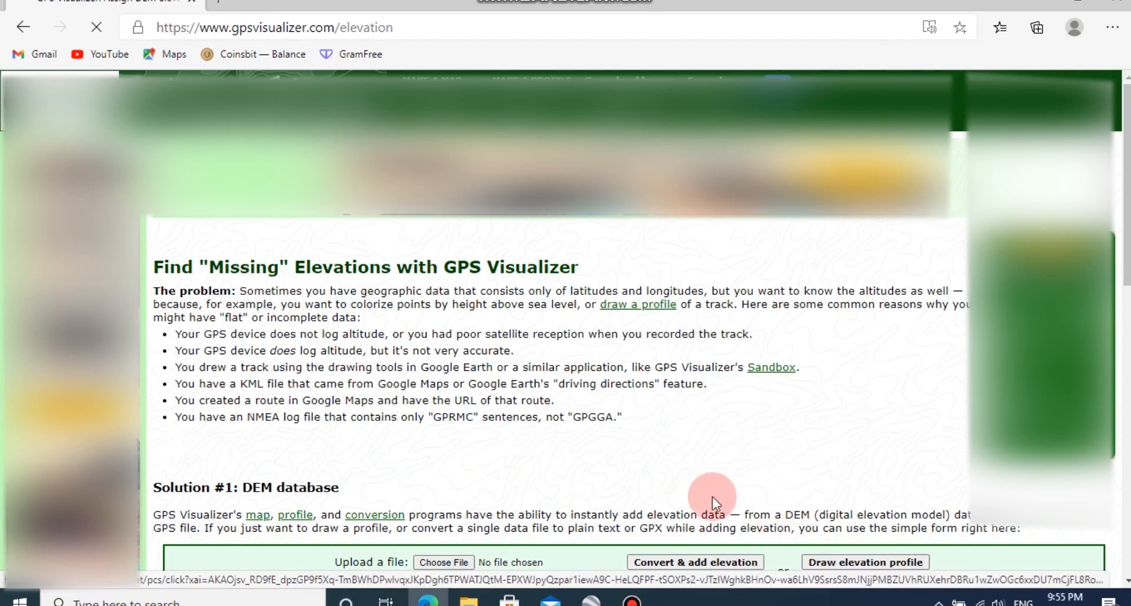
{"action": "mouse_move", "coordinate": [778, 496]}
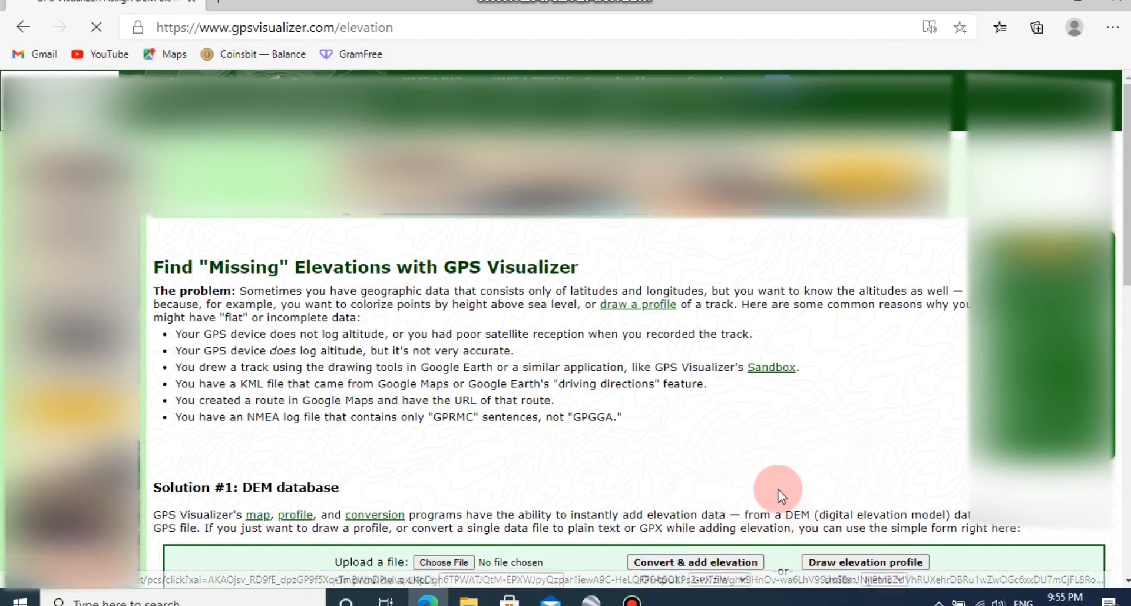
Step: Upload terraindata.kml from the Terrain folder to GPS Visualizer's elevation page
{"action": "scroll", "scroll_direction": "down", "scroll_amount": 3}
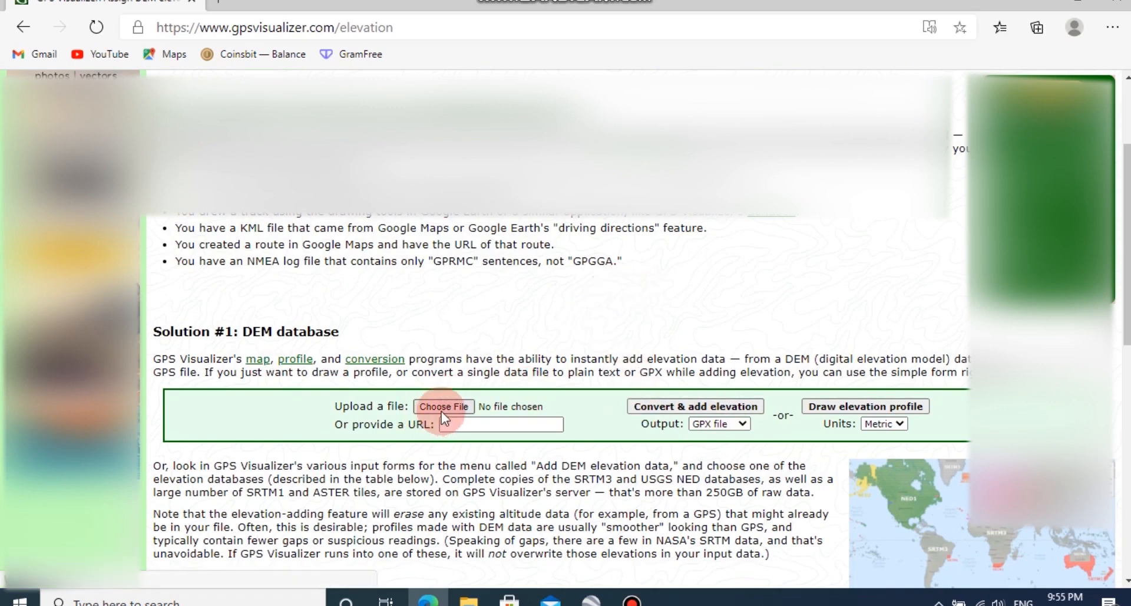
{"action": "left_click", "coordinate": [444, 407]}
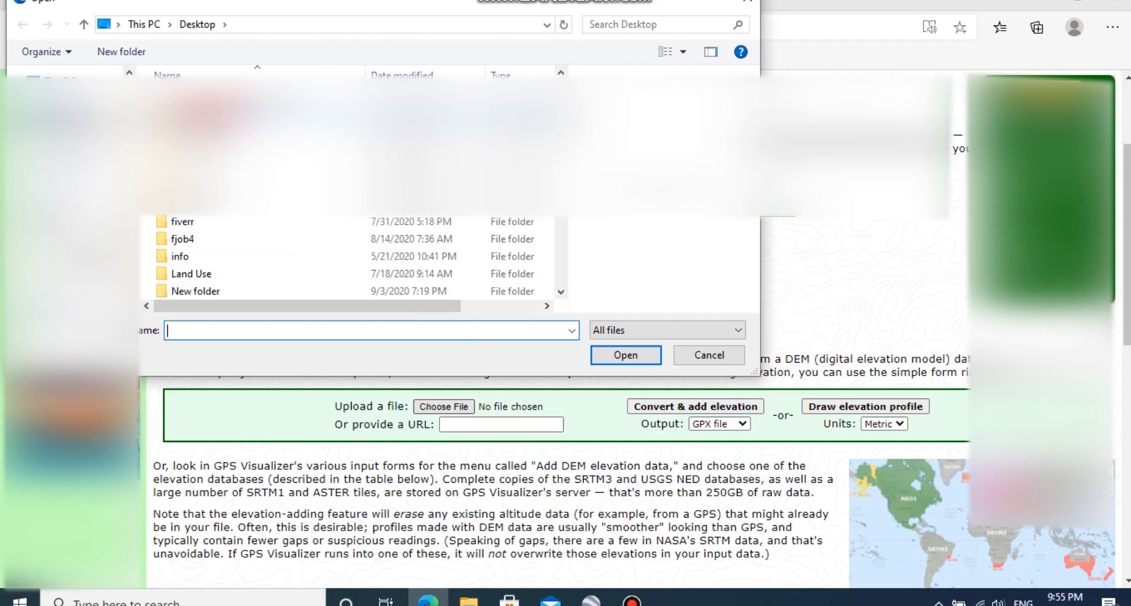
{"action": "double_click", "coordinate": [210, 266]}
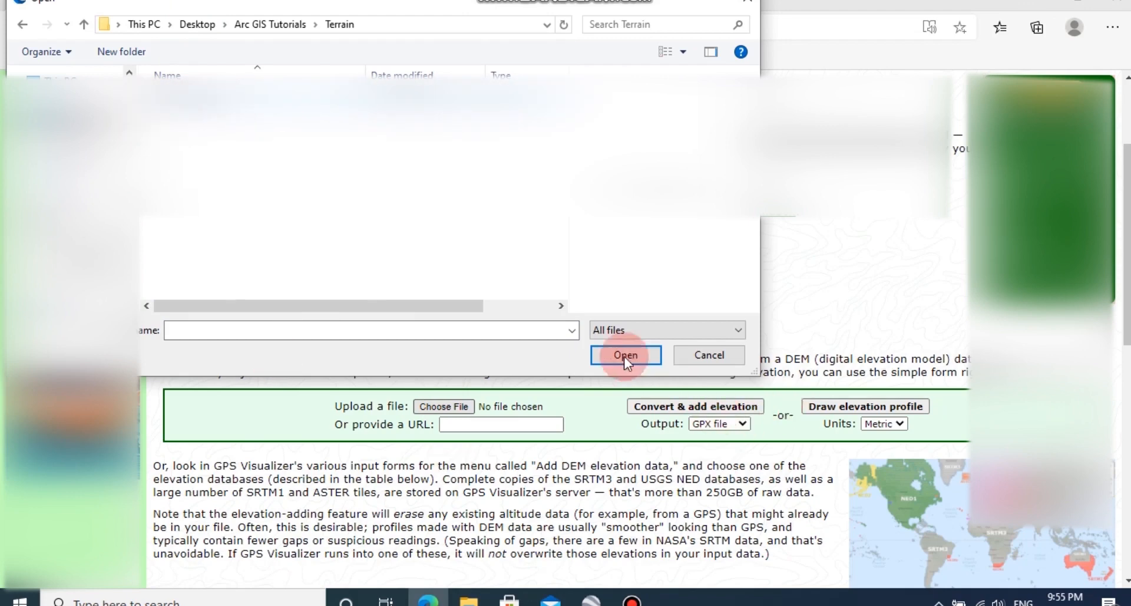
{"action": "left_click", "coordinate": [625, 354]}
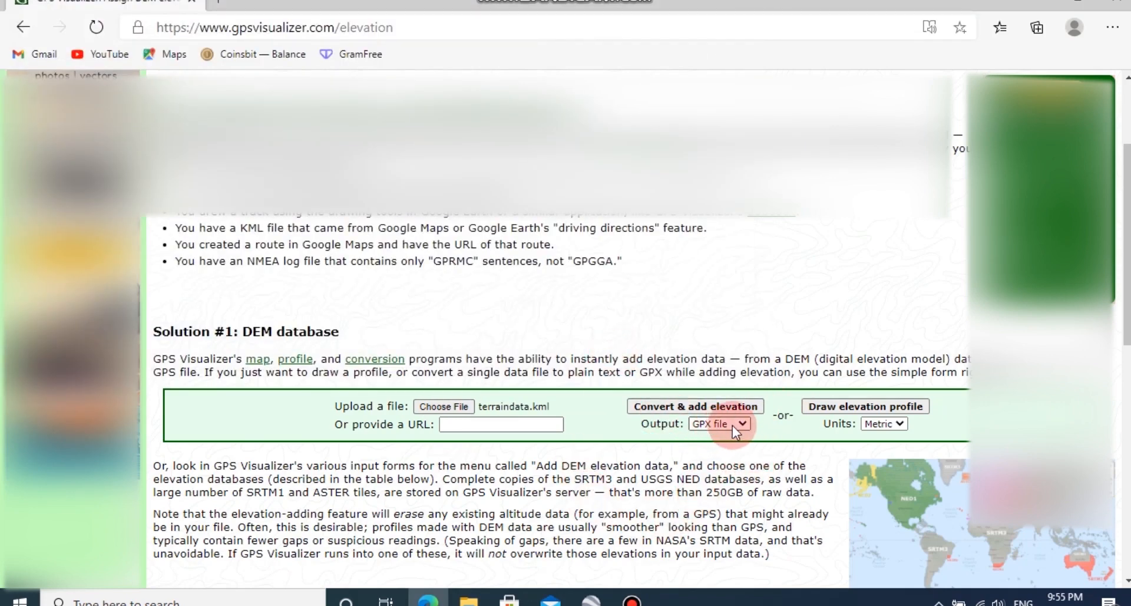
Step: Keep GPX as the output format and convert the file with elevations added
{"action": "left_click", "coordinate": [719, 423]}
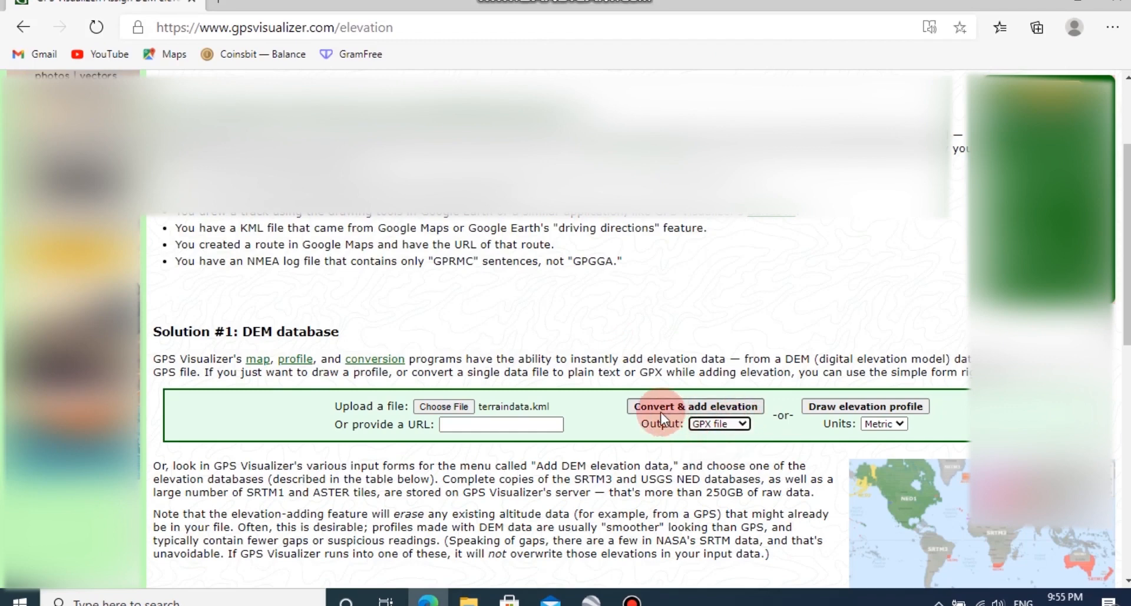
{"action": "left_click", "coordinate": [694, 407]}
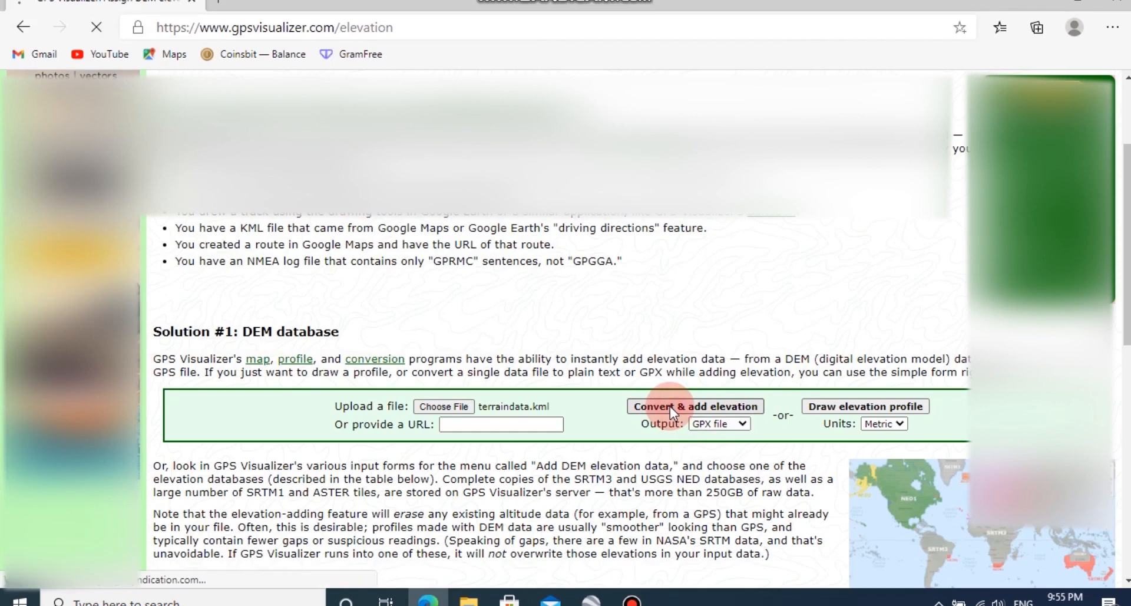
{"action": "left_click", "coordinate": [695, 406]}
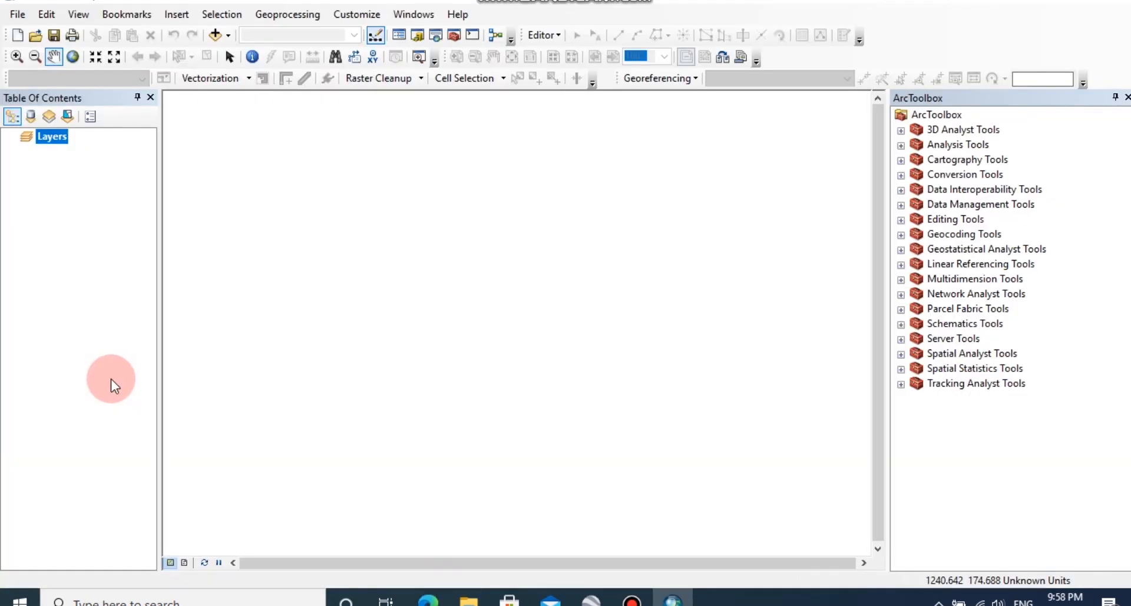
{"action": "mouse_move", "coordinate": [196, 172]}
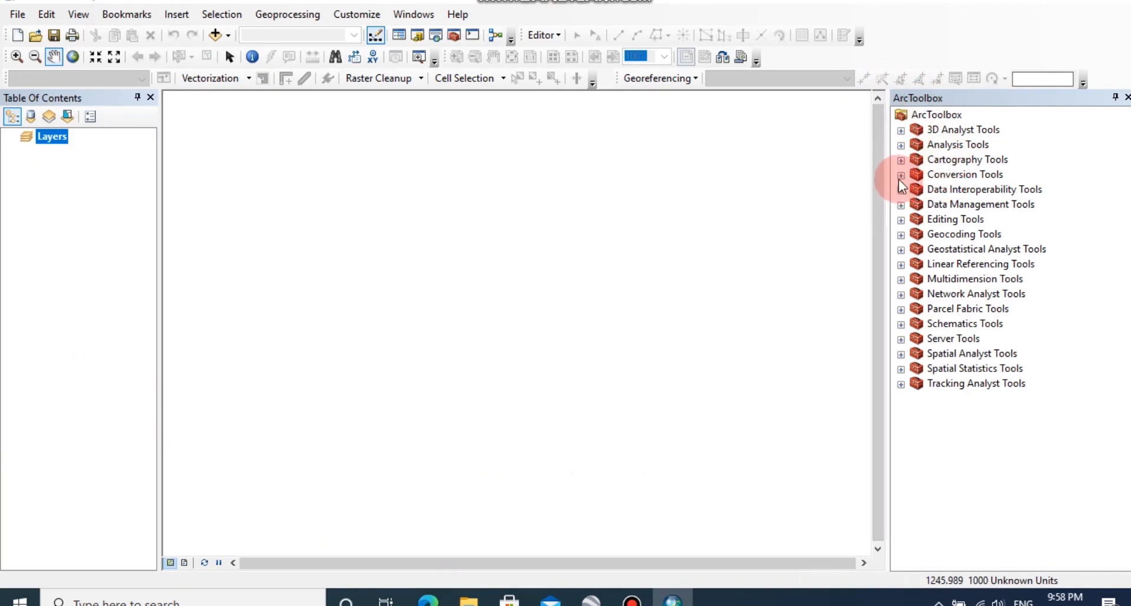
Step: Launch GPX To Features from Conversion Tools > From GPS in ArcToolbox
{"action": "left_click", "coordinate": [901, 173]}
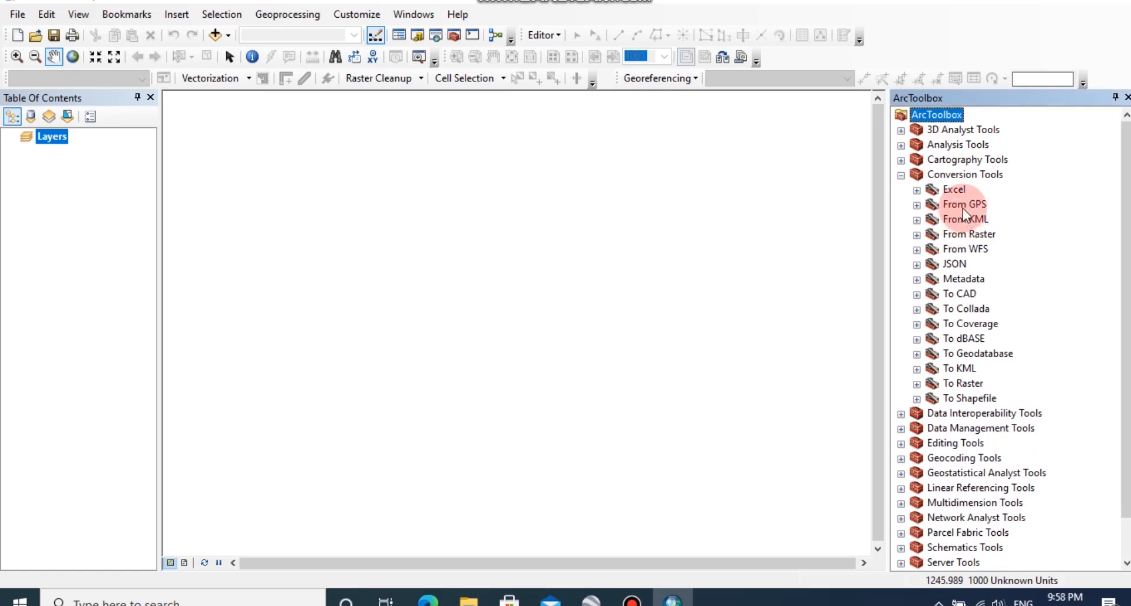
{"action": "left_click", "coordinate": [917, 203]}
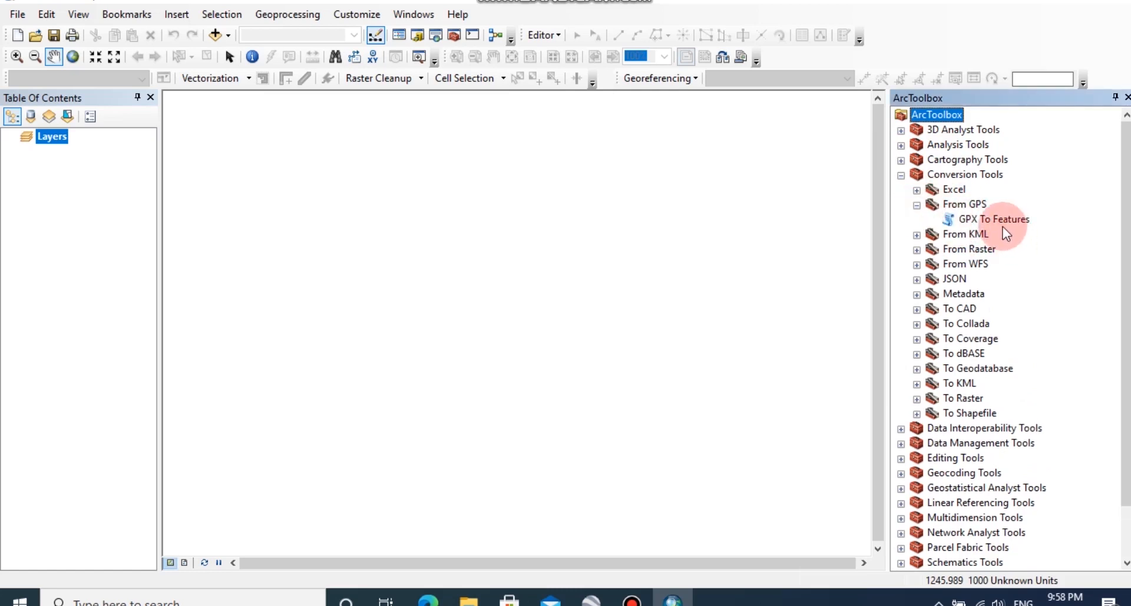
{"action": "left_click", "coordinate": [997, 218]}
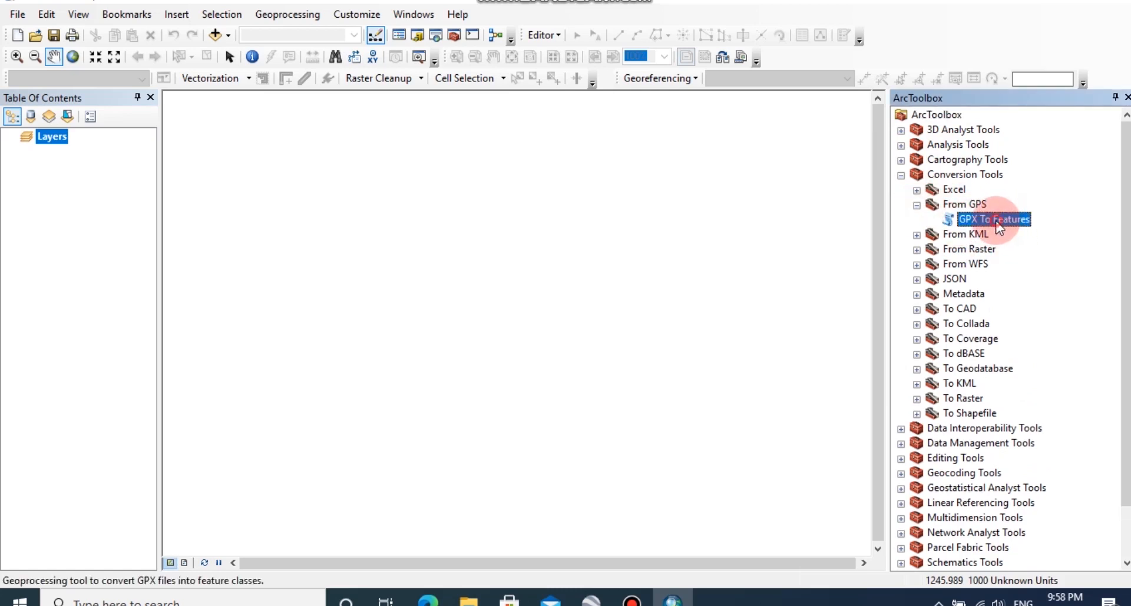
{"action": "double_click", "coordinate": [994, 218]}
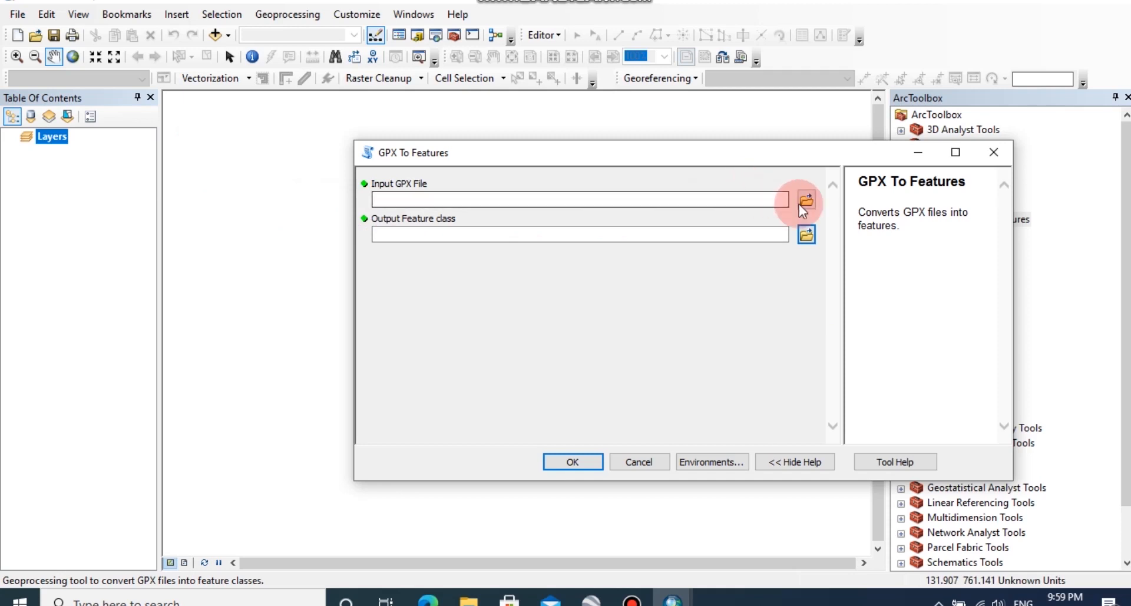
Step: Browse for the input GPX in Arc GIS Tutorials\Terrain, find nothing and close the tool
{"action": "left_click", "coordinate": [806, 199]}
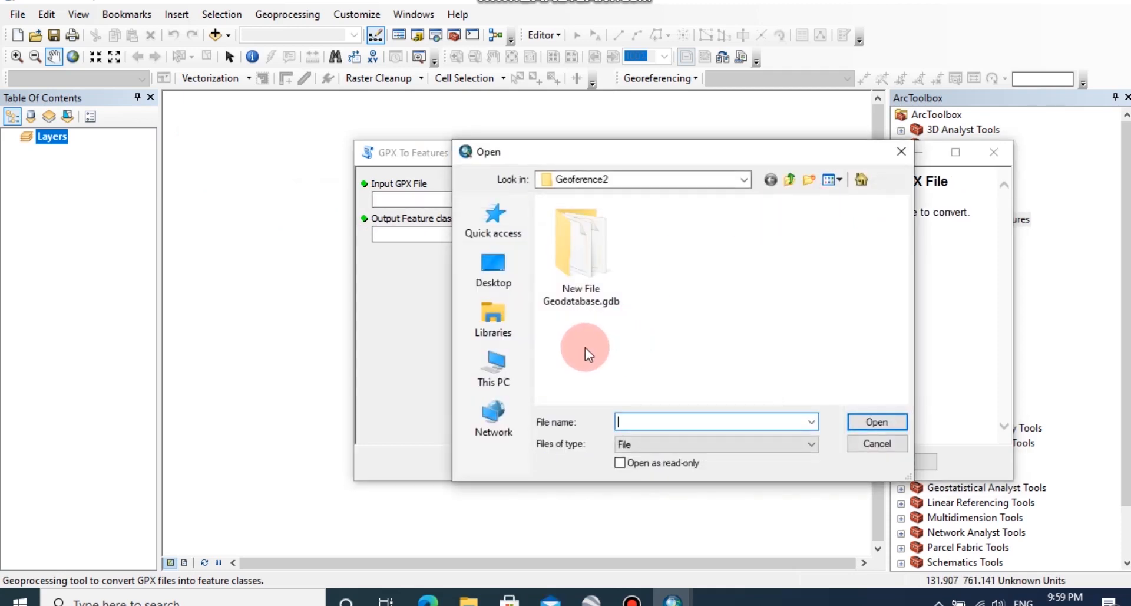
{"action": "left_click", "coordinate": [494, 367]}
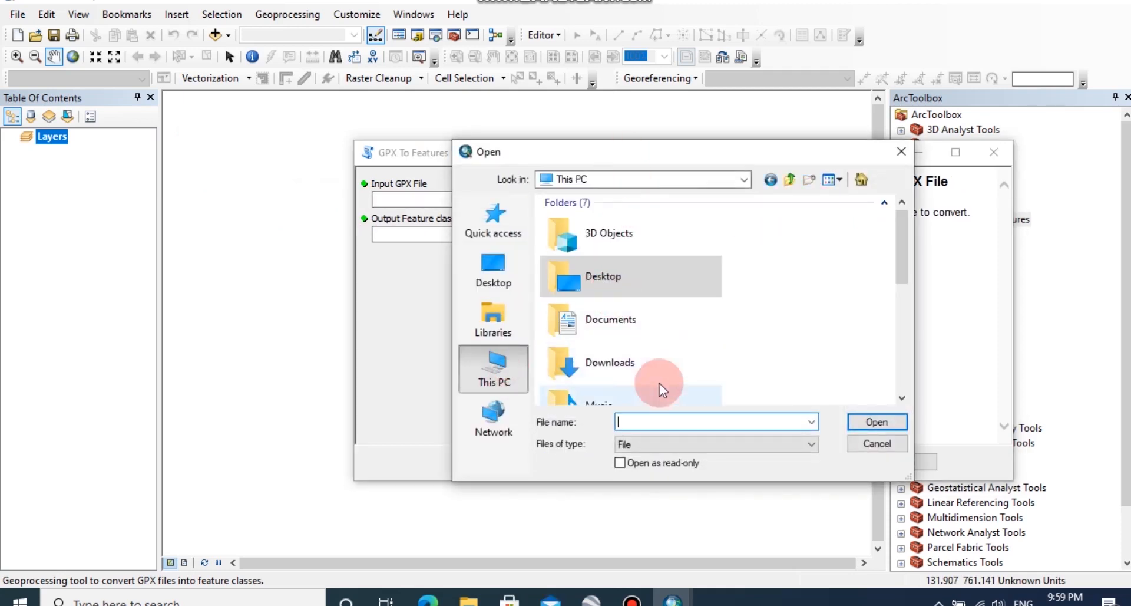
{"action": "scroll", "scroll_direction": "down", "scroll_amount": 3}
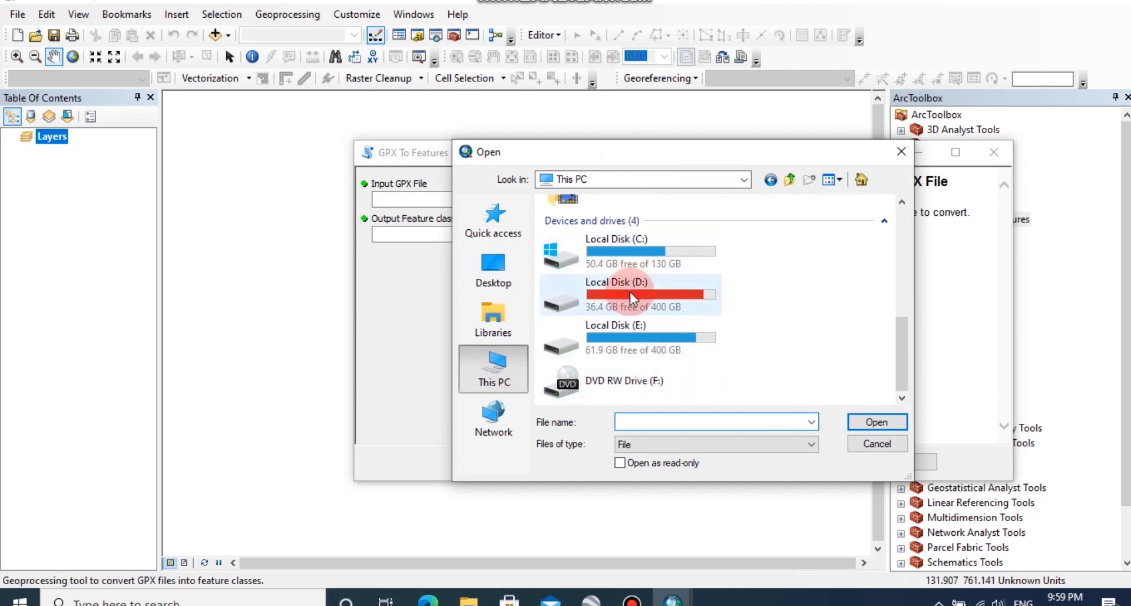
{"action": "left_click", "coordinate": [494, 269]}
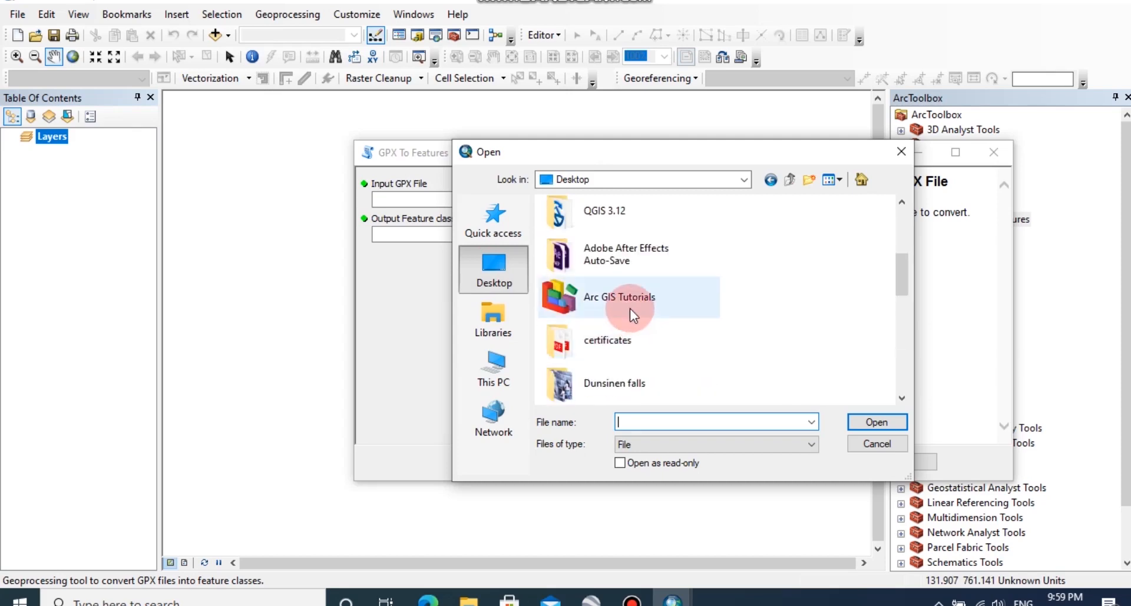
{"action": "double_click", "coordinate": [619, 296]}
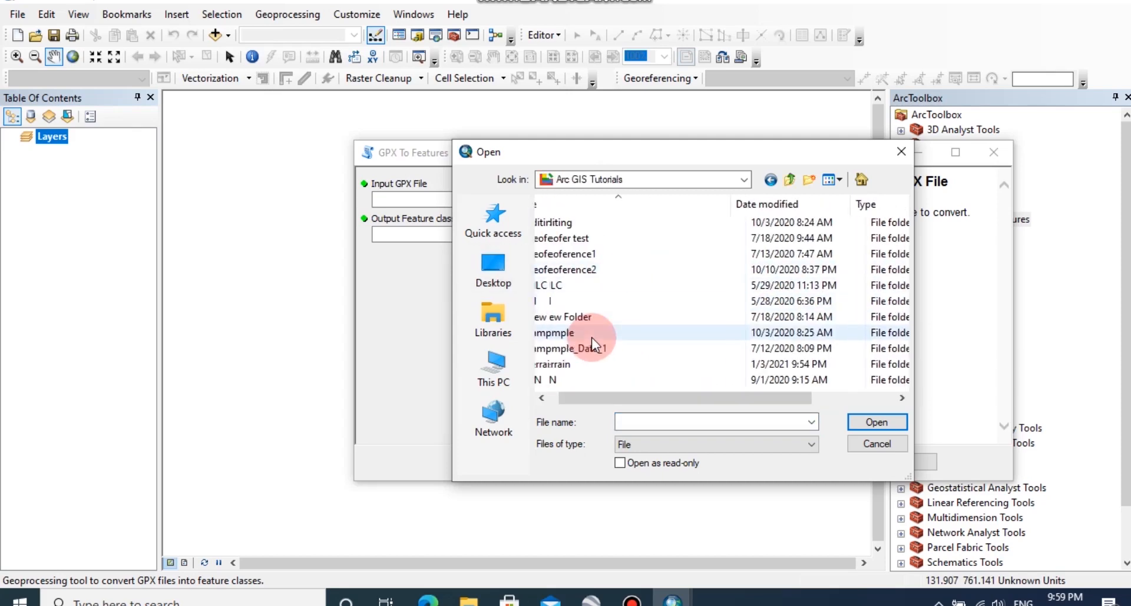
{"action": "double_click", "coordinate": [554, 333]}
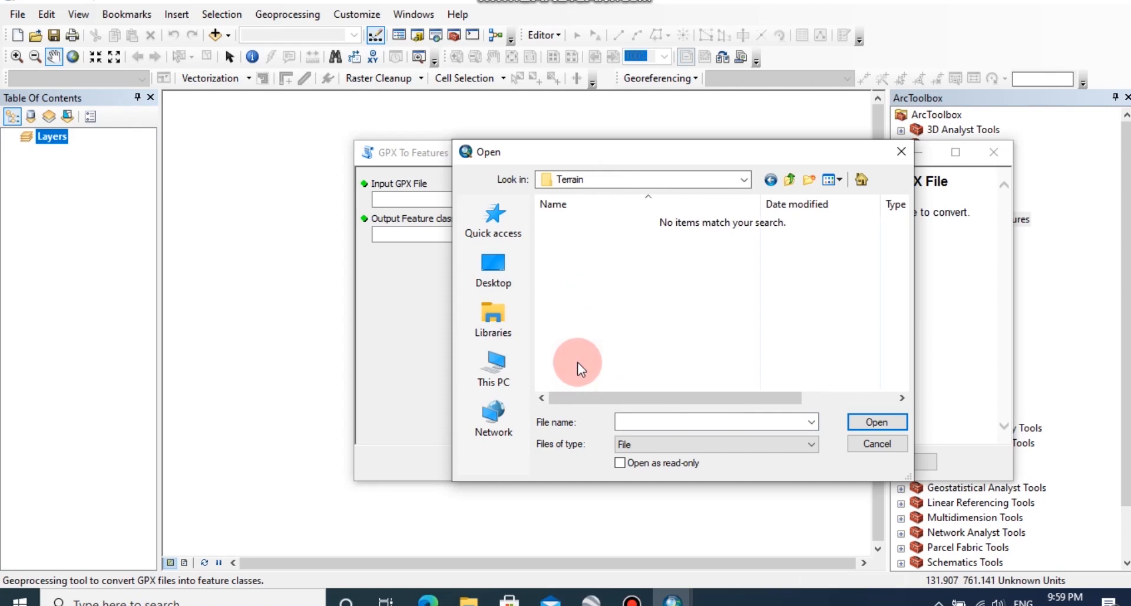
{"action": "mouse_move", "coordinate": [580, 469]}
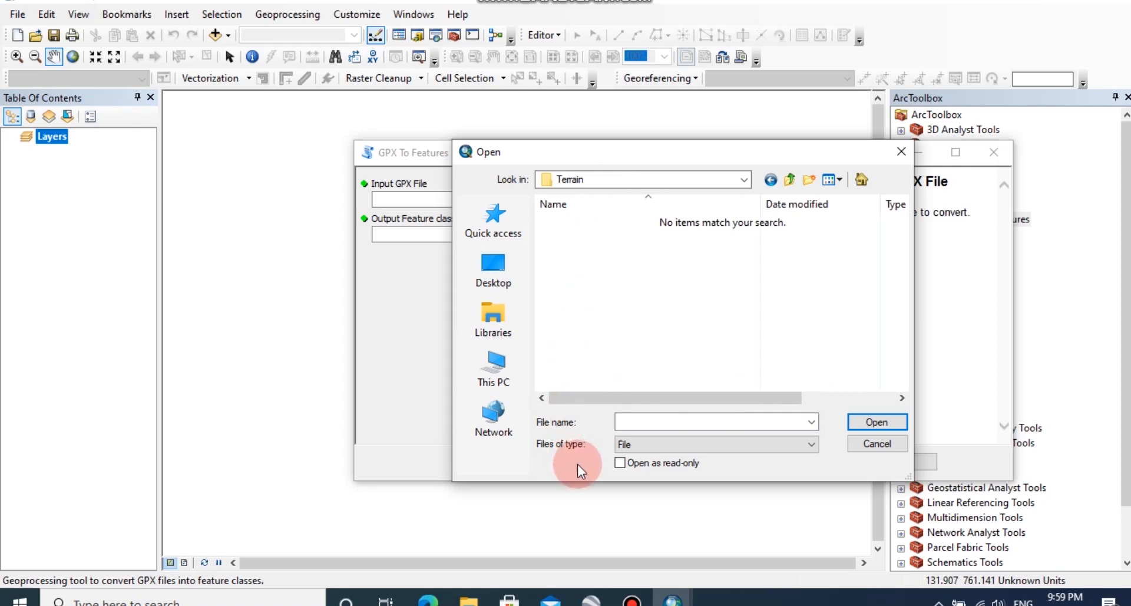
{"action": "mouse_move", "coordinate": [1054, 173]}
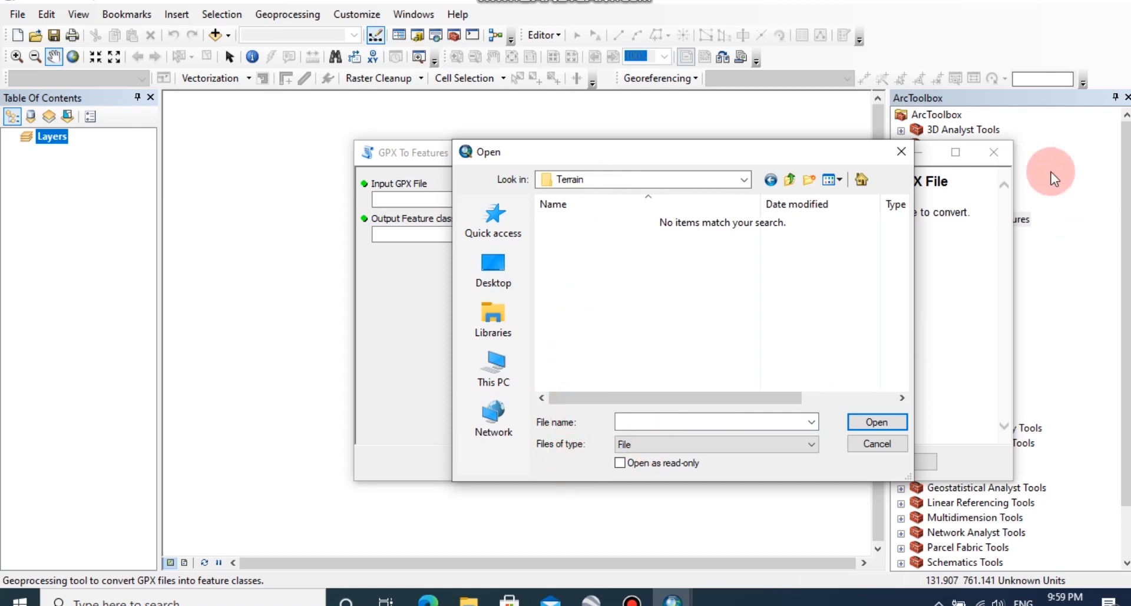
{"action": "left_click", "coordinate": [875, 443]}
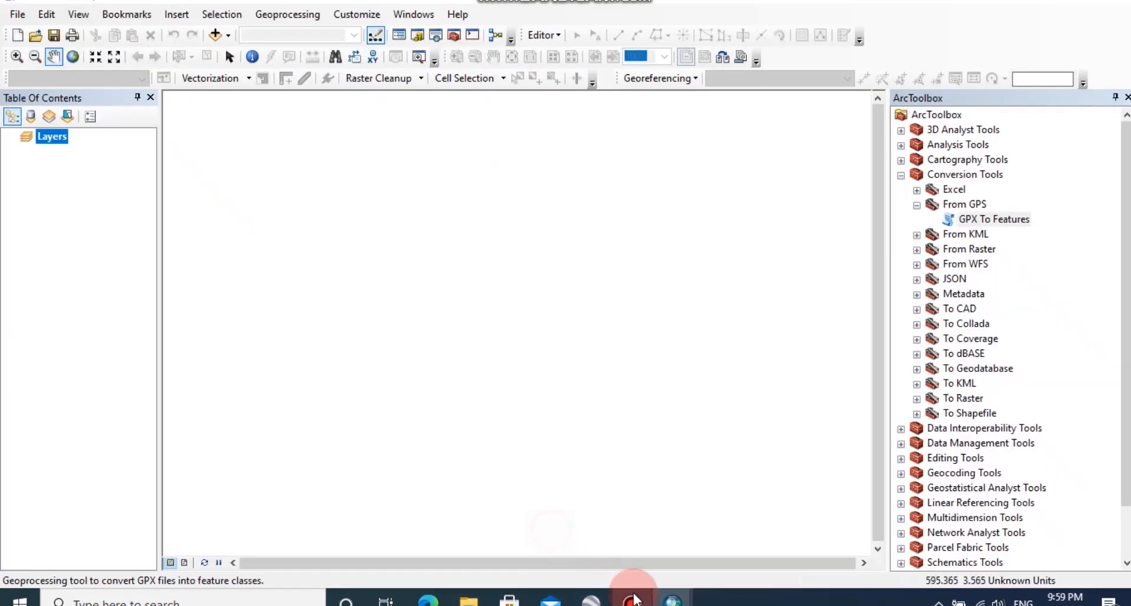
Step: Reopen GPX To Features and set the downloaded GPX file from Downloads as input
{"action": "double_click", "coordinate": [993, 218]}
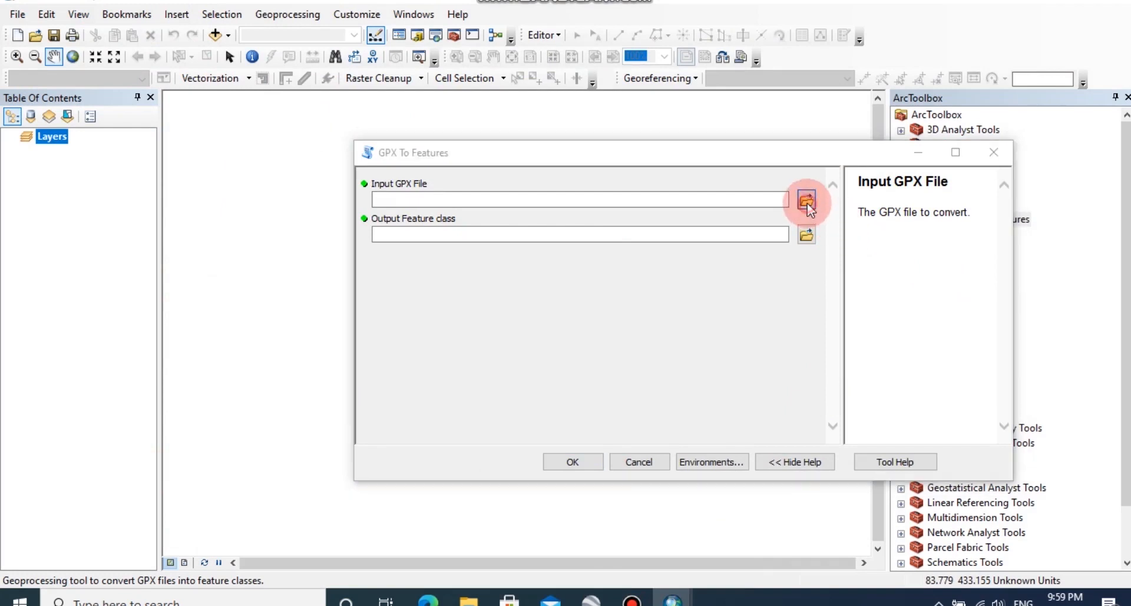
{"action": "left_click", "coordinate": [806, 200]}
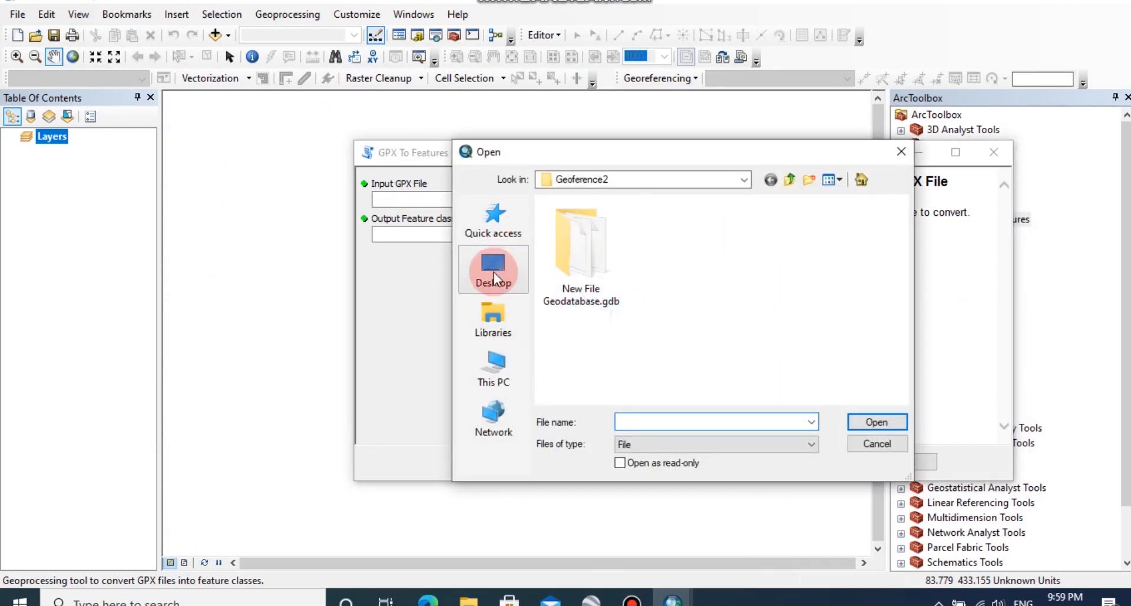
{"action": "left_click", "coordinate": [494, 318]}
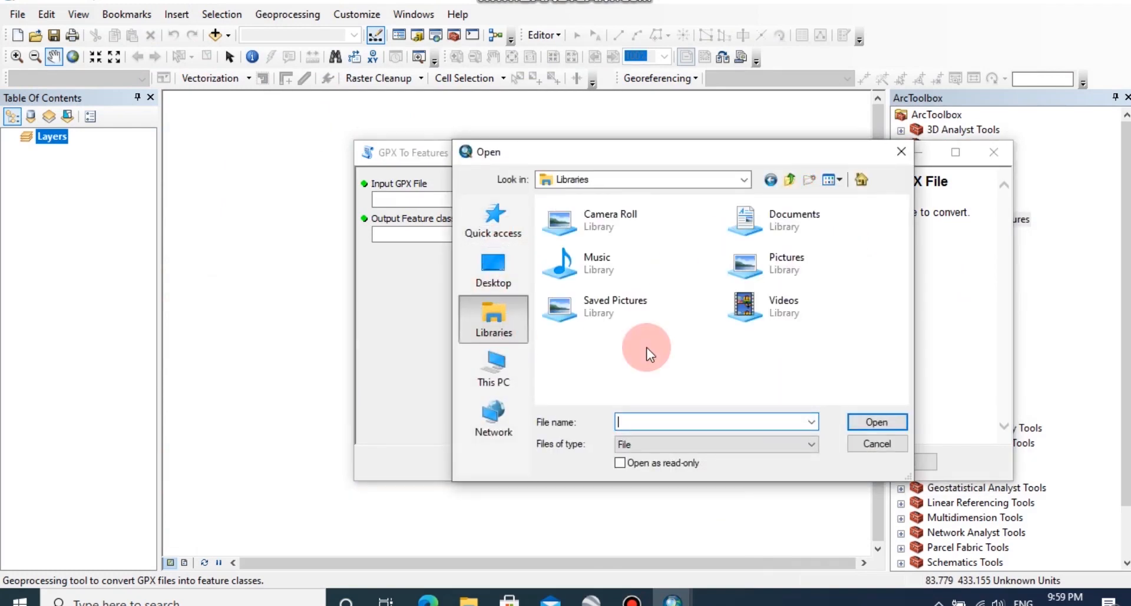
{"action": "mouse_move", "coordinate": [421, 401]}
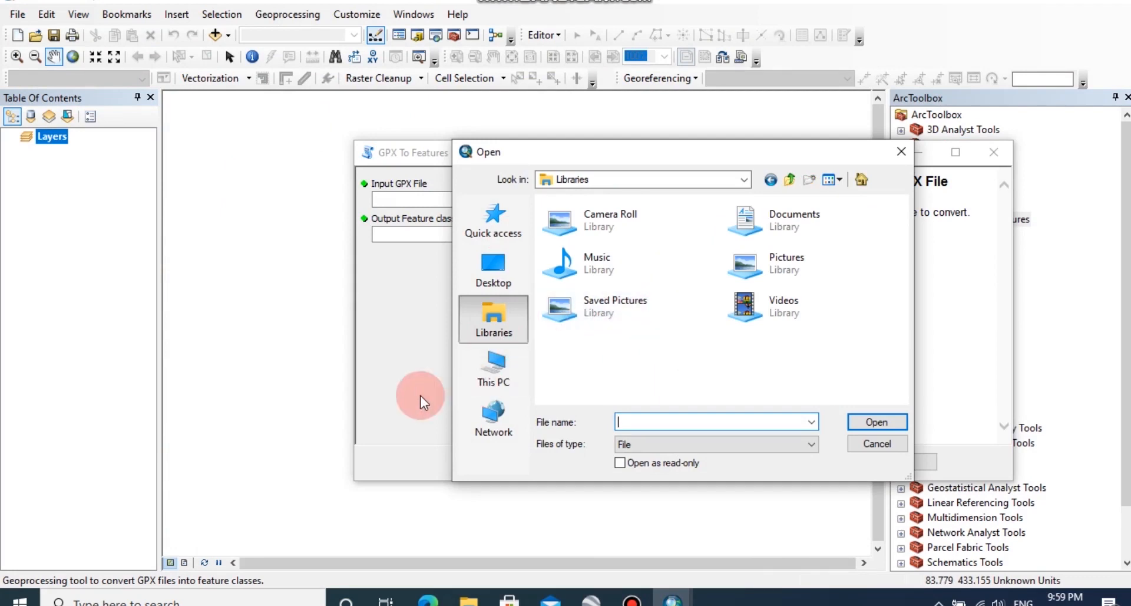
{"action": "left_click", "coordinate": [494, 369]}
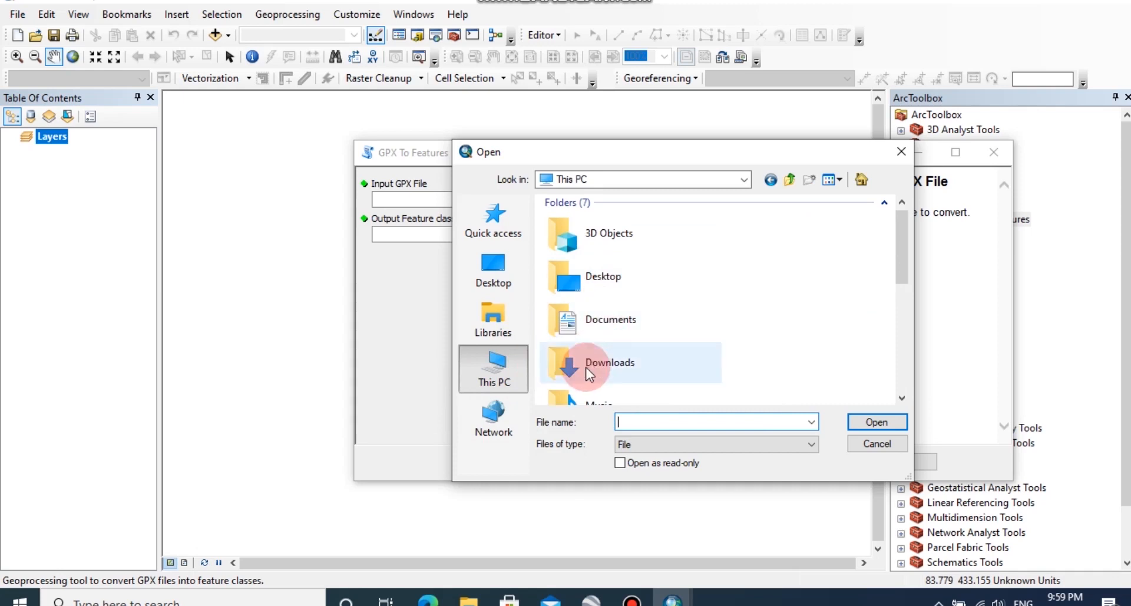
{"action": "double_click", "coordinate": [610, 362]}
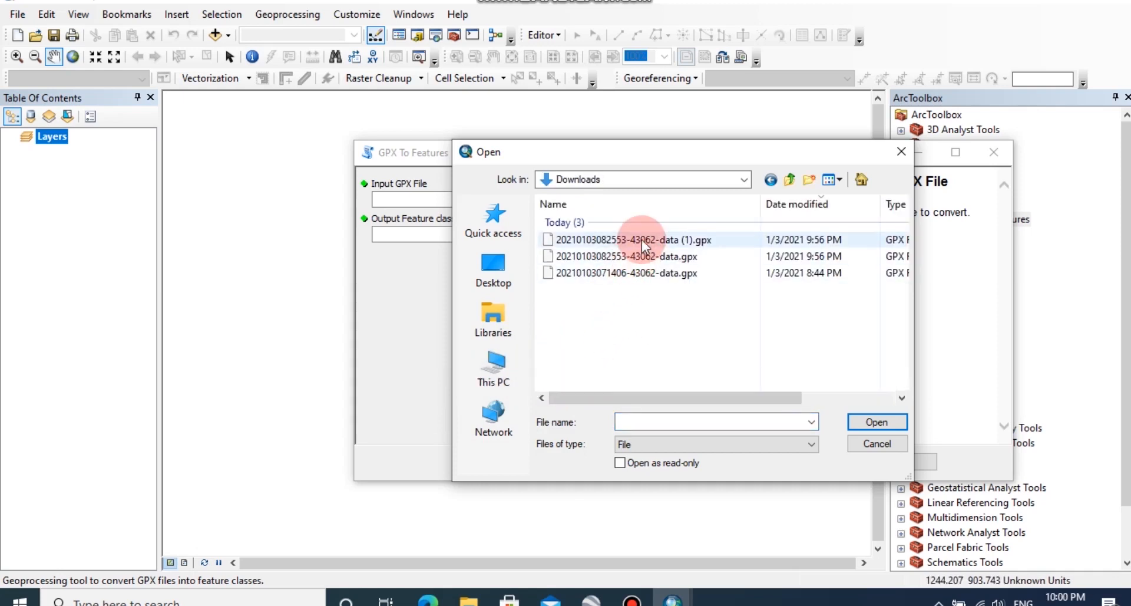
{"action": "left_click", "coordinate": [631, 239]}
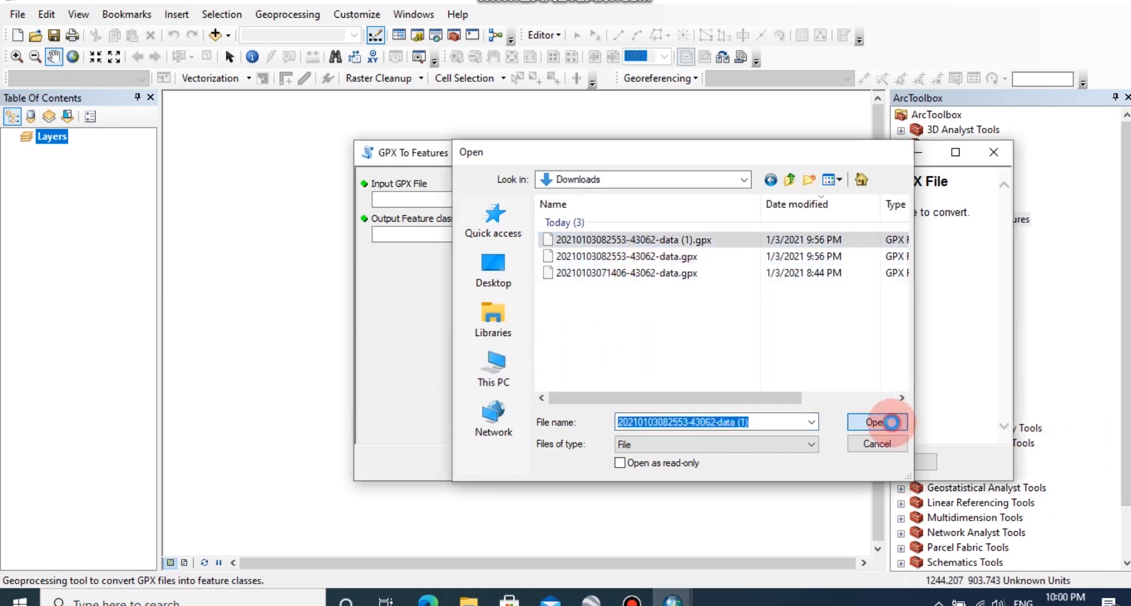
{"action": "left_click", "coordinate": [873, 422]}
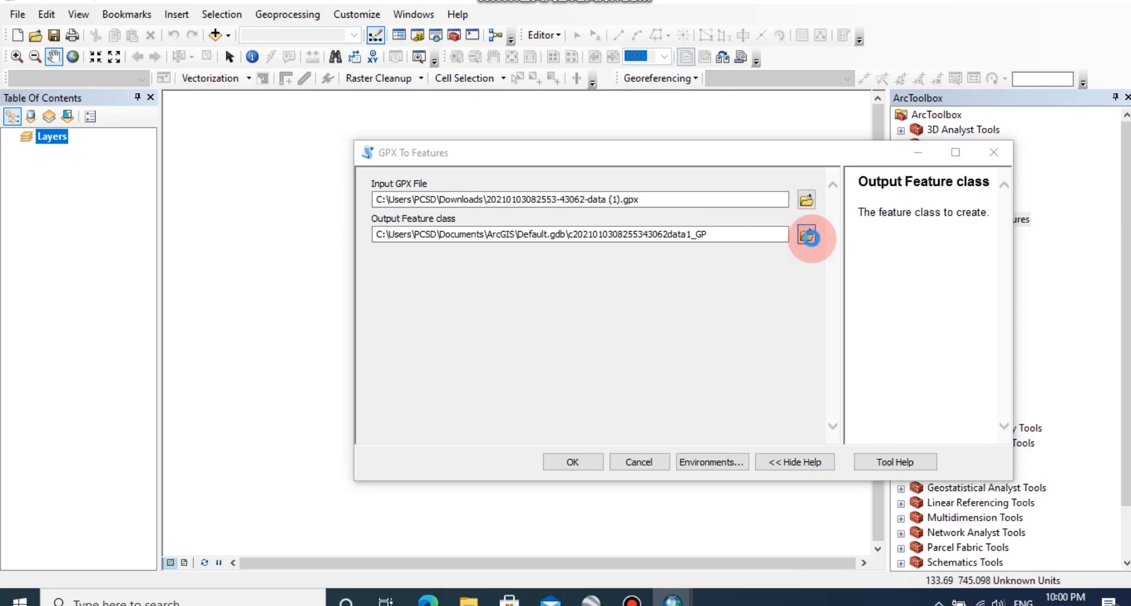
Step: Set the output feature class to terrainpt.shp in the Terrain folder
{"action": "left_click", "coordinate": [813, 238]}
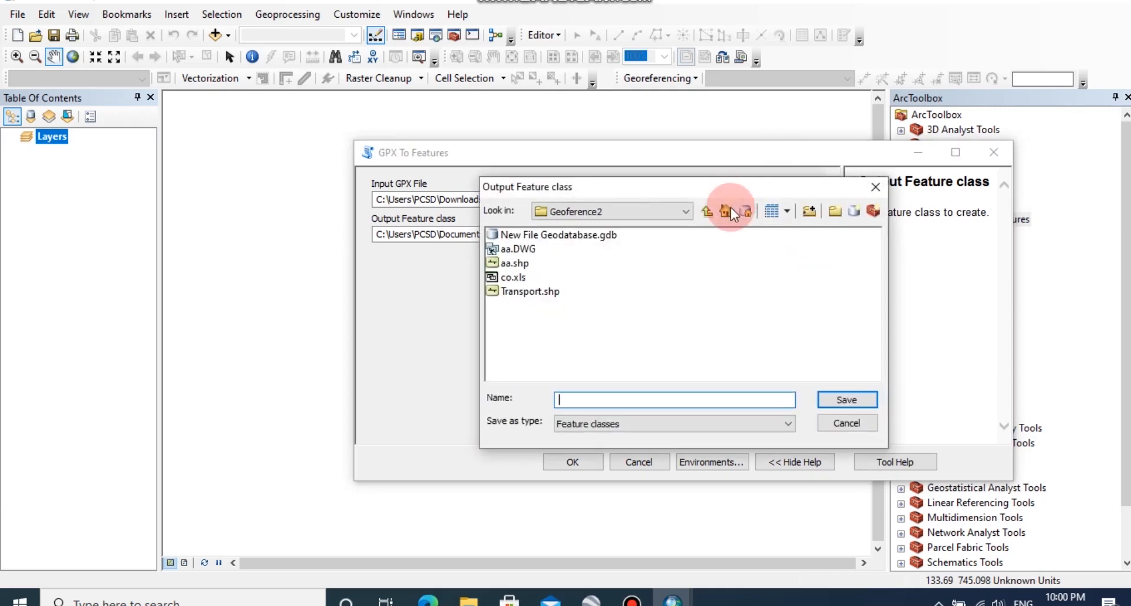
{"action": "left_click", "coordinate": [709, 211]}
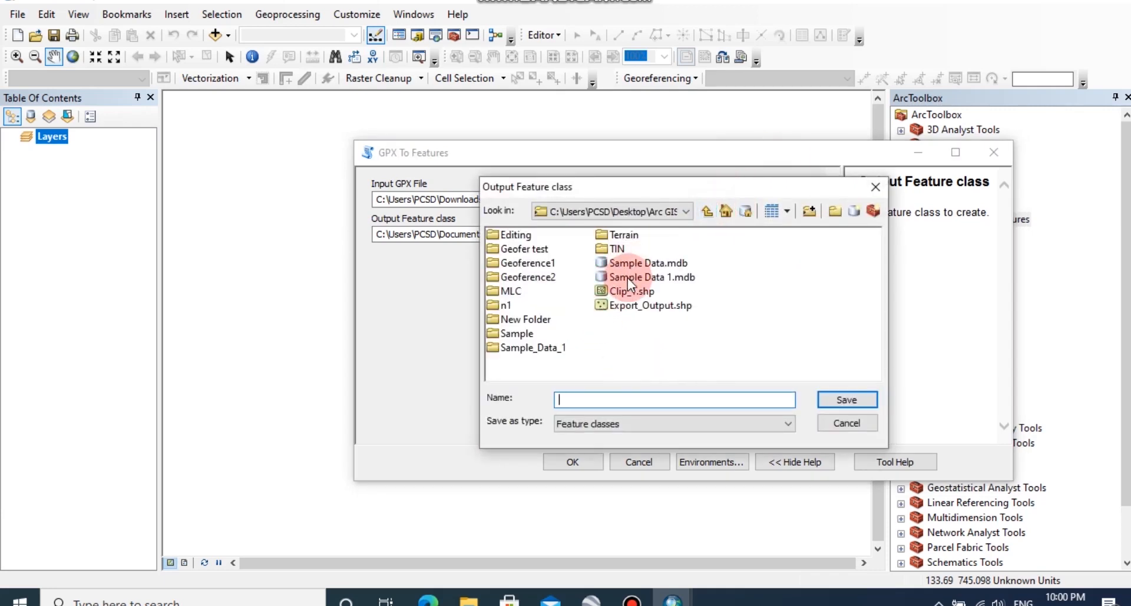
{"action": "double_click", "coordinate": [624, 235]}
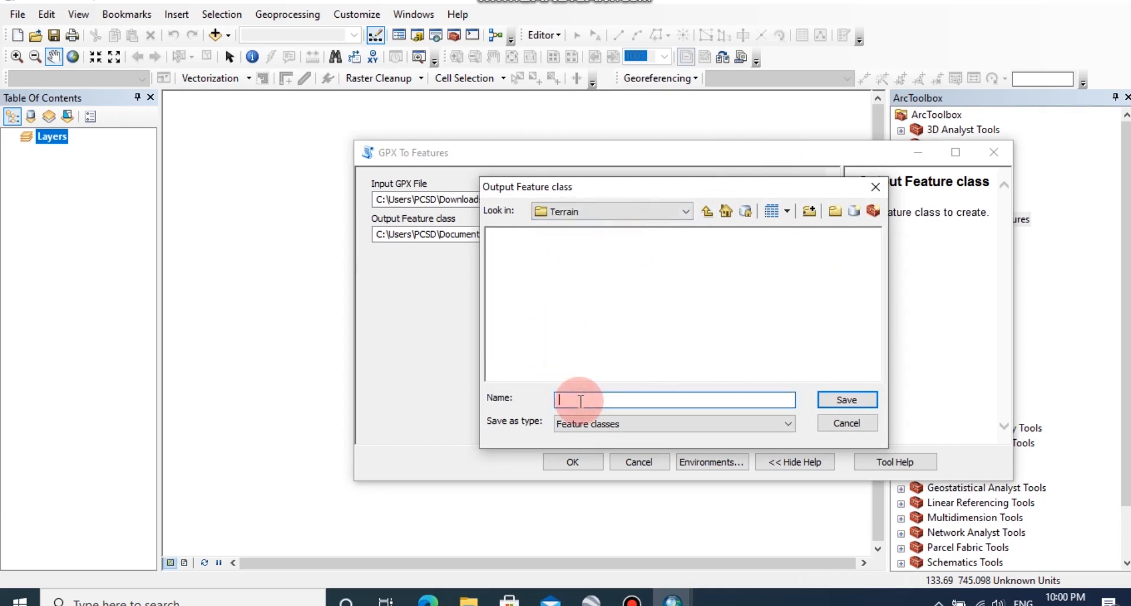
{"action": "type", "text": "terrainpt"}
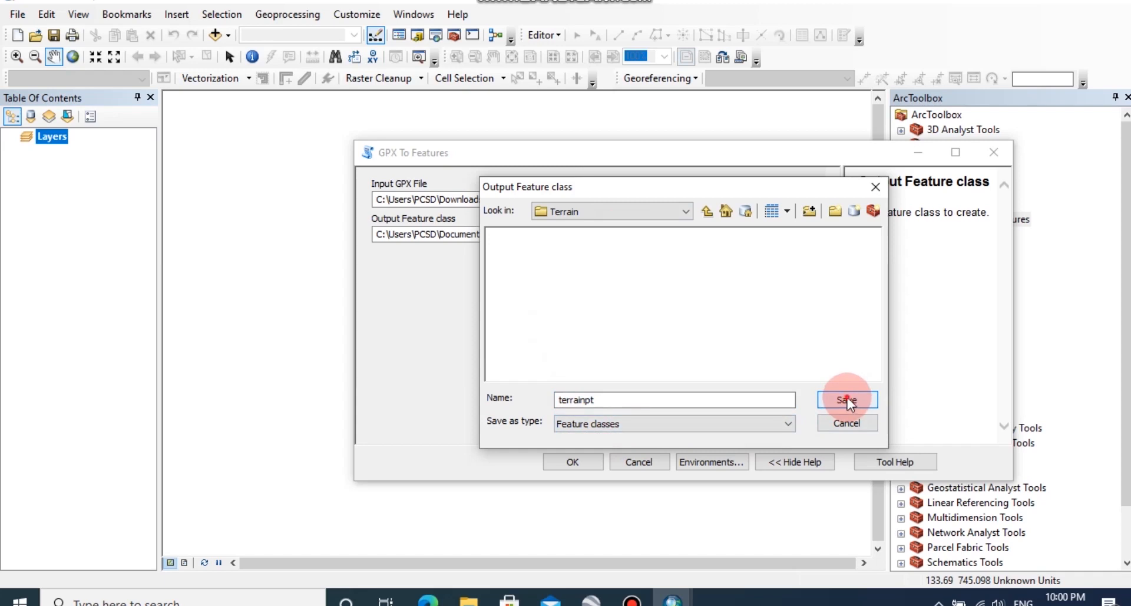
{"action": "left_click", "coordinate": [846, 400]}
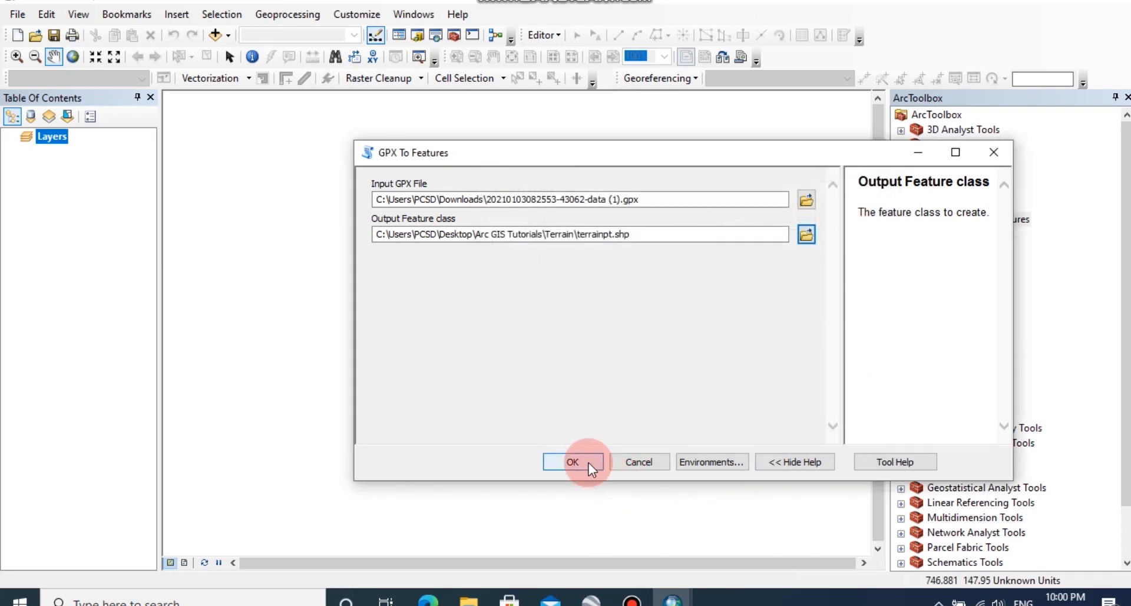
{"action": "left_click", "coordinate": [573, 462]}
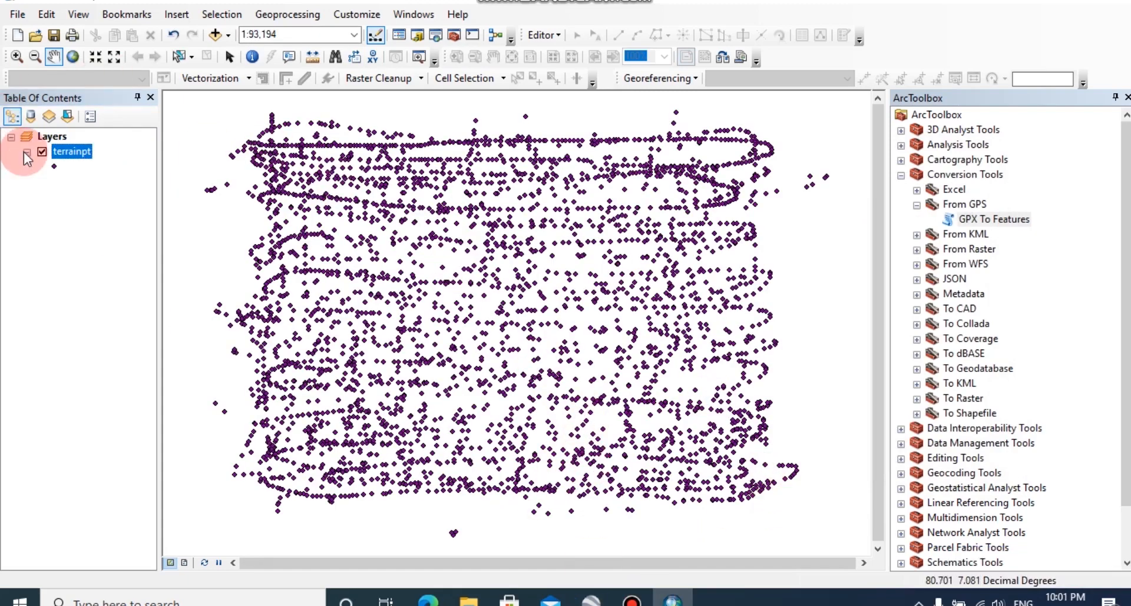
{"action": "right_click", "coordinate": [71, 151]}
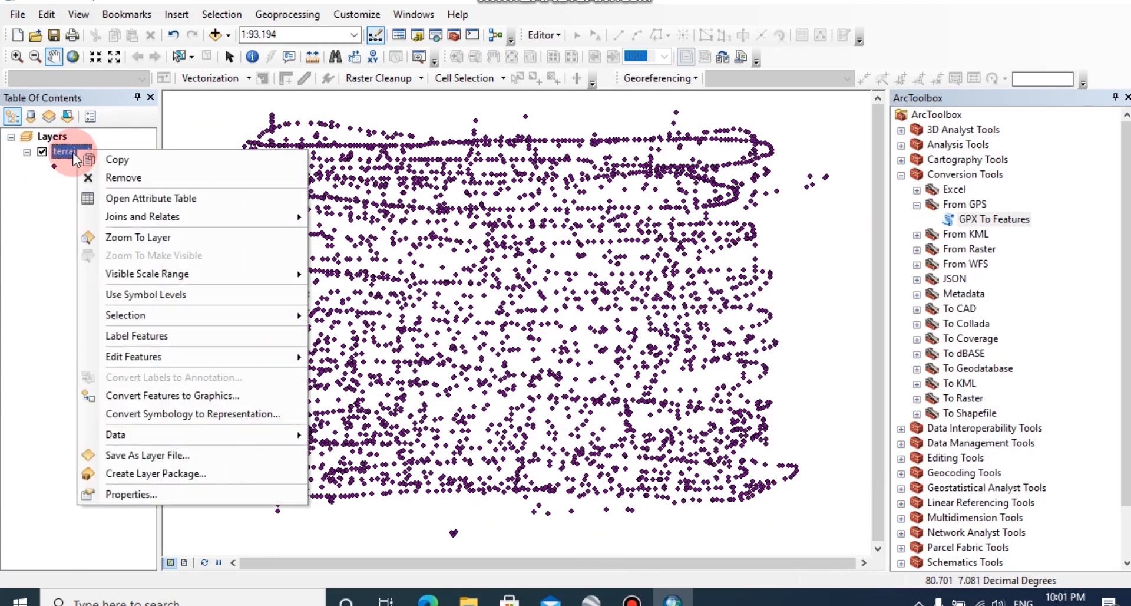
{"action": "mouse_move", "coordinate": [143, 435]}
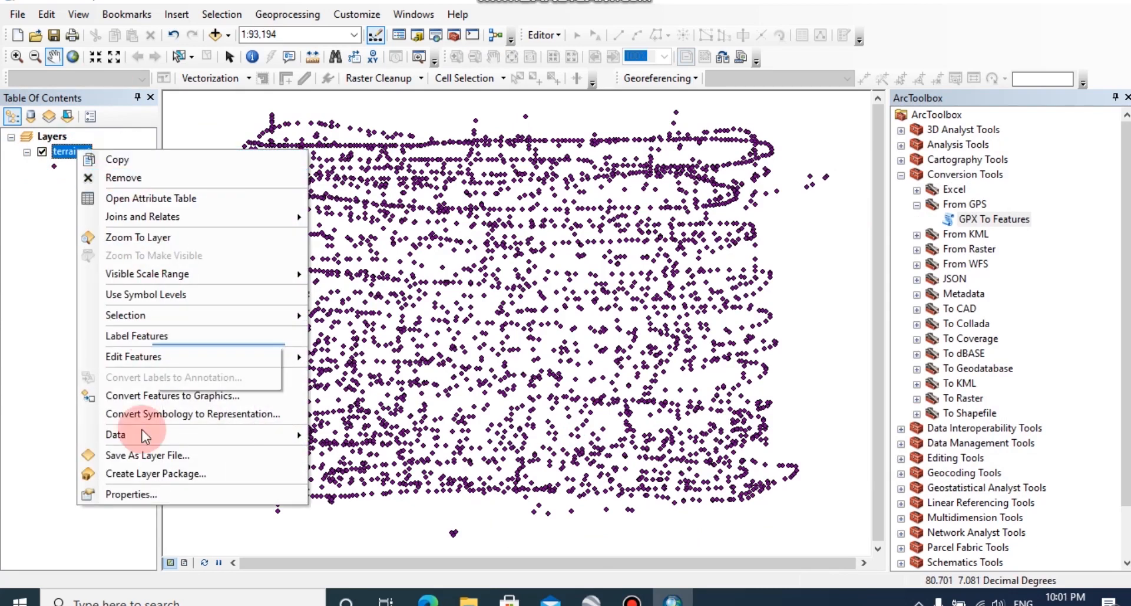
{"action": "left_click", "coordinate": [151, 198]}
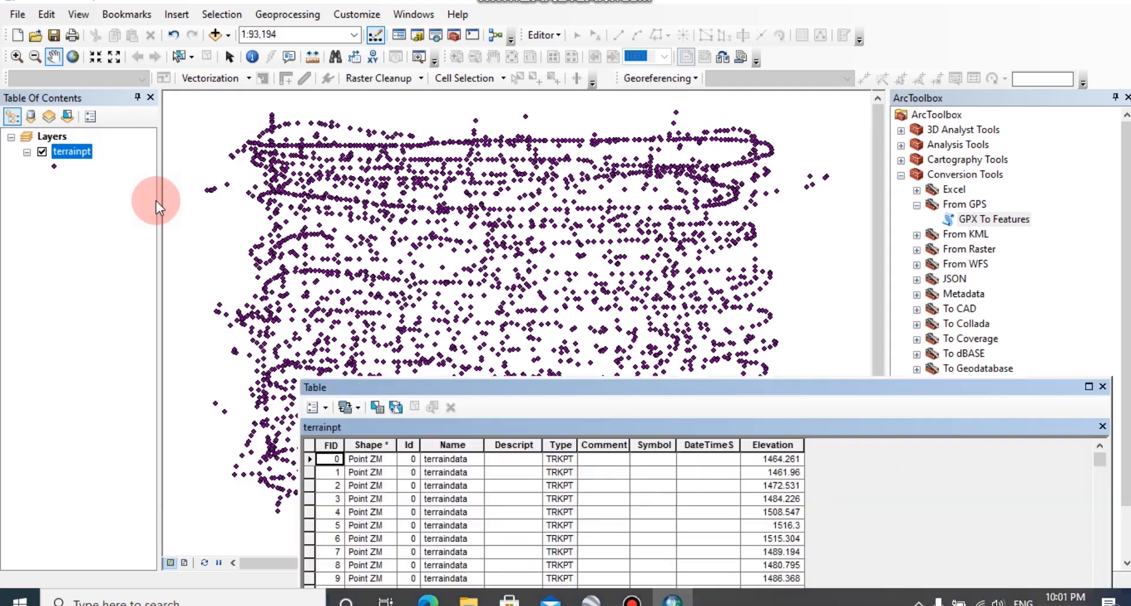
{"action": "left_click_drag", "start_coordinate": [314, 387], "coordinate": [162, 117]}
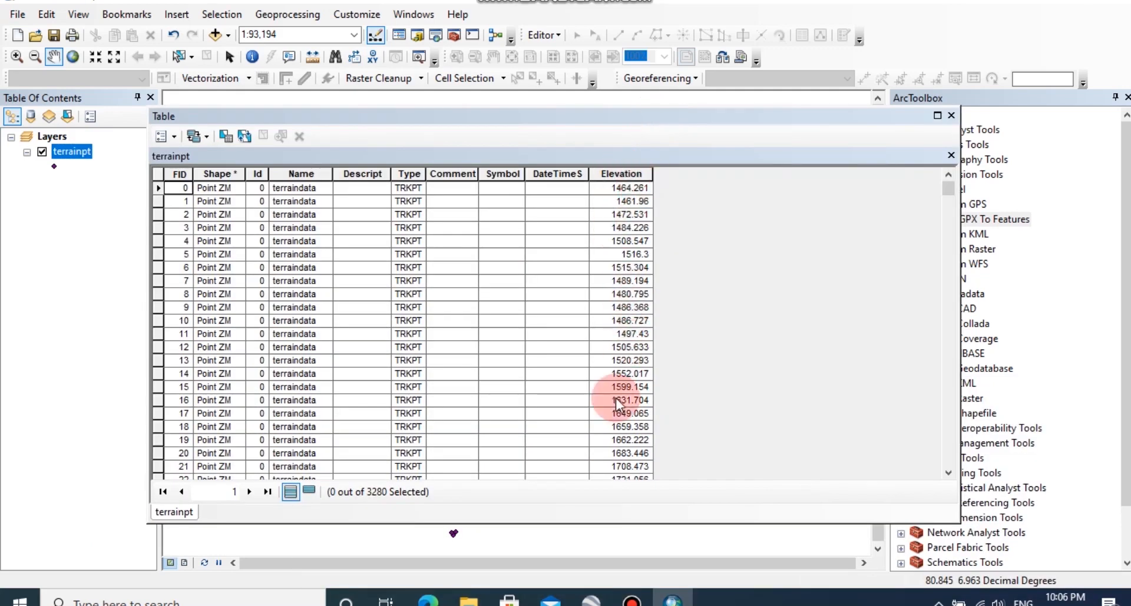
{"action": "mouse_move", "coordinate": [983, 130]}
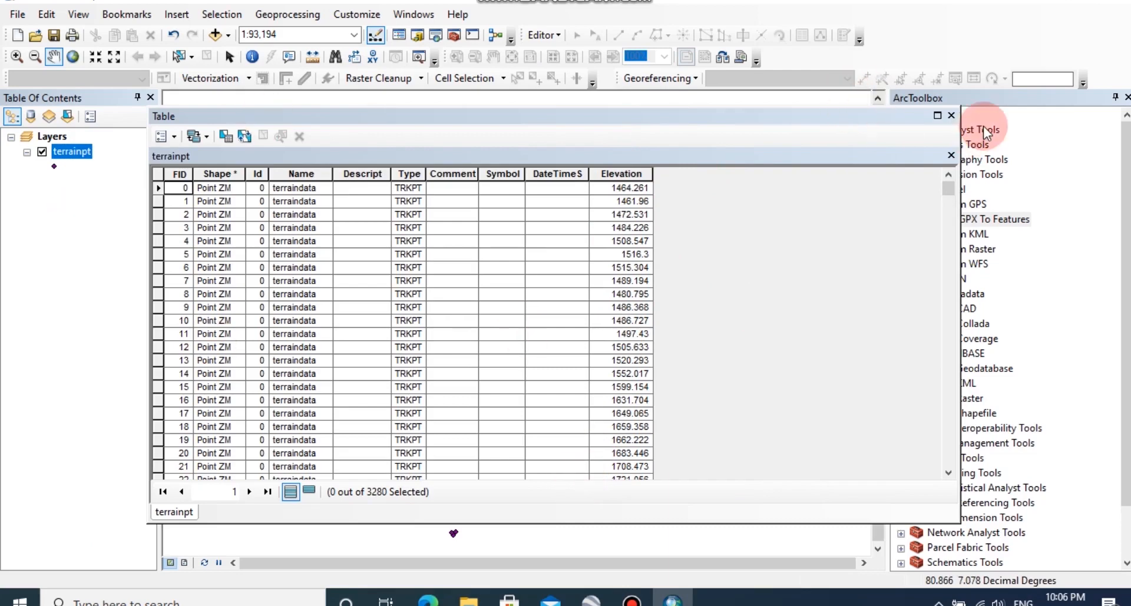
{"action": "left_click", "coordinate": [951, 115]}
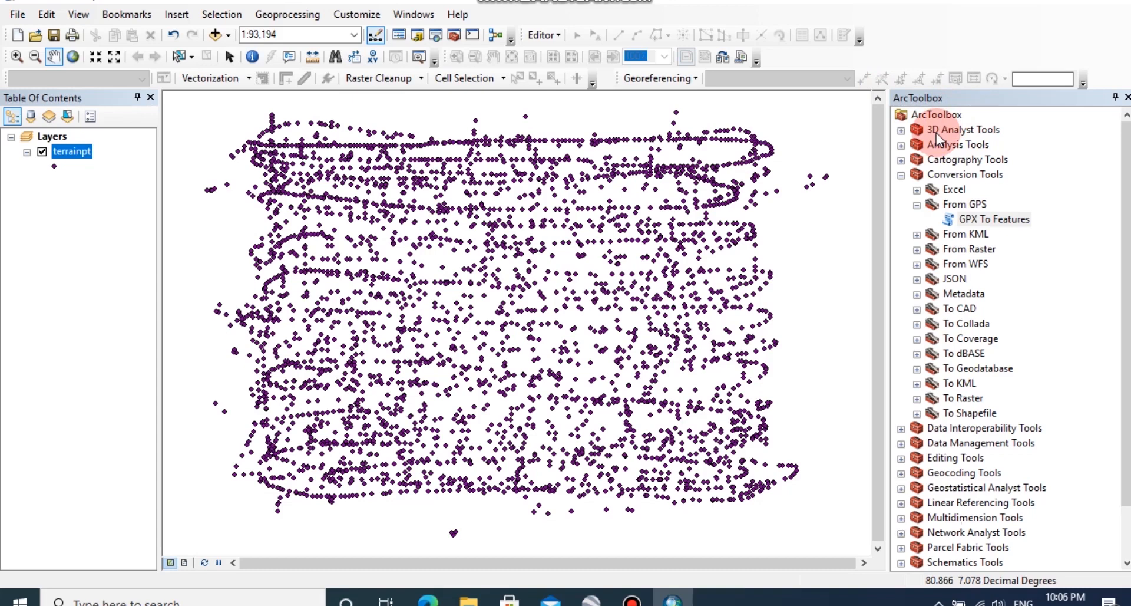
{"action": "mouse_move", "coordinate": [1005, 266]}
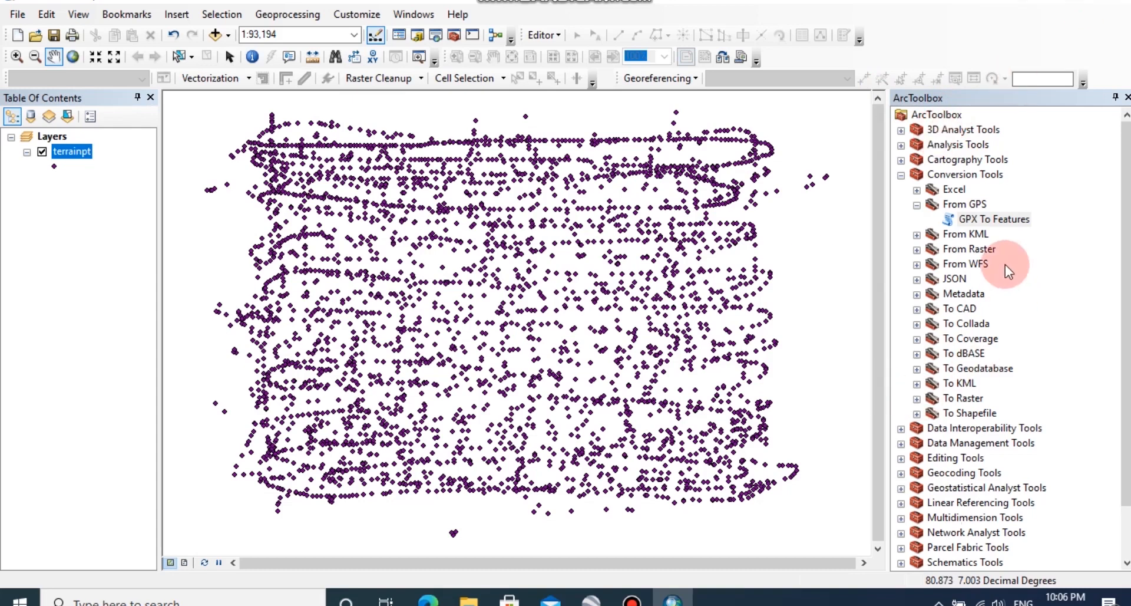
Step: Launch the IDW tool from Spatial Analyst Tools > Interpolation in ArcToolbox
{"action": "left_click", "coordinate": [902, 174]}
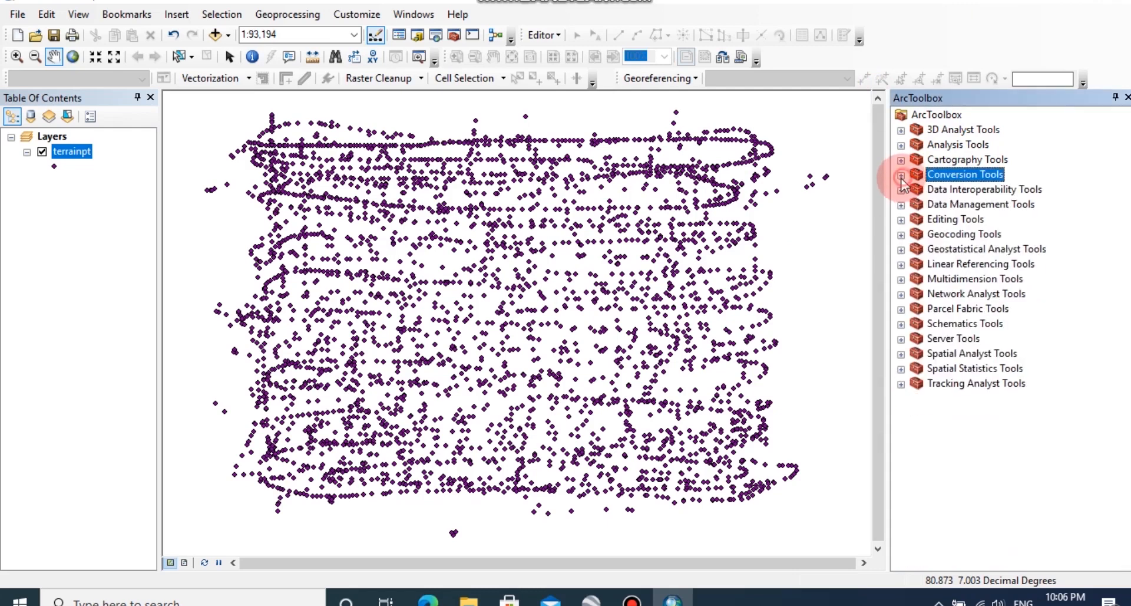
{"action": "mouse_move", "coordinate": [907, 375]}
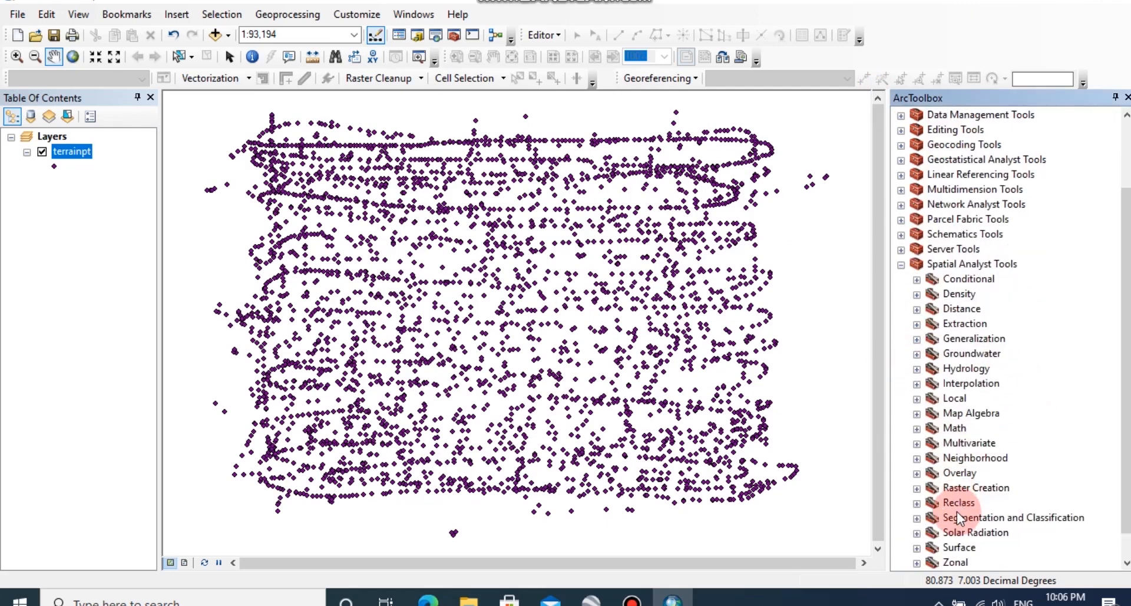
{"action": "mouse_move", "coordinate": [938, 401]}
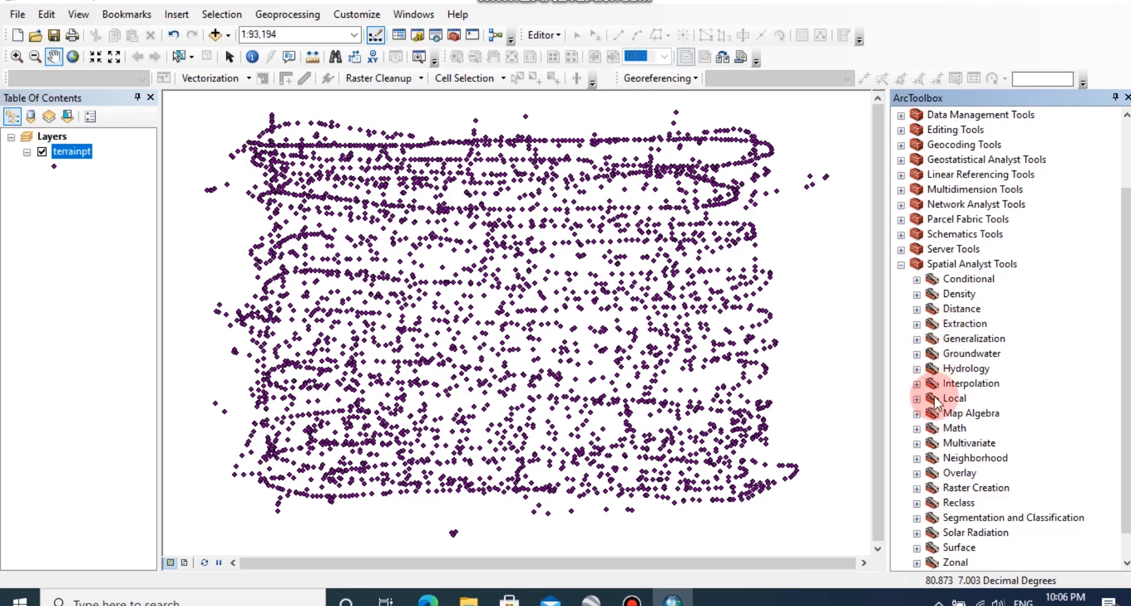
{"action": "left_click", "coordinate": [917, 383]}
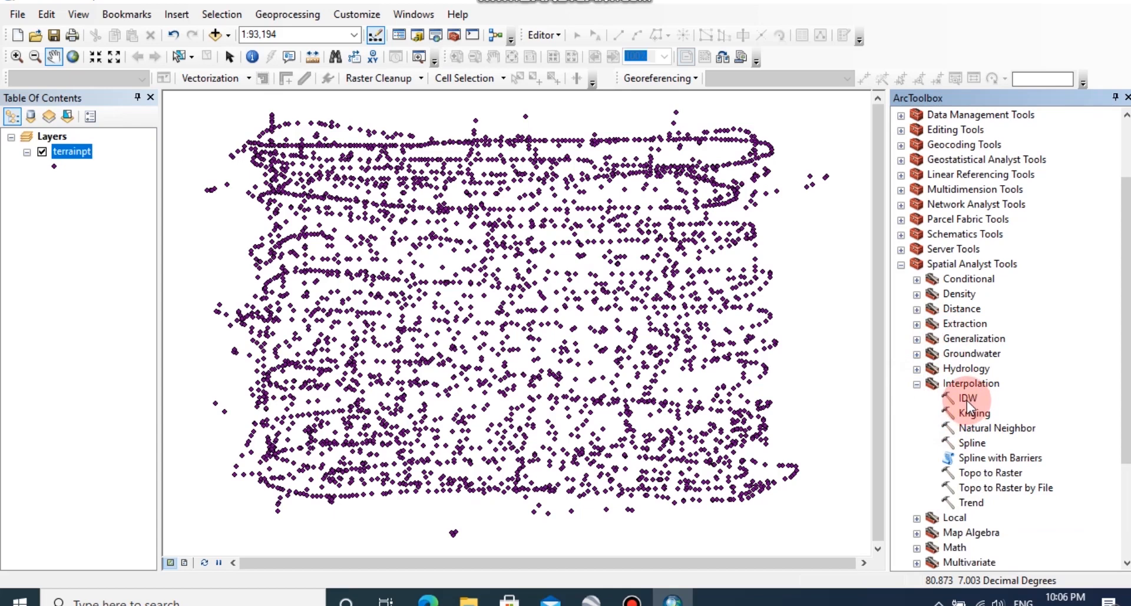
{"action": "double_click", "coordinate": [967, 398]}
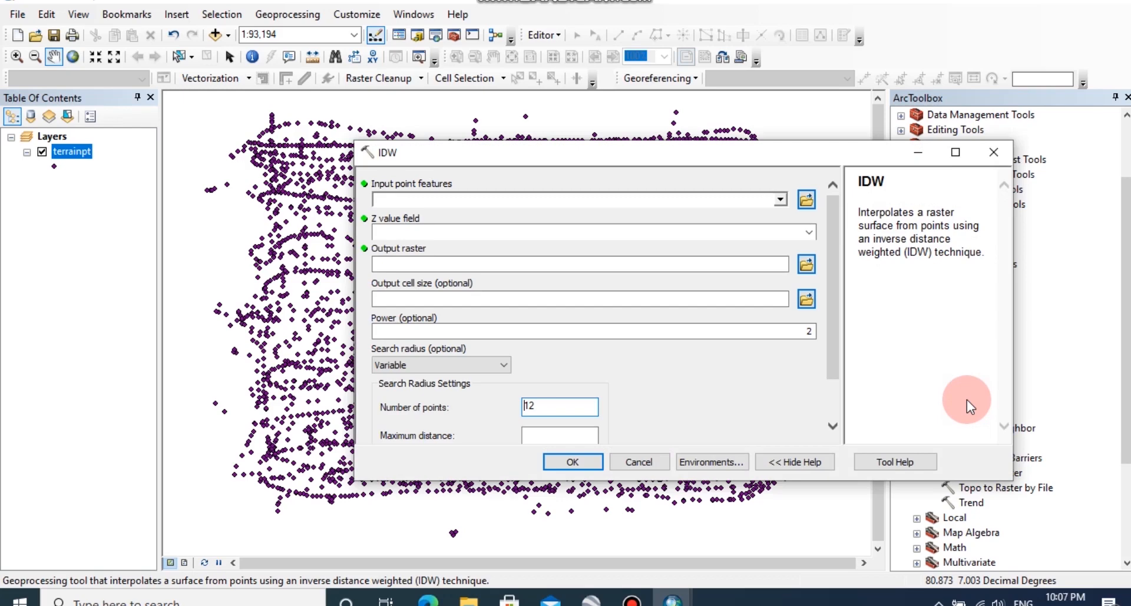
{"action": "mouse_move", "coordinate": [649, 200]}
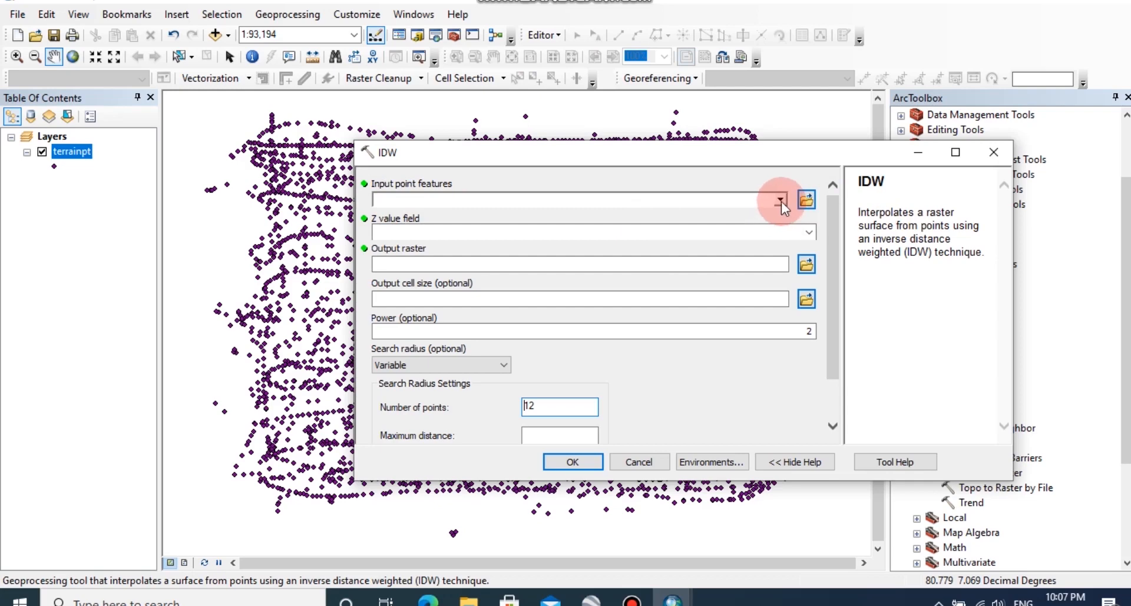
Step: Use terrainpt as input points and name the output raster elevationIDW in the Terrain folder
{"action": "left_click", "coordinate": [779, 199]}
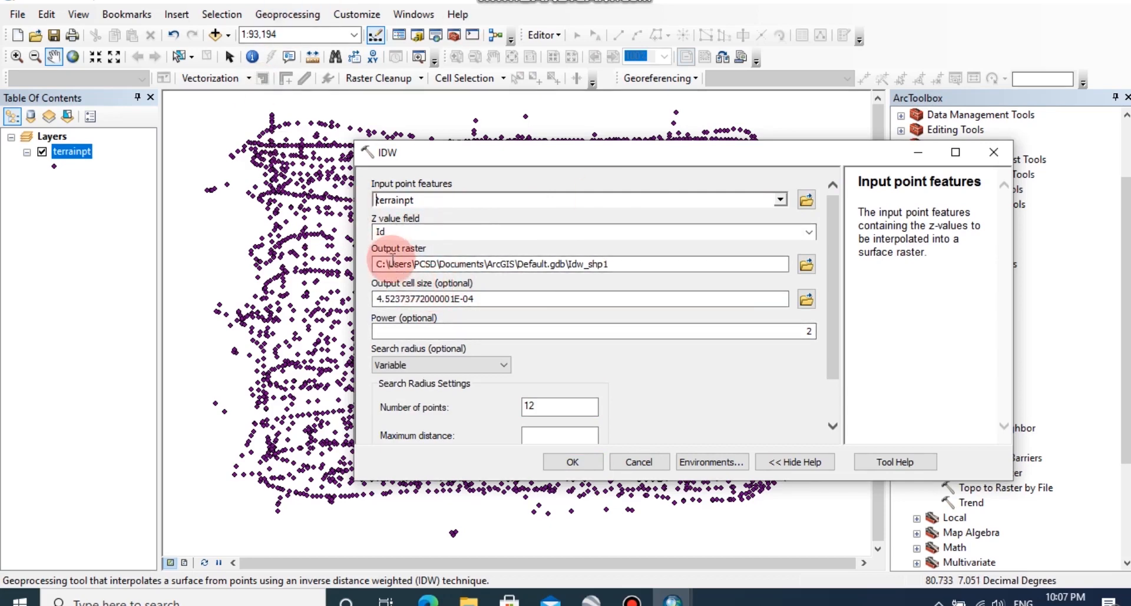
{"action": "left_click", "coordinate": [806, 264]}
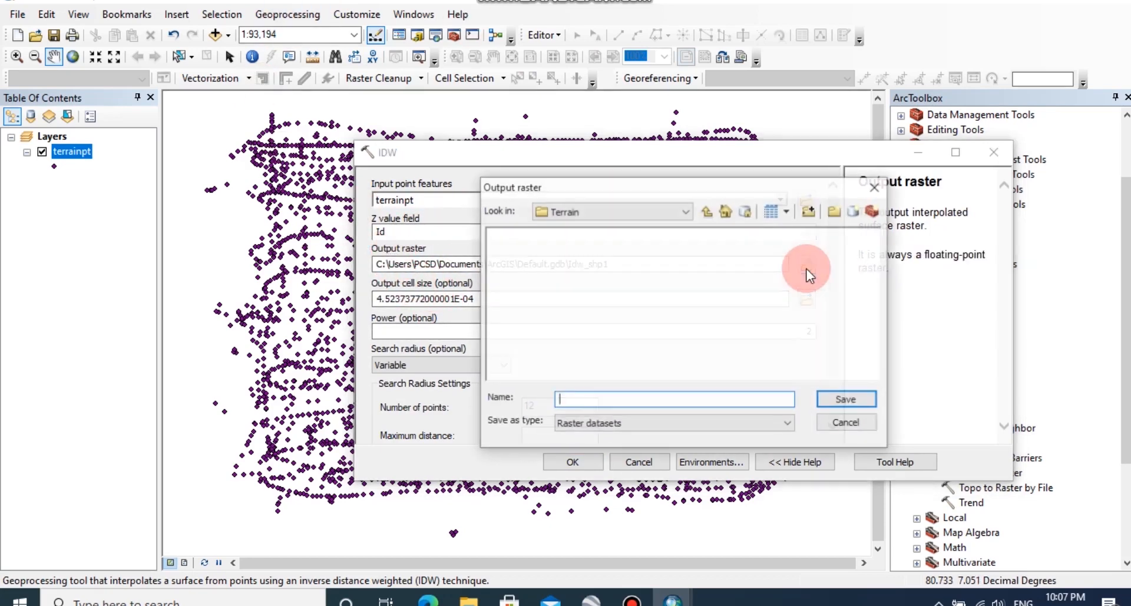
{"action": "left_click", "coordinate": [707, 211]}
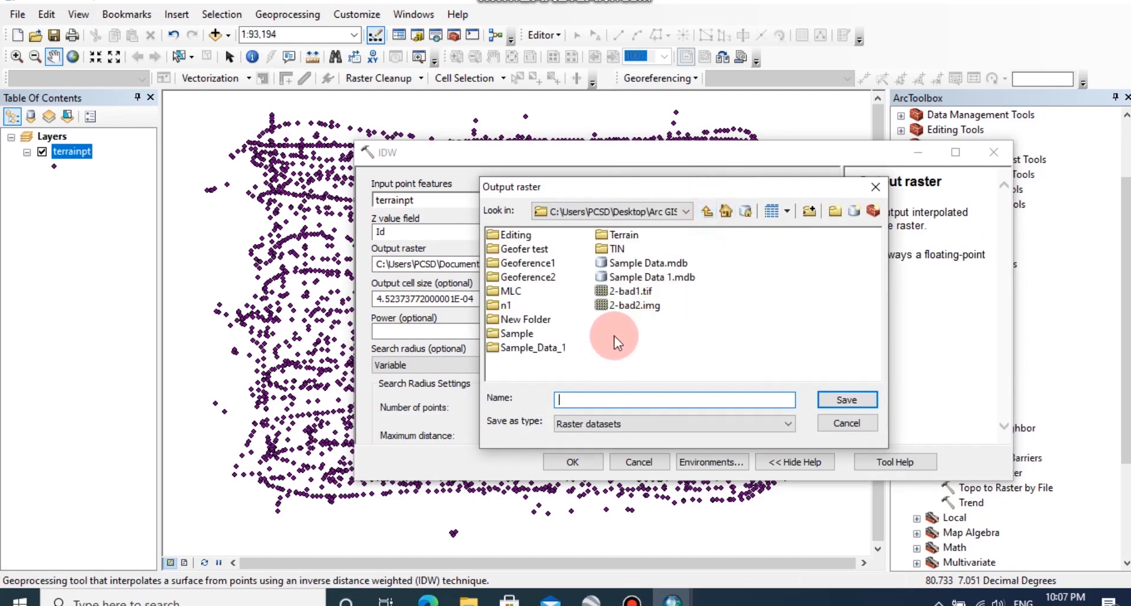
{"action": "double_click", "coordinate": [622, 234]}
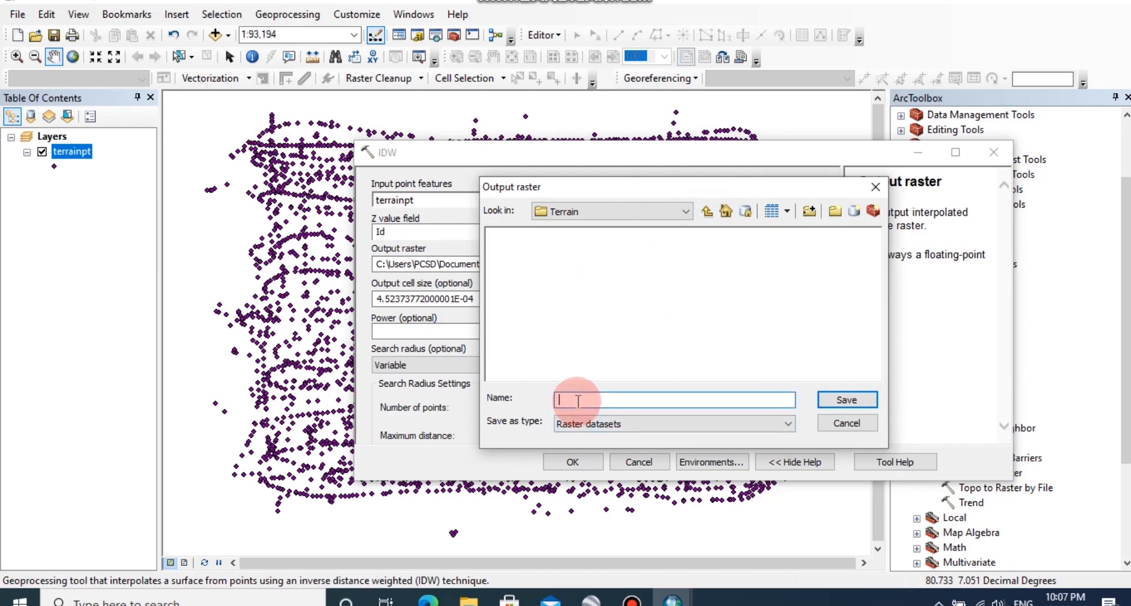
{"action": "type", "text": "el"}
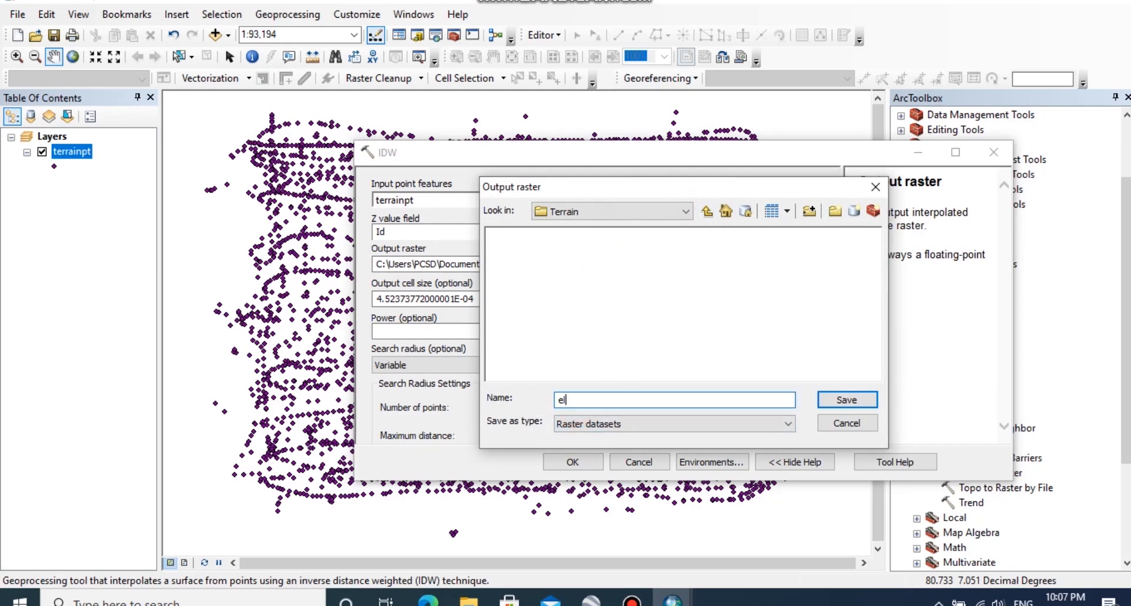
{"action": "type", "text": "eva"}
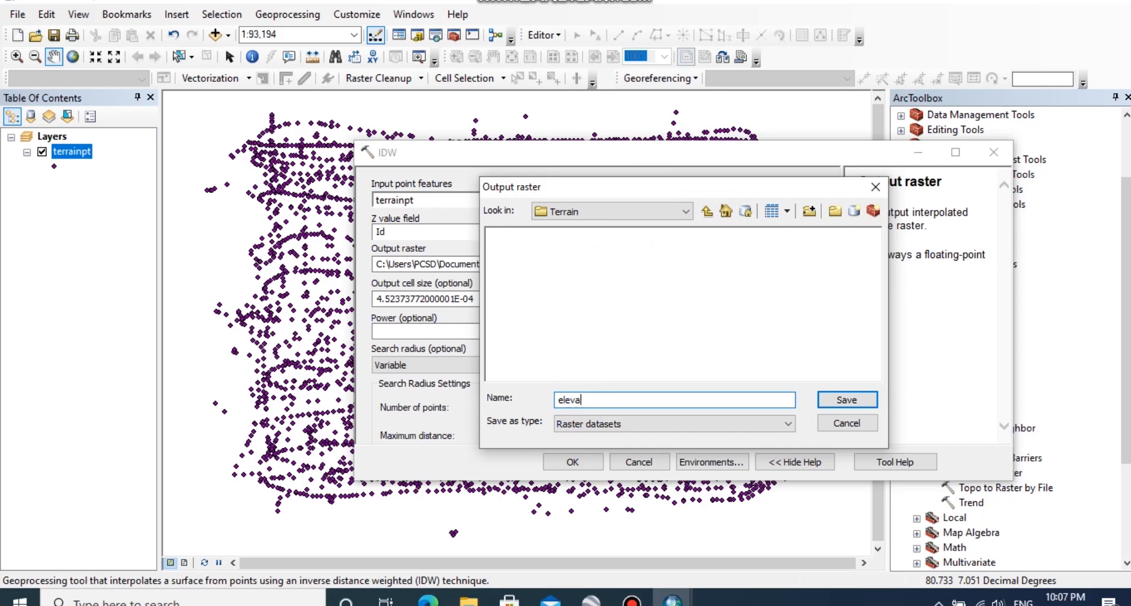
{"action": "type", "text": "tion"}
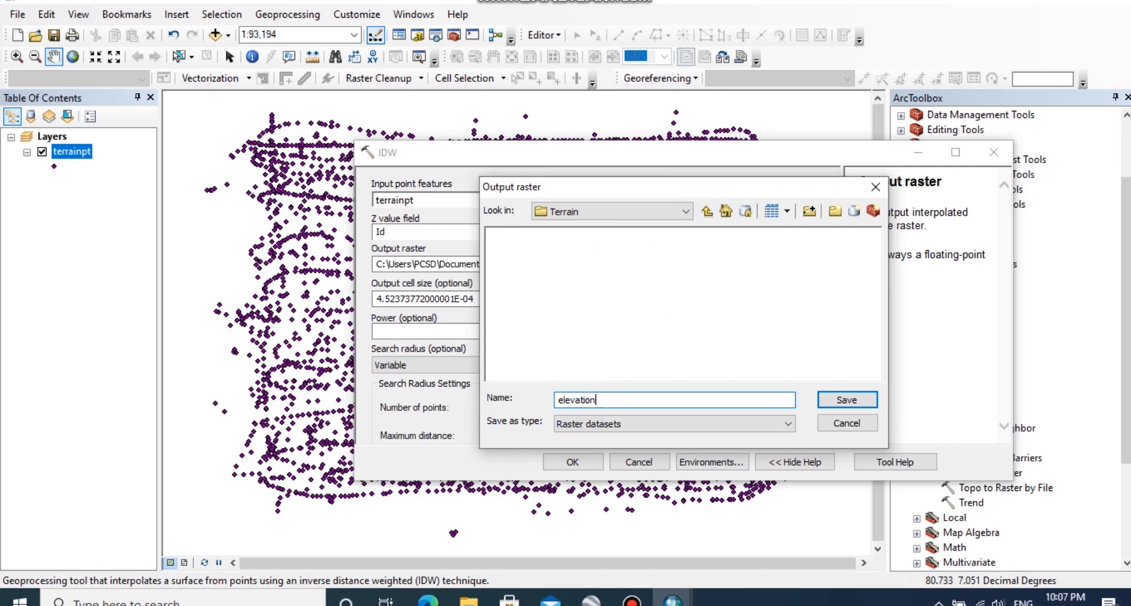
{"action": "type", "text": "ID"}
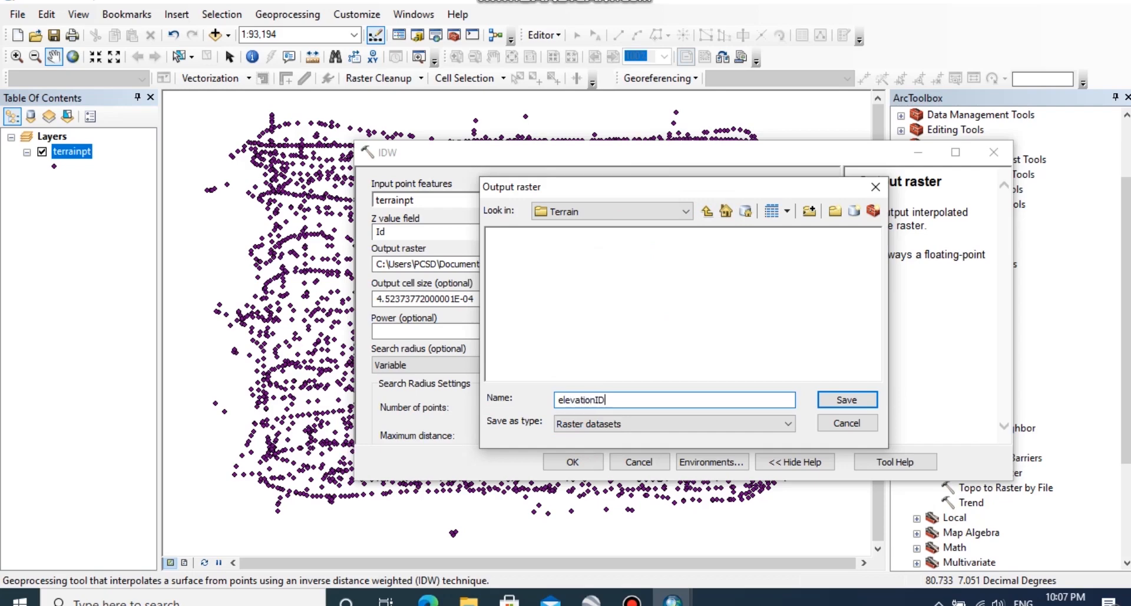
{"action": "type", "text": "W"}
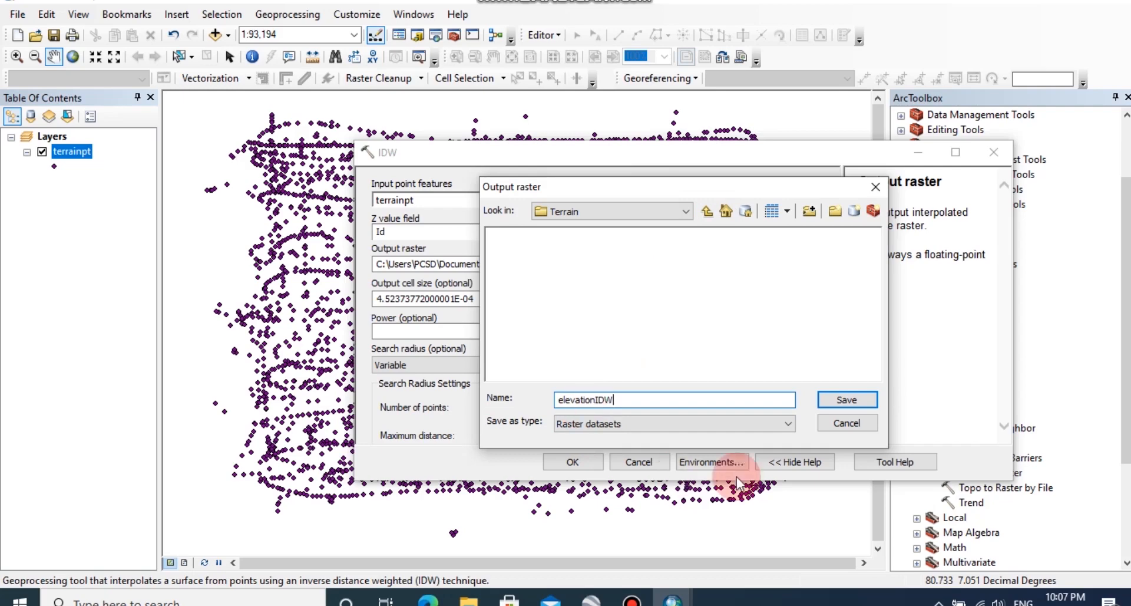
{"action": "left_click", "coordinate": [846, 399]}
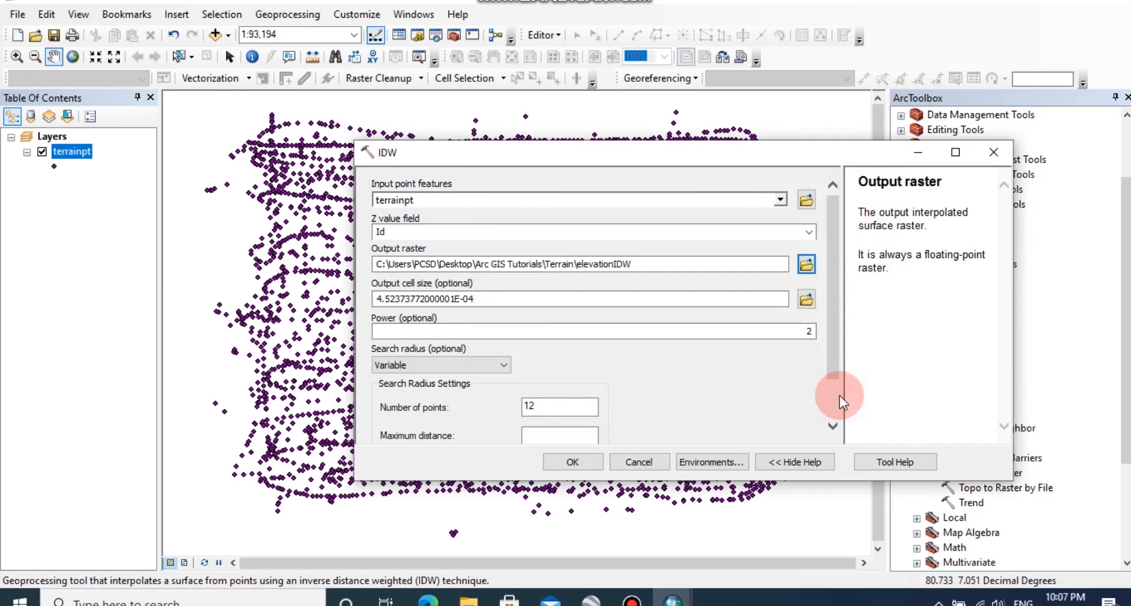
{"action": "mouse_move", "coordinate": [772, 398]}
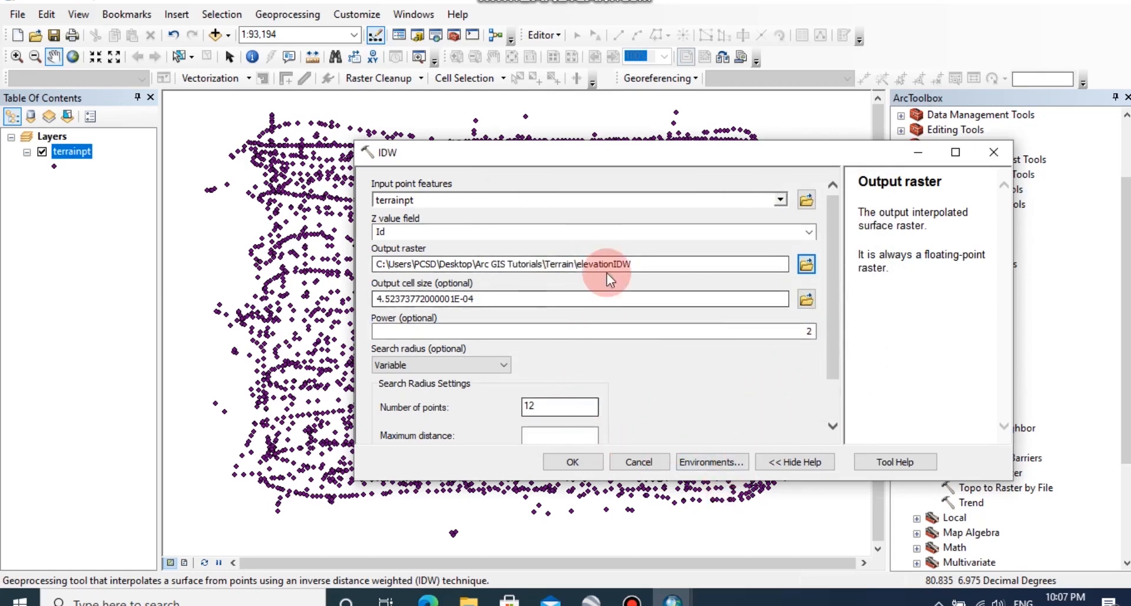
Step: Run the IDW interpolation with the default Id field
{"action": "left_click", "coordinate": [573, 462]}
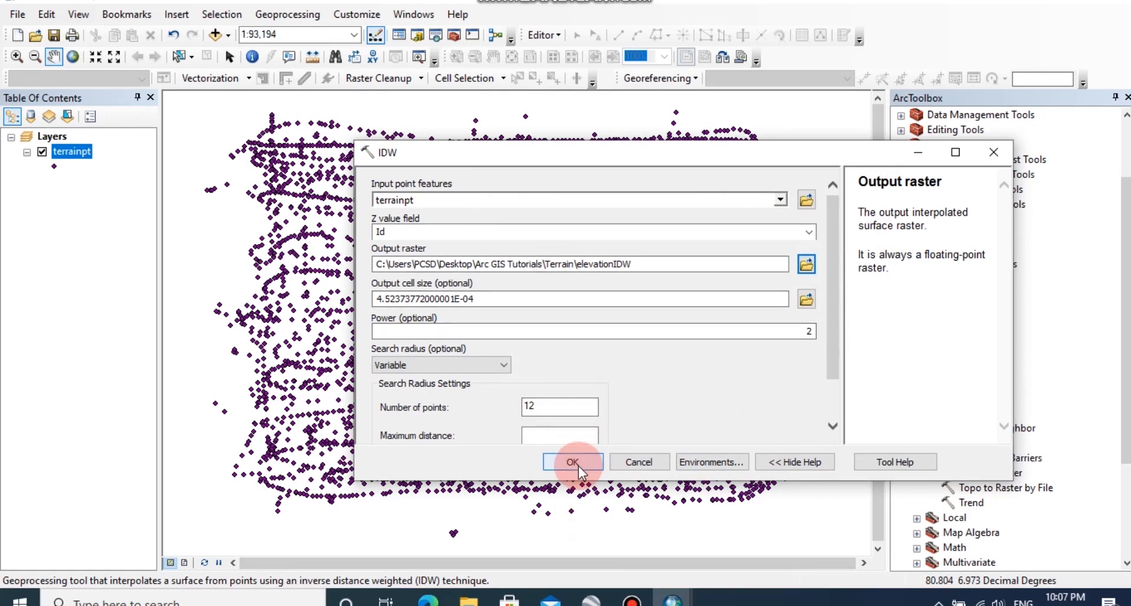
{"action": "left_click", "coordinate": [573, 462]}
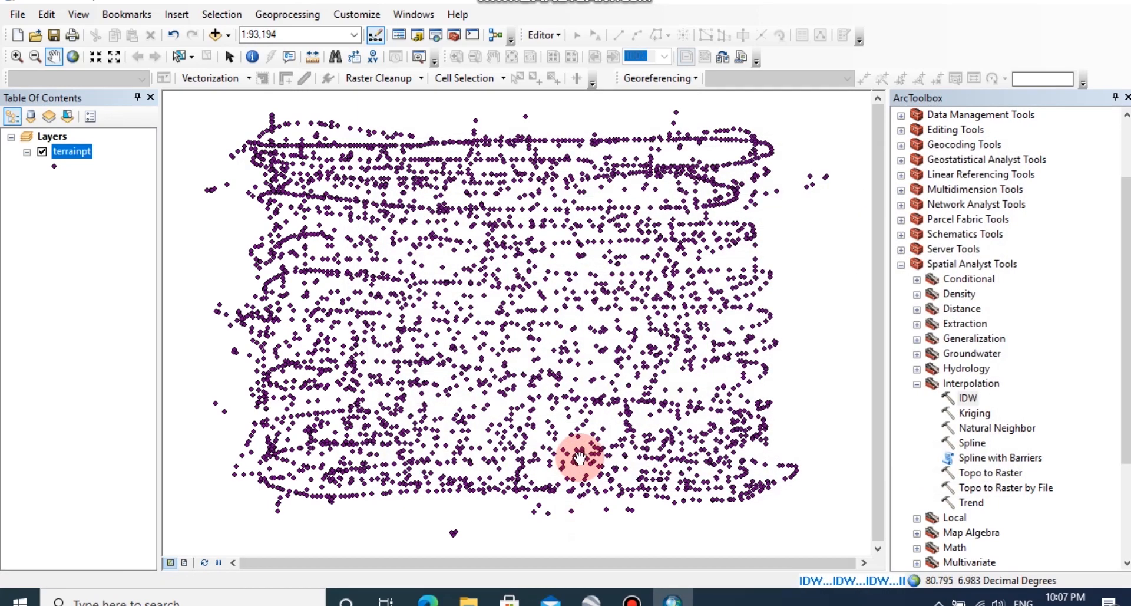
Step: Reopen IDW with terrainpt as input and output raster elevationidw1 in Terrain
{"action": "double_click", "coordinate": [967, 397]}
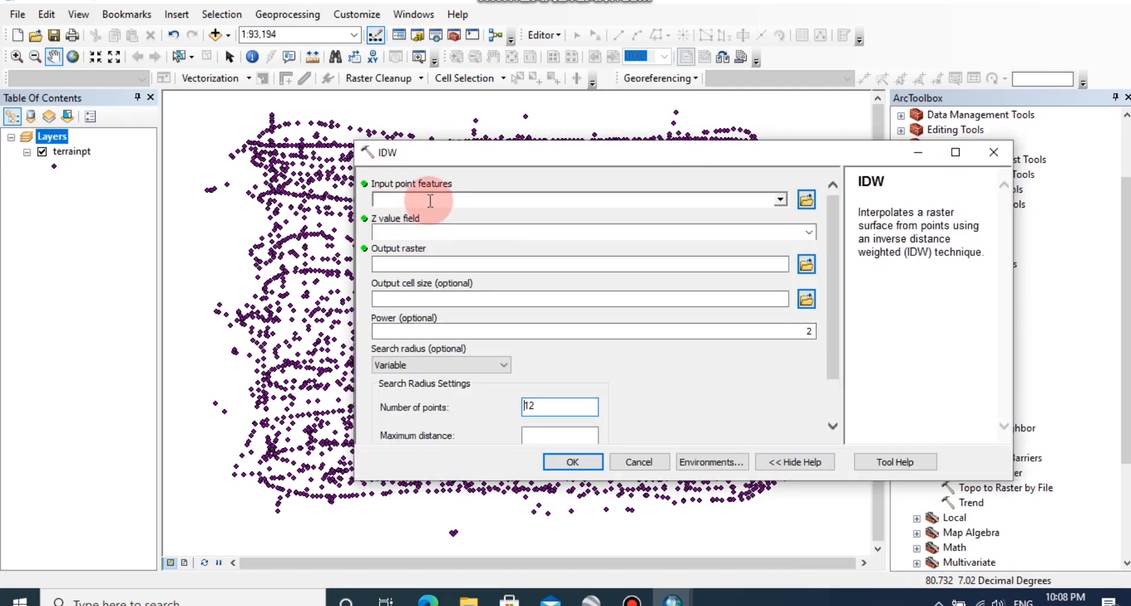
{"action": "mouse_move", "coordinate": [778, 200]}
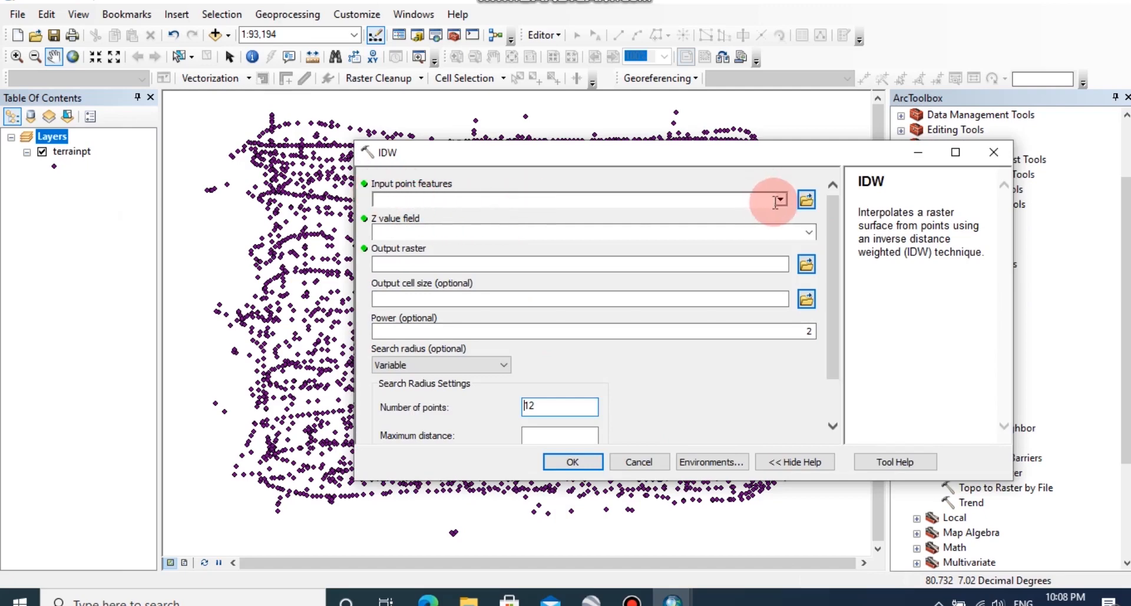
{"action": "left_click", "coordinate": [778, 199]}
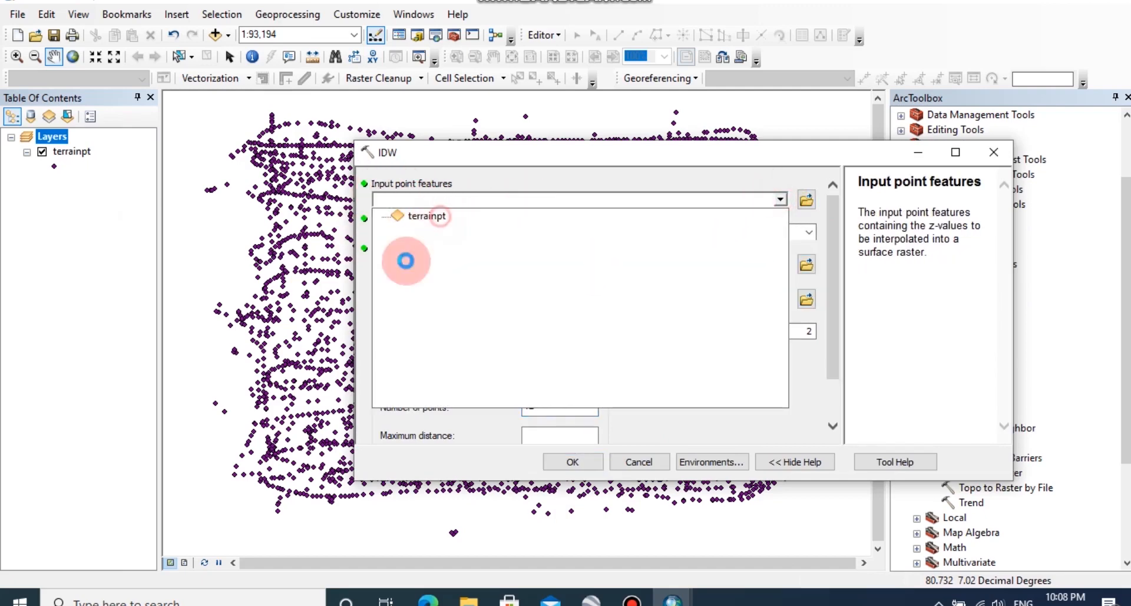
{"action": "left_click", "coordinate": [432, 216]}
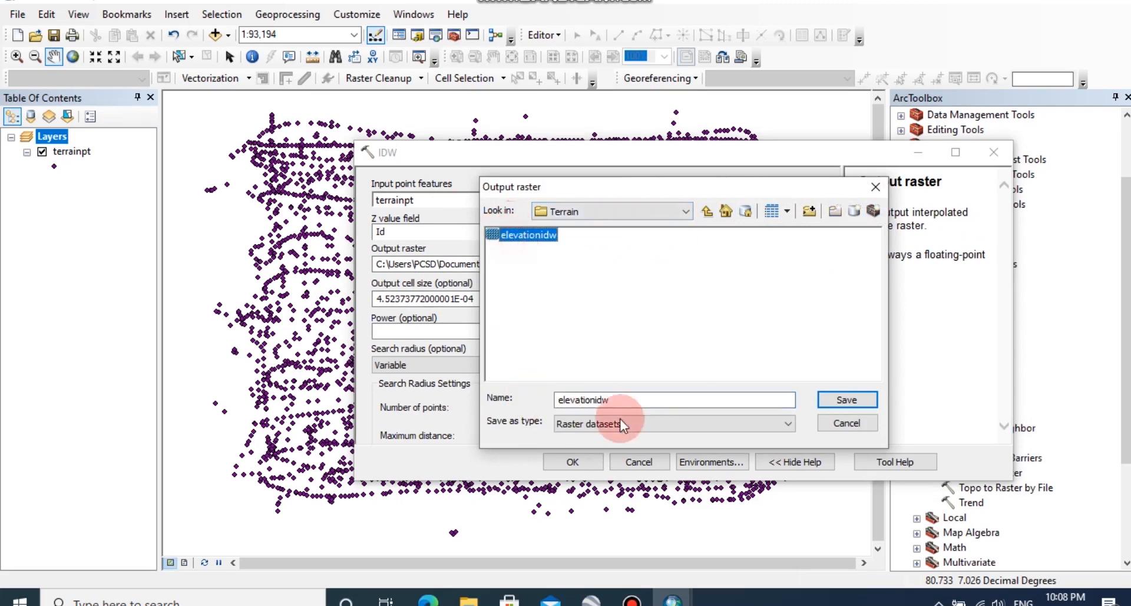
{"action": "left_click", "coordinate": [670, 400]}
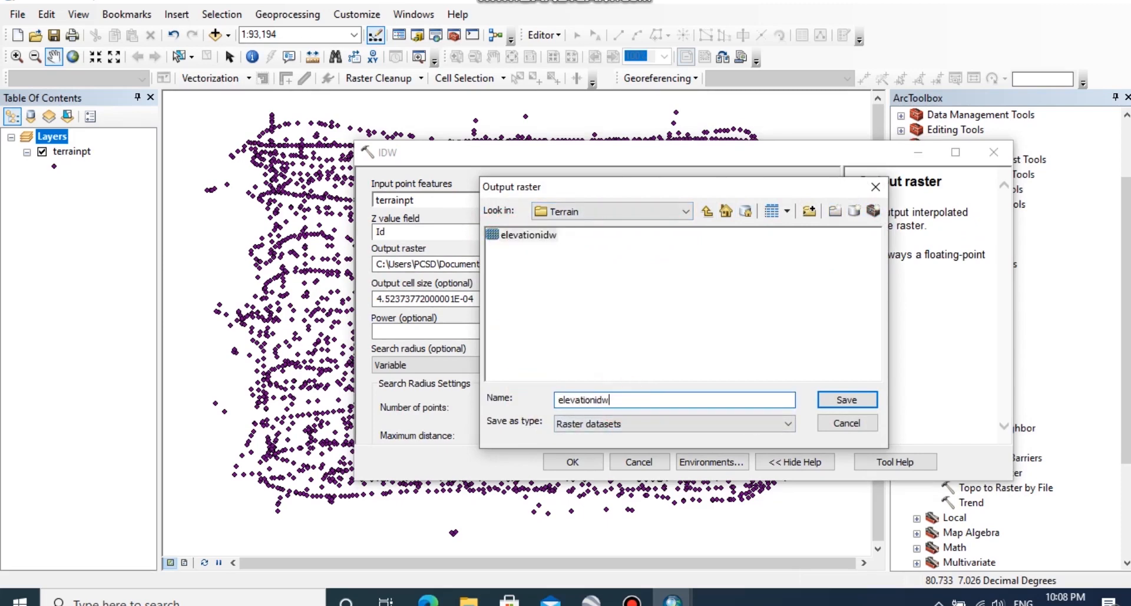
{"action": "left_click", "coordinate": [846, 399]}
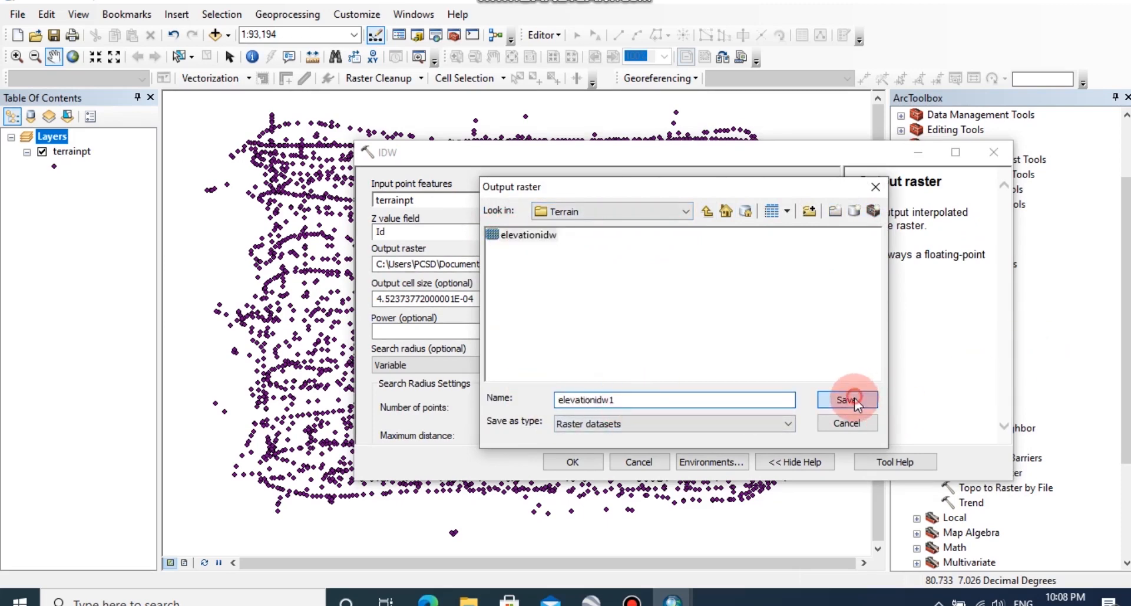
{"action": "left_click", "coordinate": [847, 399]}
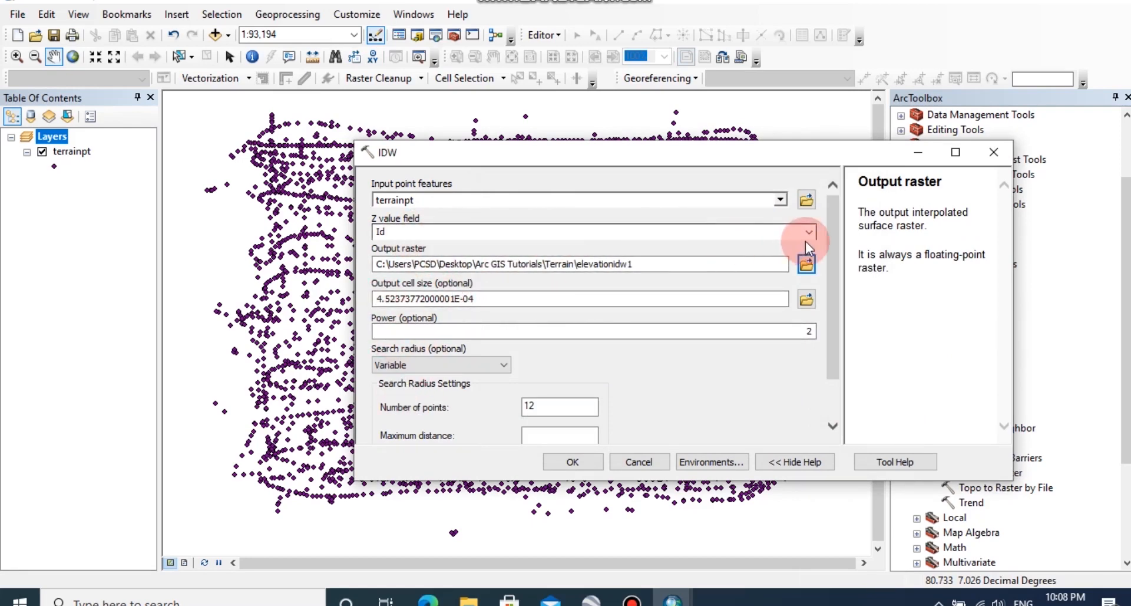
Step: Set the Z value field to Elevation
{"action": "left_click", "coordinate": [807, 231]}
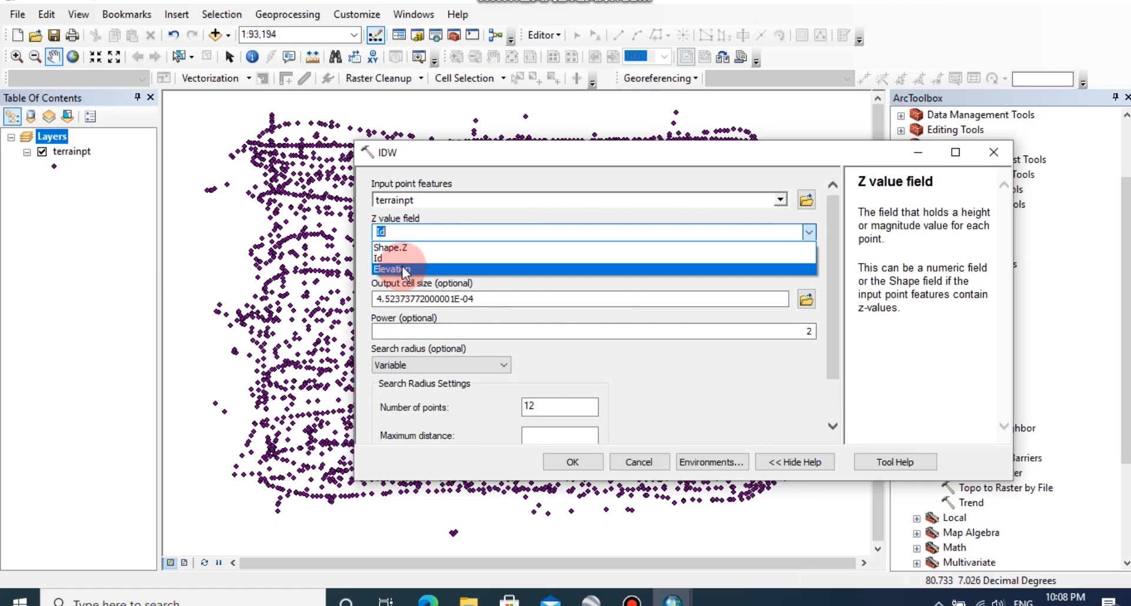
{"action": "left_click", "coordinate": [393, 269]}
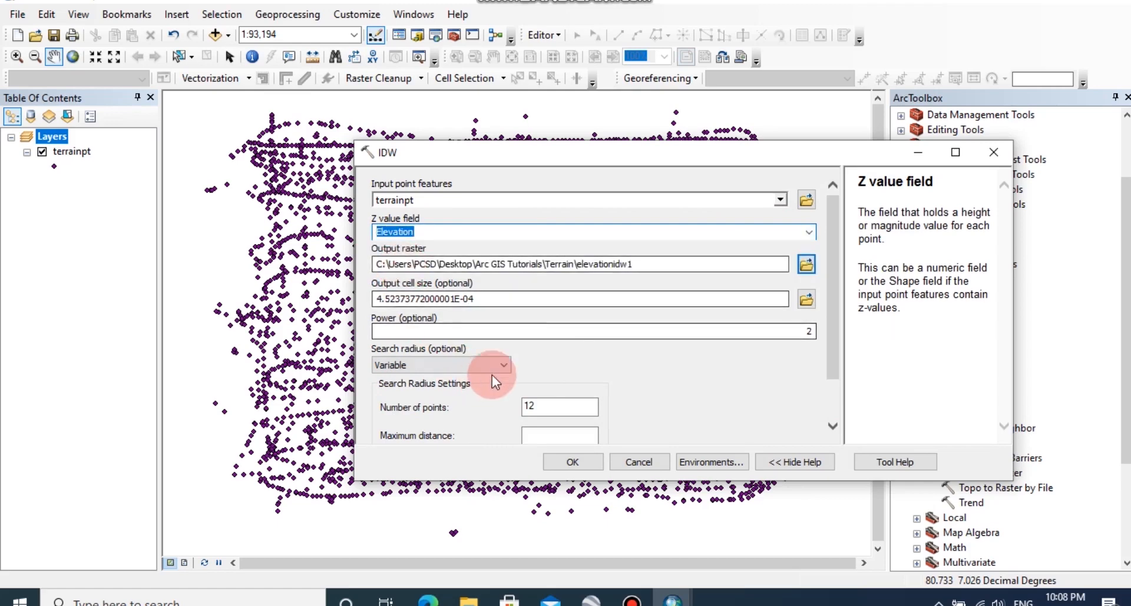
{"action": "mouse_move", "coordinate": [613, 392]}
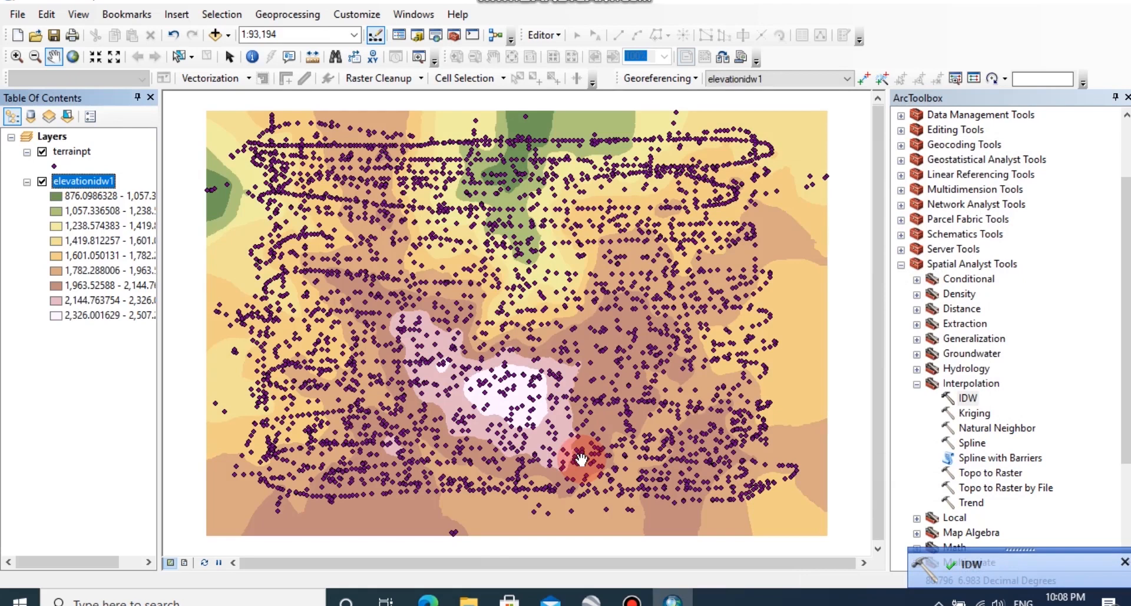
{"action": "mouse_move", "coordinate": [476, 415]}
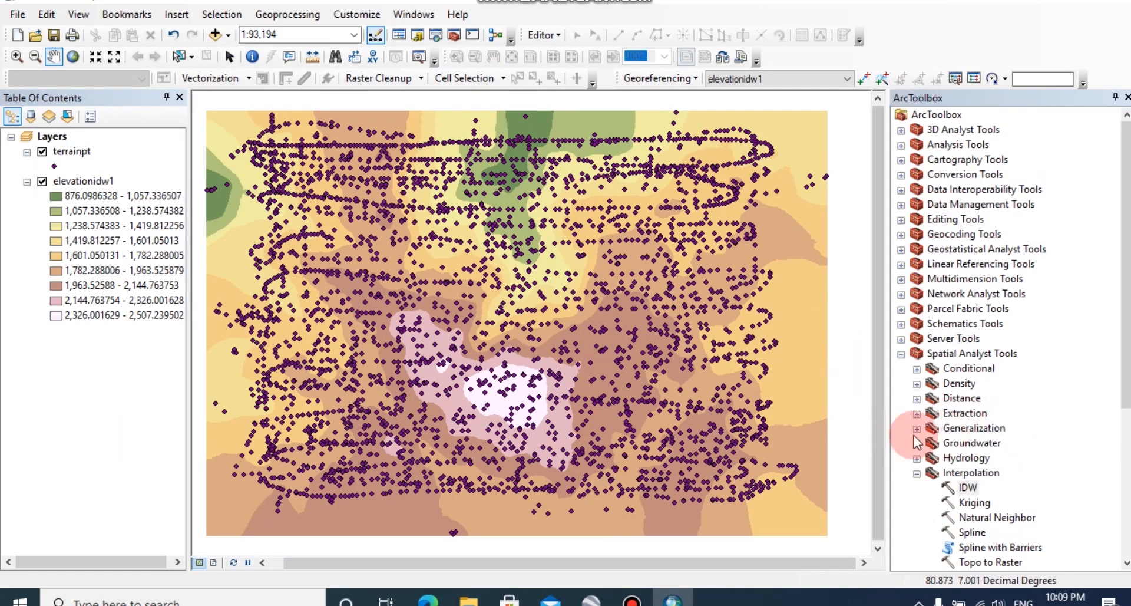
Step: Scroll the ArcToolbox list down to reach the Spatial Analyst Surface tools
{"action": "scroll", "scroll_direction": "down", "scroll_amount": 3}
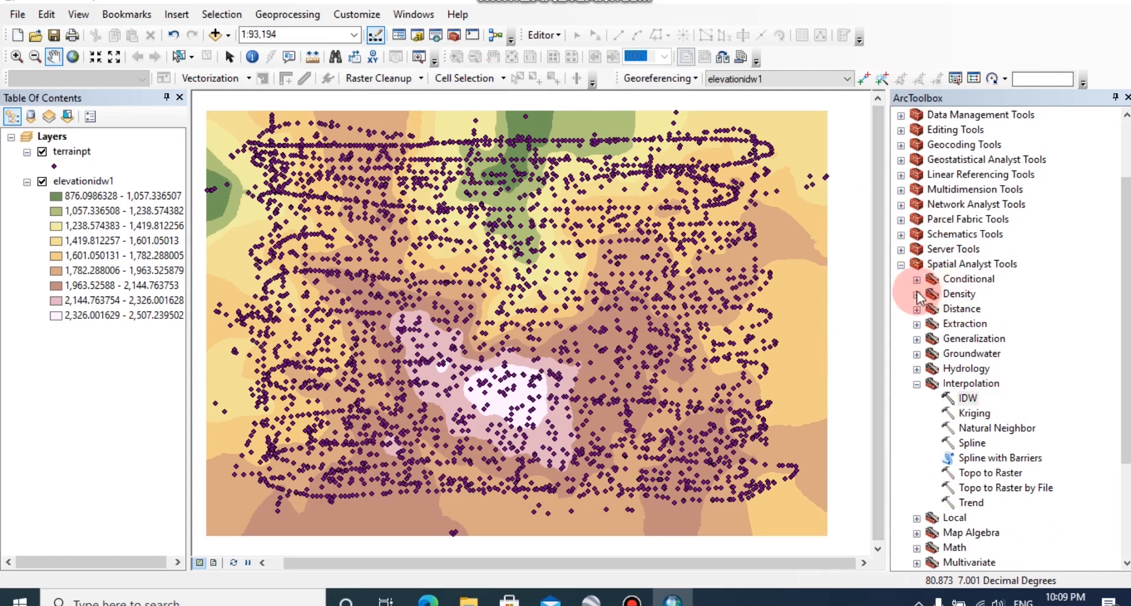
{"action": "scroll", "scroll_direction": "down", "scroll_amount": 3}
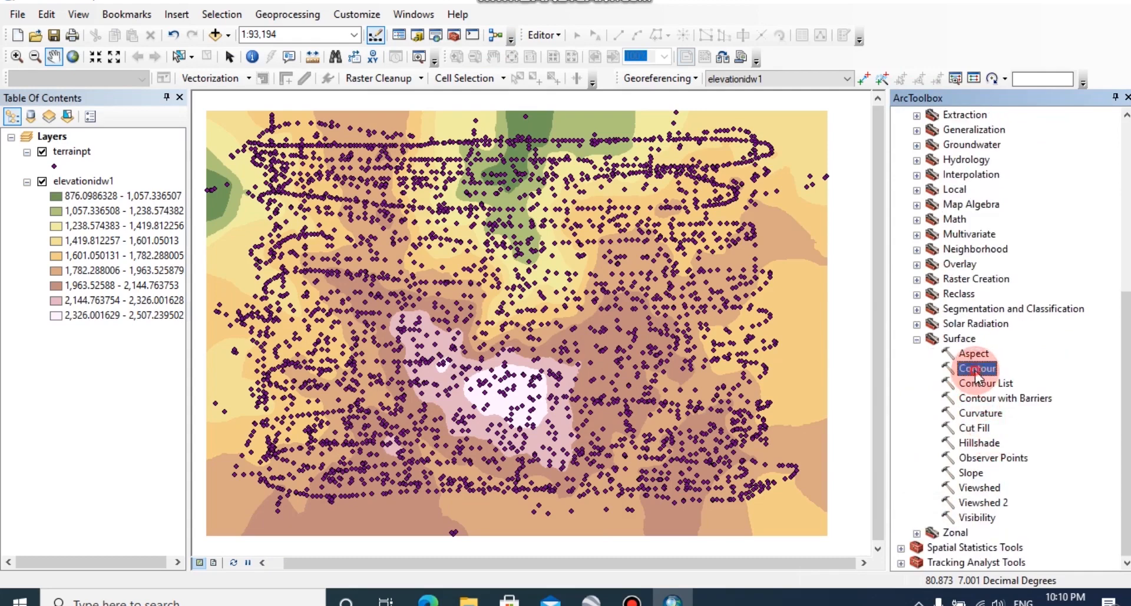
Step: Start the Contour tool with elevationidw1 as the input raster surface
{"action": "double_click", "coordinate": [978, 368]}
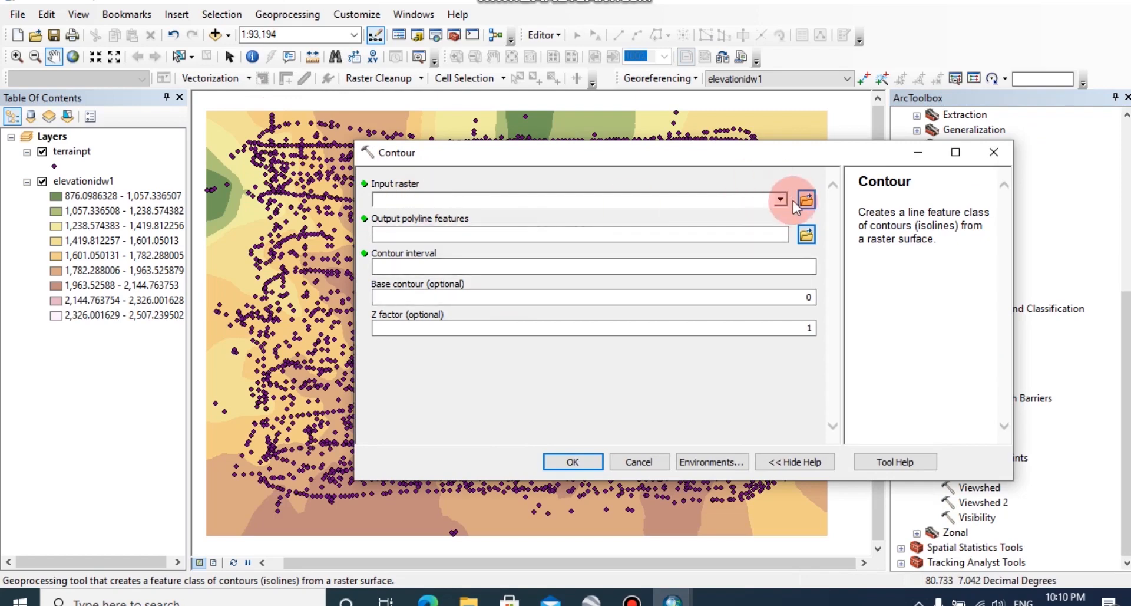
{"action": "left_click", "coordinate": [779, 199]}
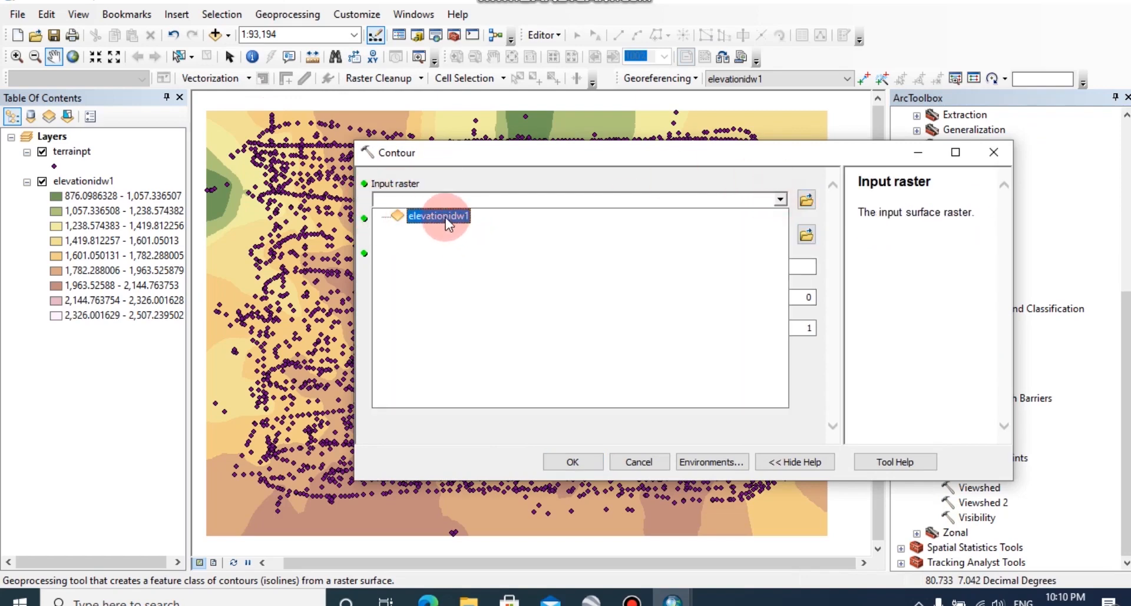
{"action": "left_click", "coordinate": [437, 216]}
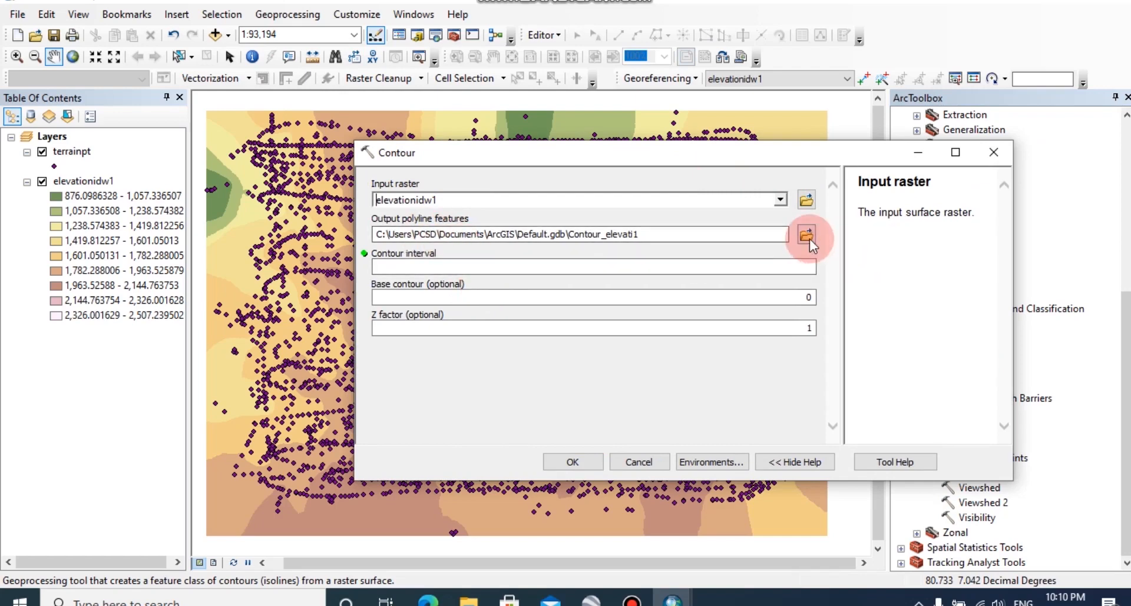
Step: Save the contour output as terrainli.shp in the Terrain folder with a contour interval of 10
{"action": "left_click", "coordinate": [806, 235]}
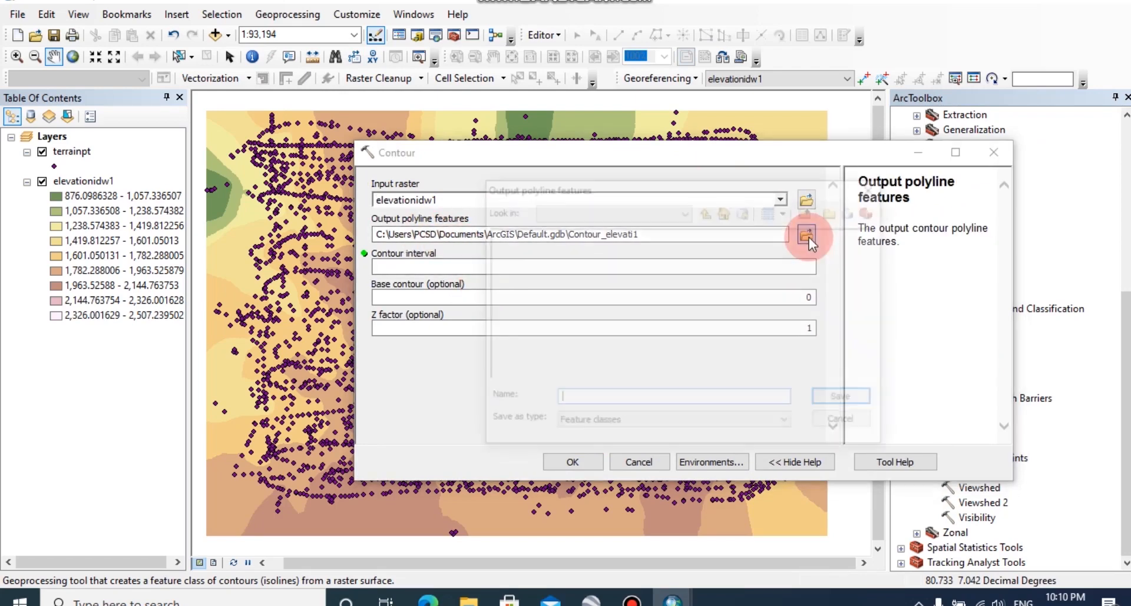
{"action": "left_click", "coordinate": [809, 236]}
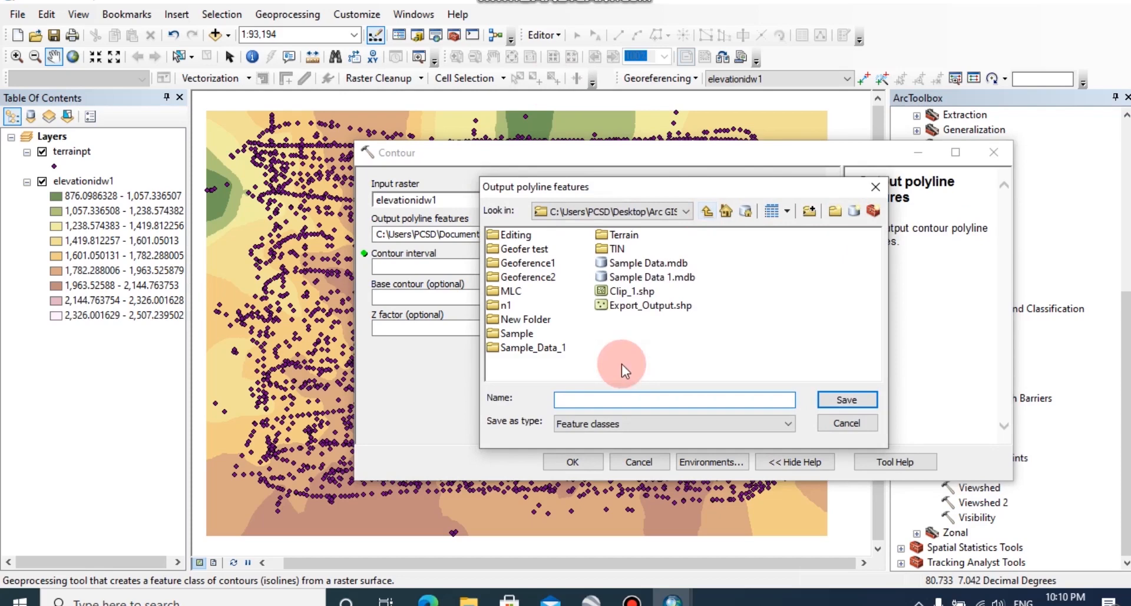
{"action": "double_click", "coordinate": [623, 235]}
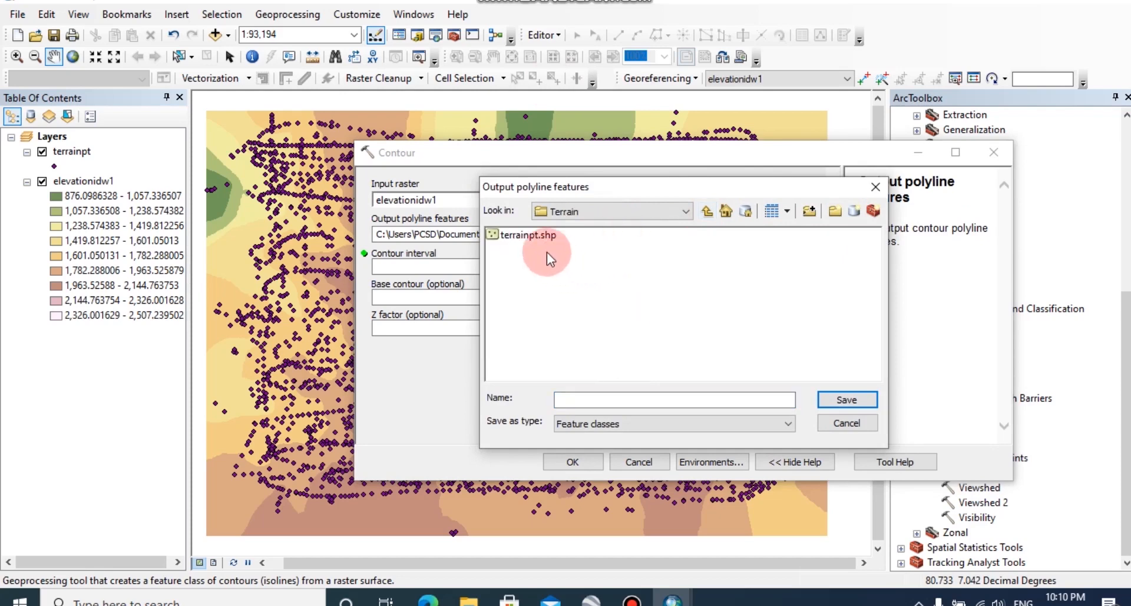
{"action": "left_click", "coordinate": [528, 234]}
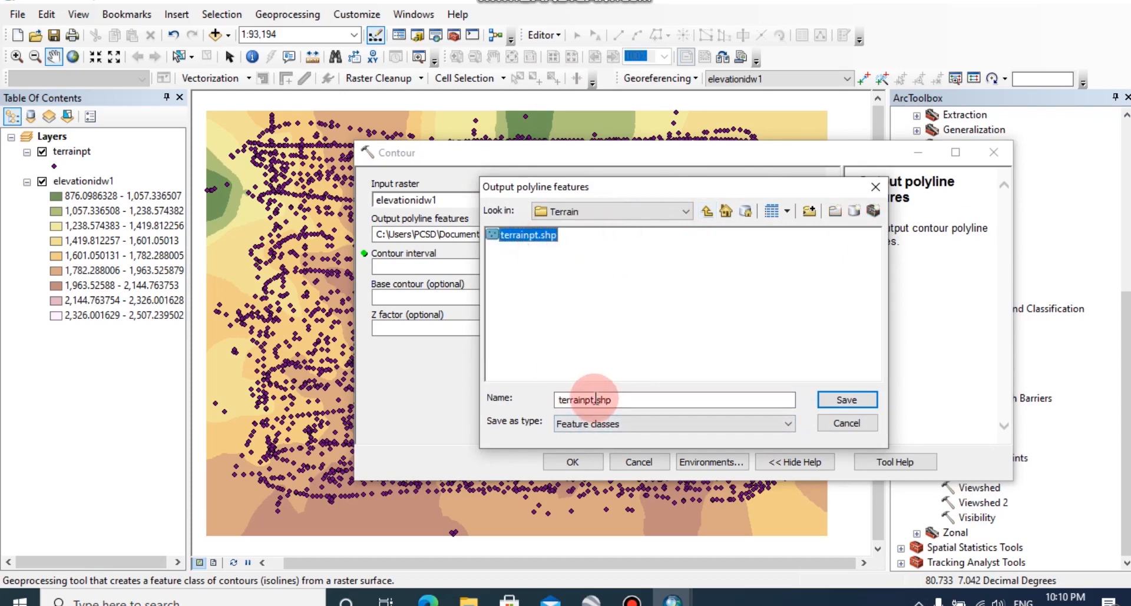
{"action": "double_click", "coordinate": [585, 400]}
{"action": "type", "text": "li"}
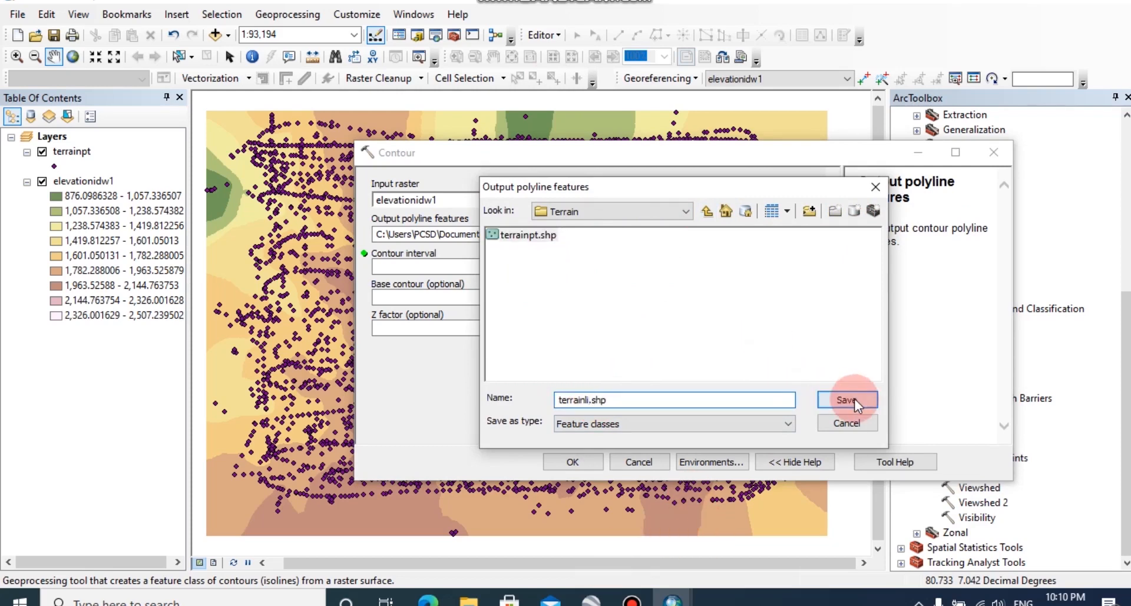
{"action": "left_click", "coordinate": [846, 401]}
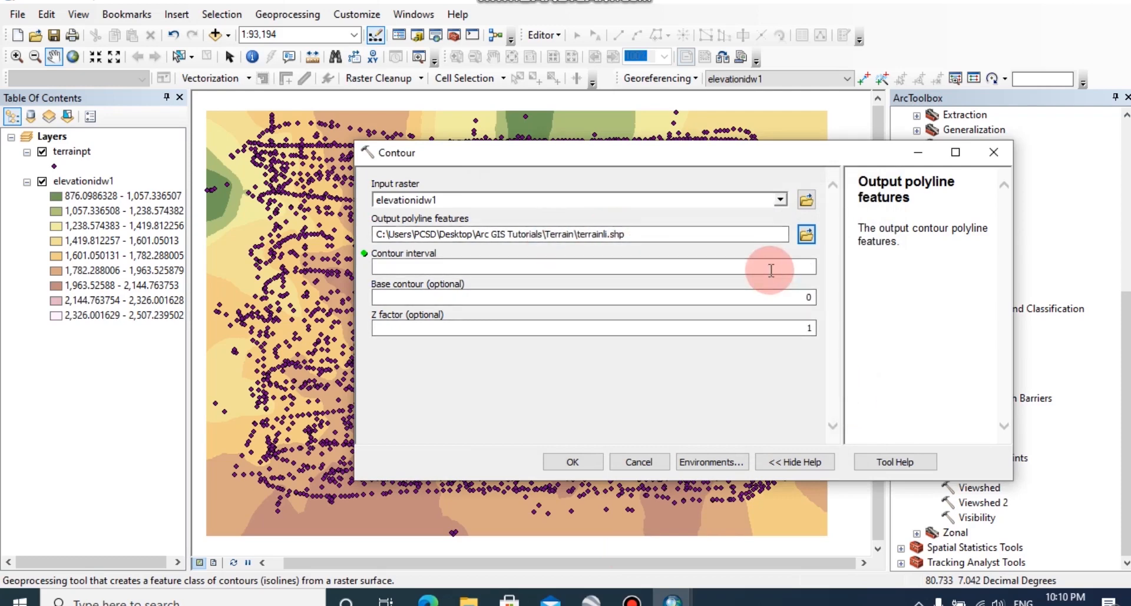
{"action": "left_click", "coordinate": [592, 267]}
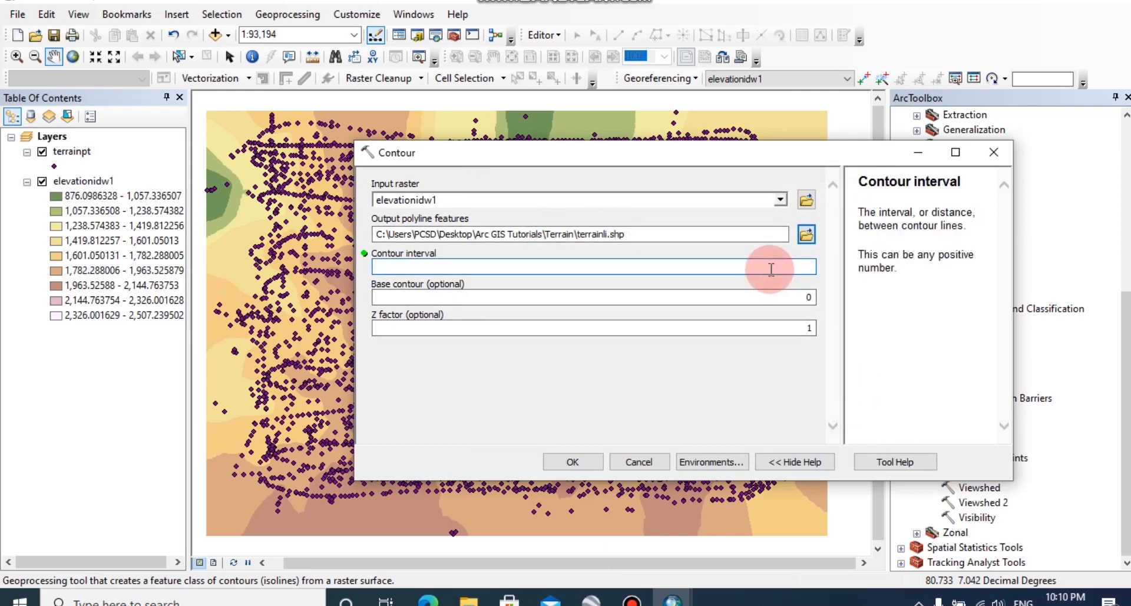
{"action": "type", "text": "10"}
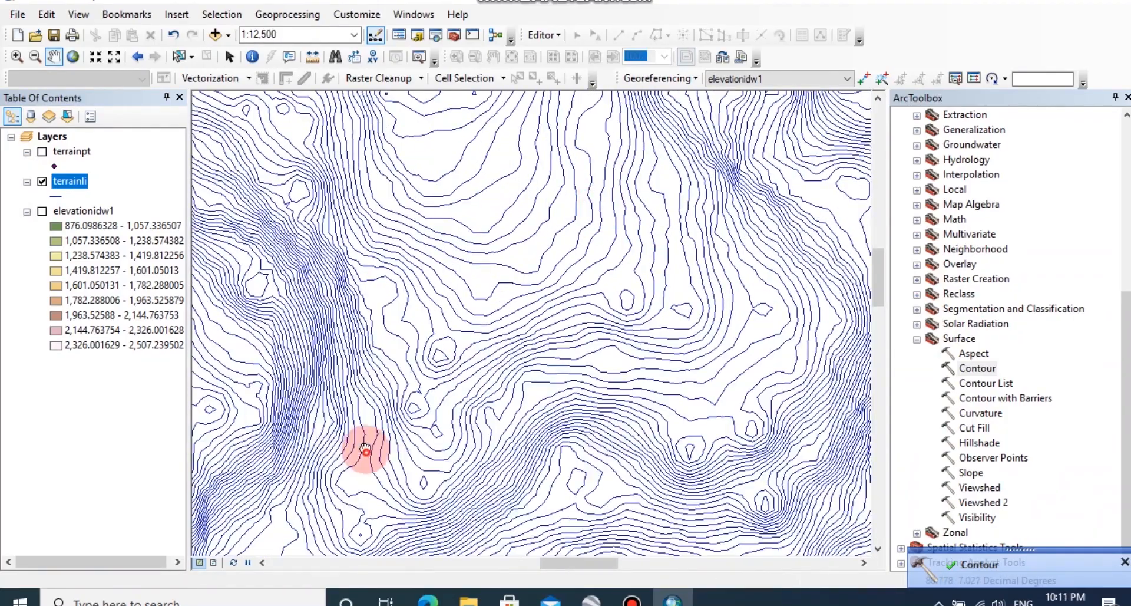
{"action": "left_click_drag", "start_coordinate": [366, 449], "coordinate": [465, 482]}
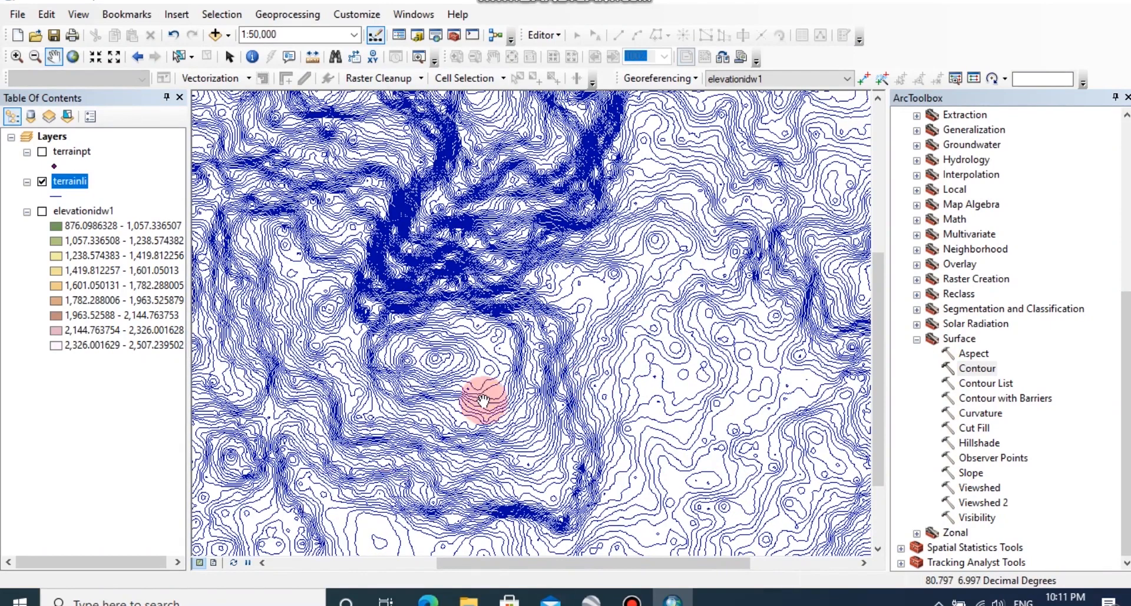
{"action": "right_click", "coordinate": [70, 182]}
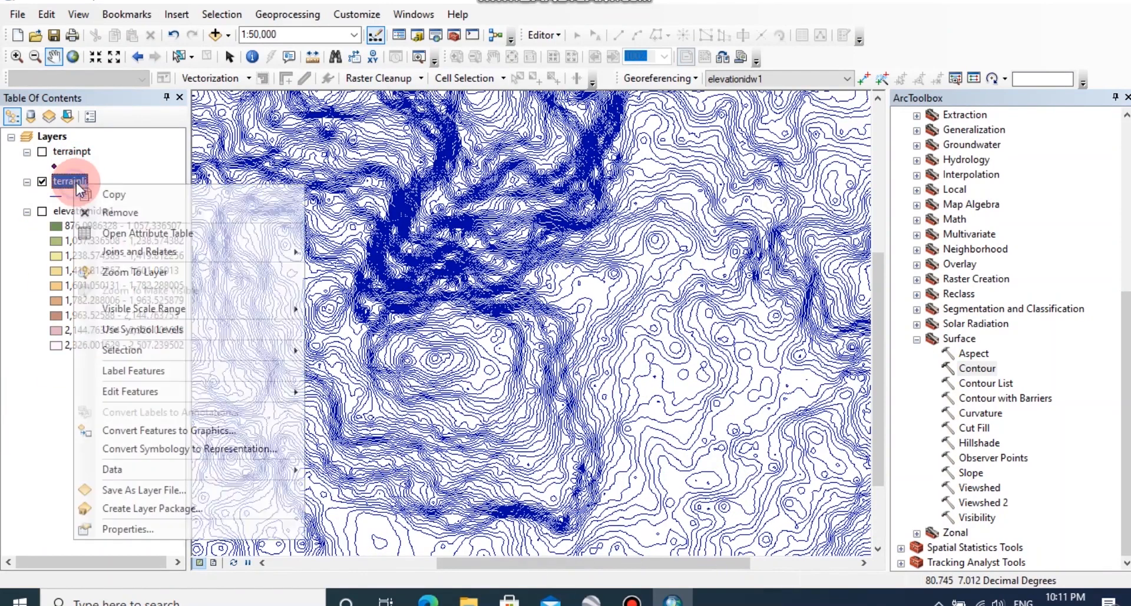
{"action": "left_click", "coordinate": [147, 233]}
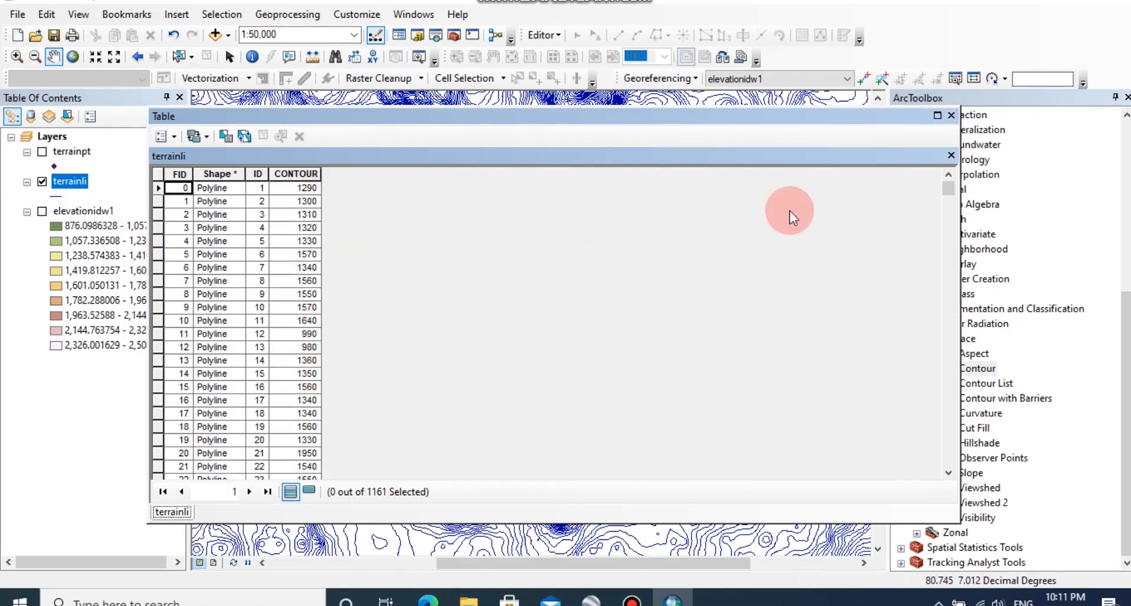
{"action": "left_click", "coordinate": [951, 116]}
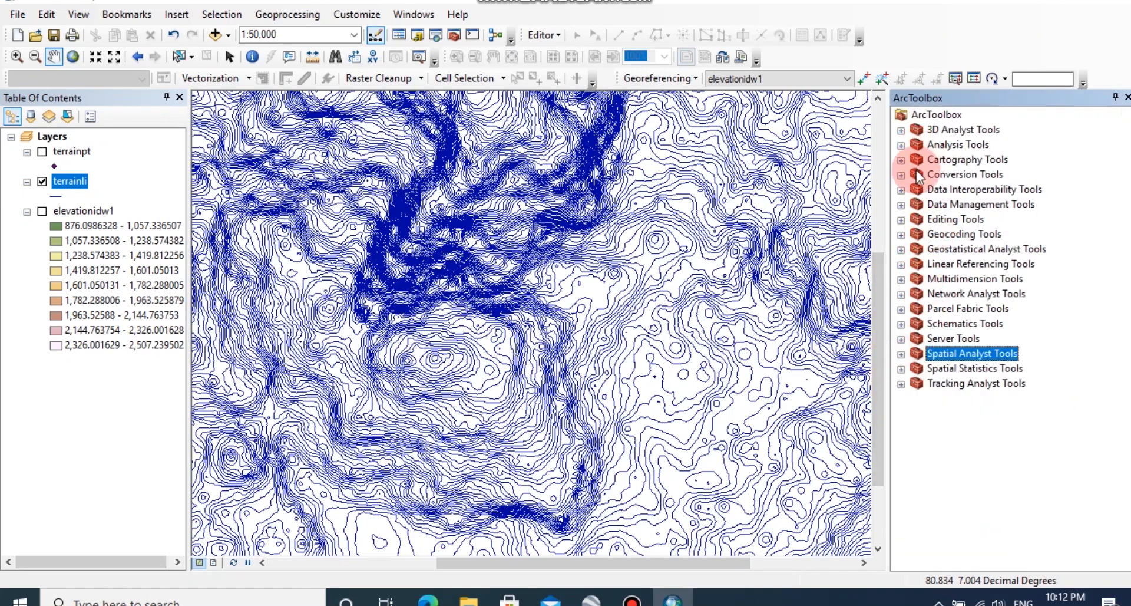
Step: Reach the Layer To KML tool under Conversion Tools > To KML
{"action": "left_click", "coordinate": [901, 173]}
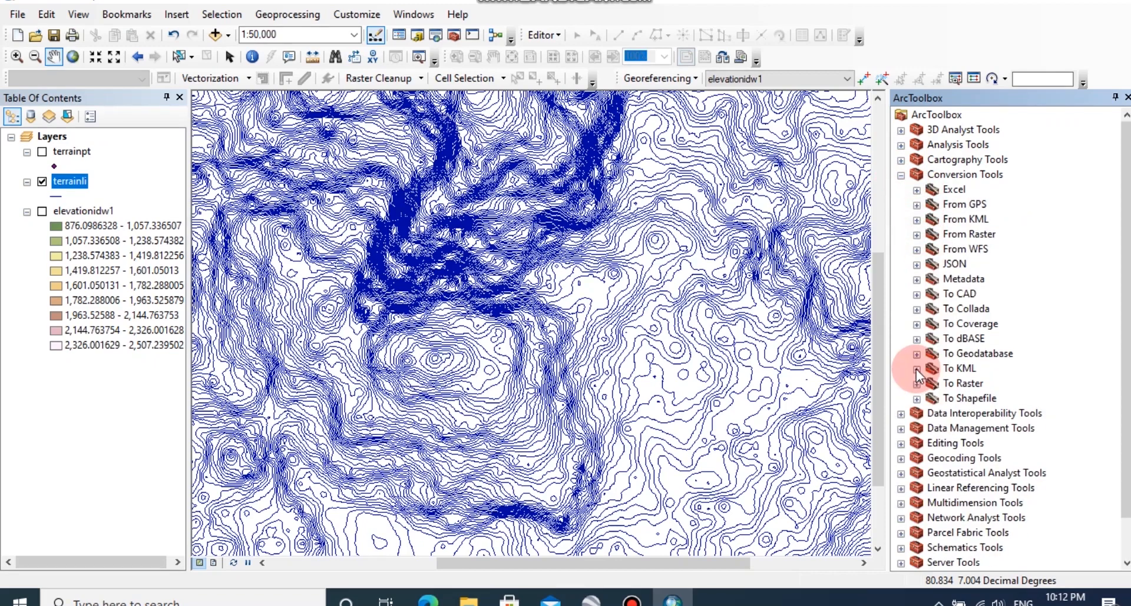
{"action": "left_click", "coordinate": [917, 368]}
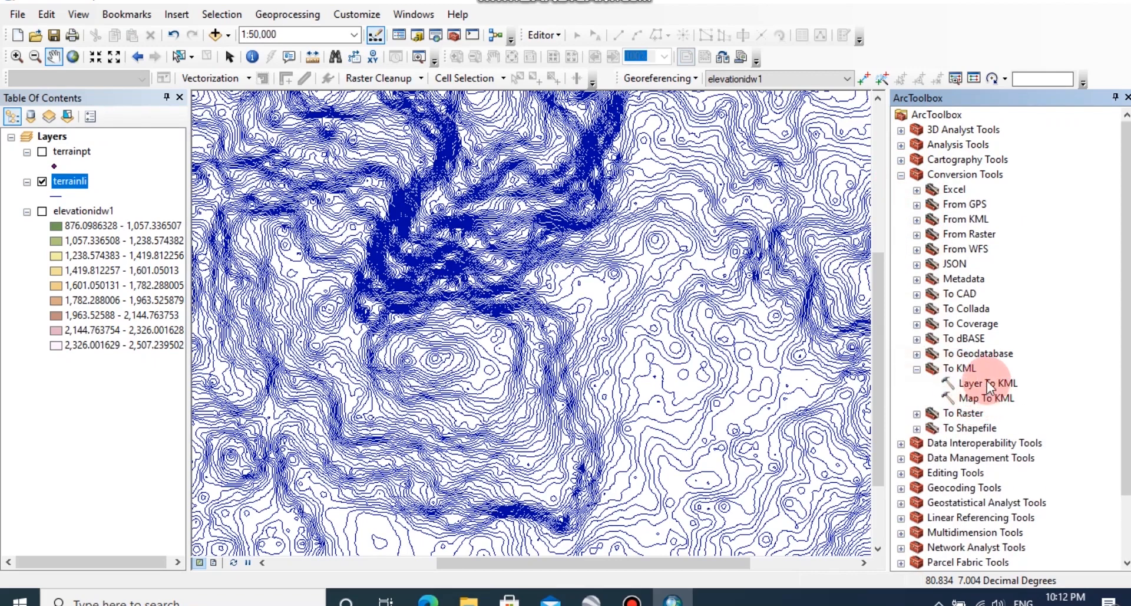
{"action": "double_click", "coordinate": [987, 383]}
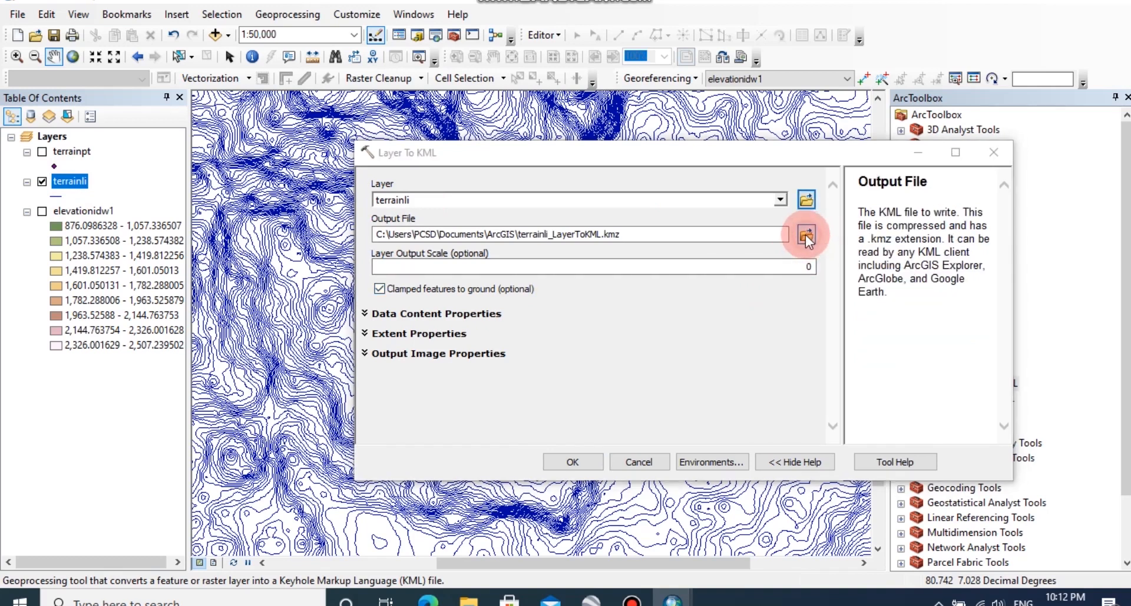
Step: Name the output KML teline in the Terrain folder and run the terrainli export
{"action": "left_click", "coordinate": [806, 236]}
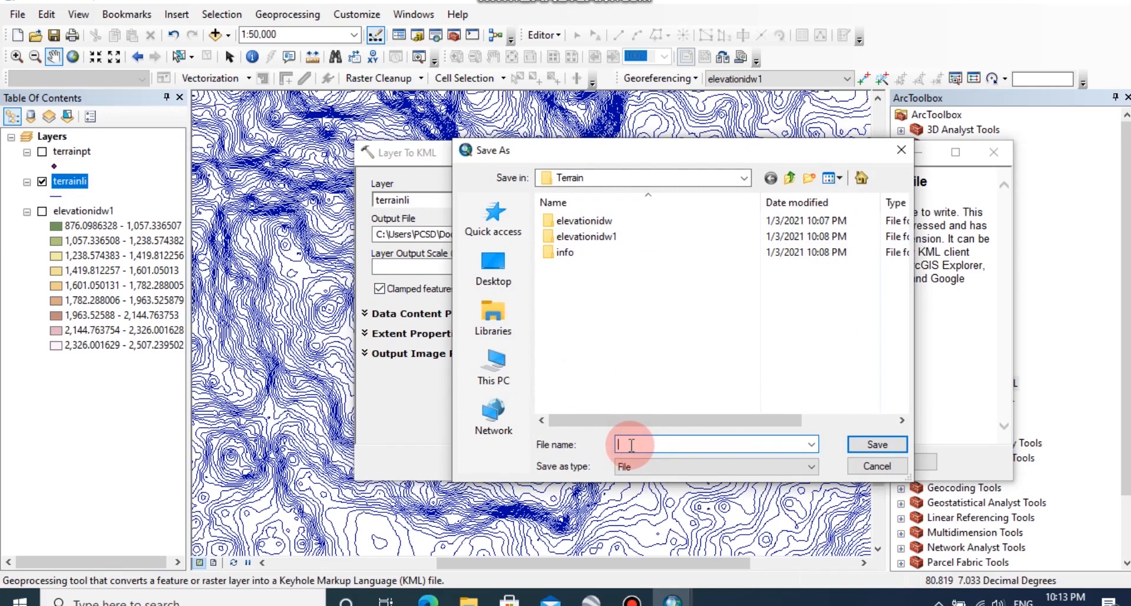
{"action": "type", "text": "tel"}
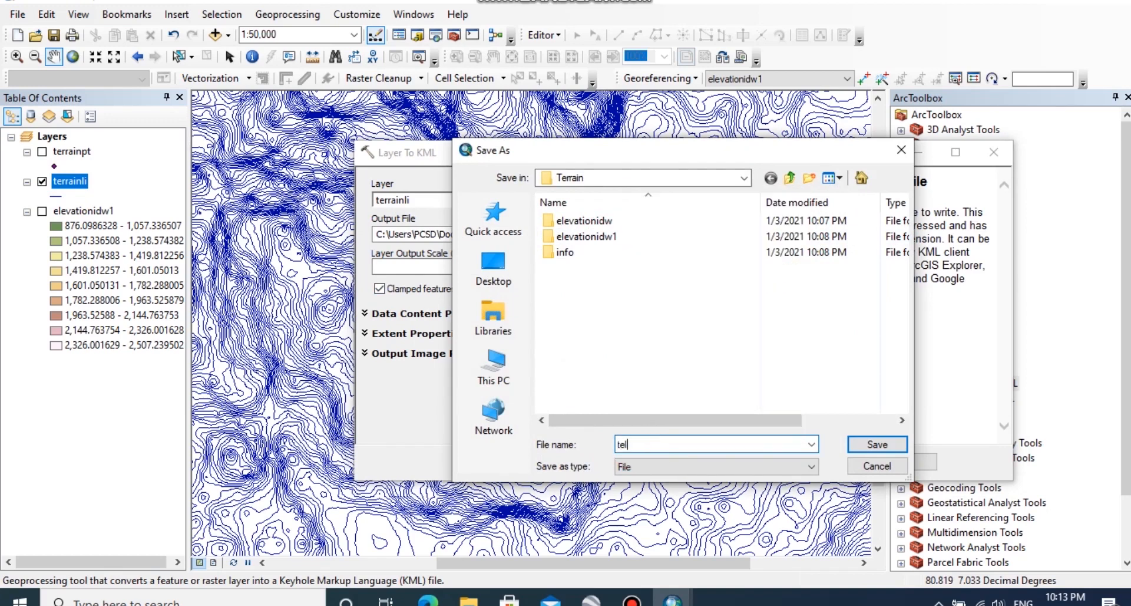
{"action": "type", "text": "i"}
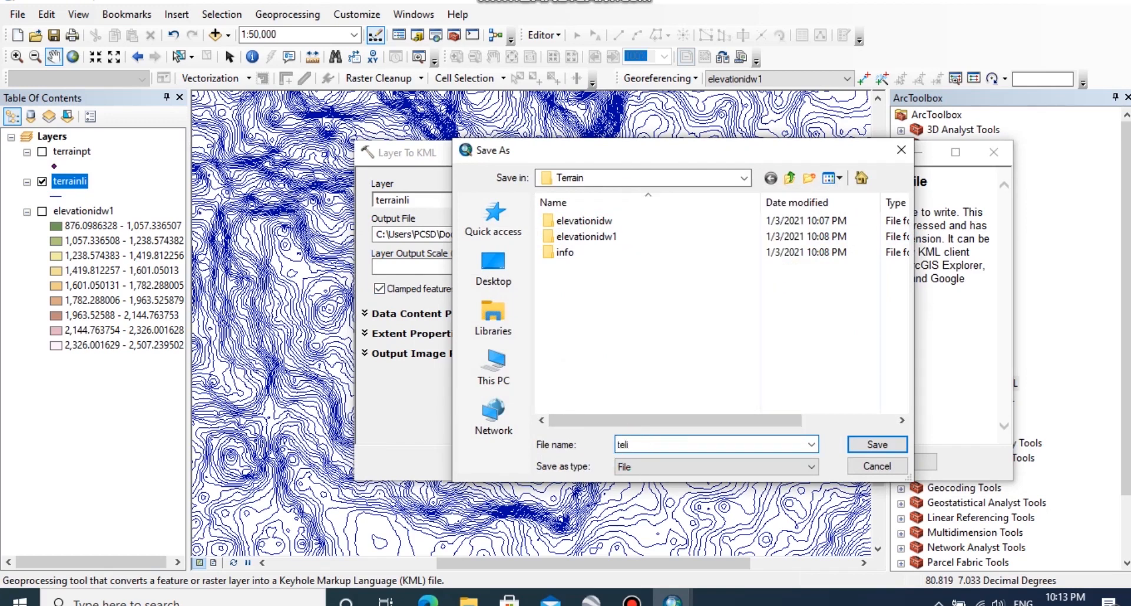
{"action": "type", "text": "ne"}
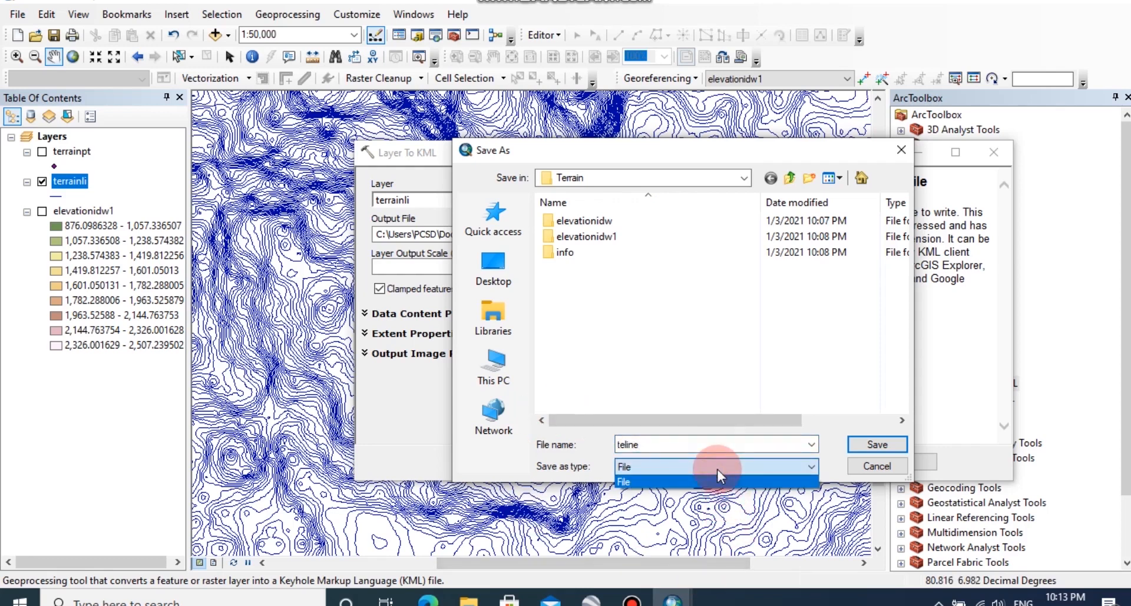
{"action": "left_click", "coordinate": [876, 443]}
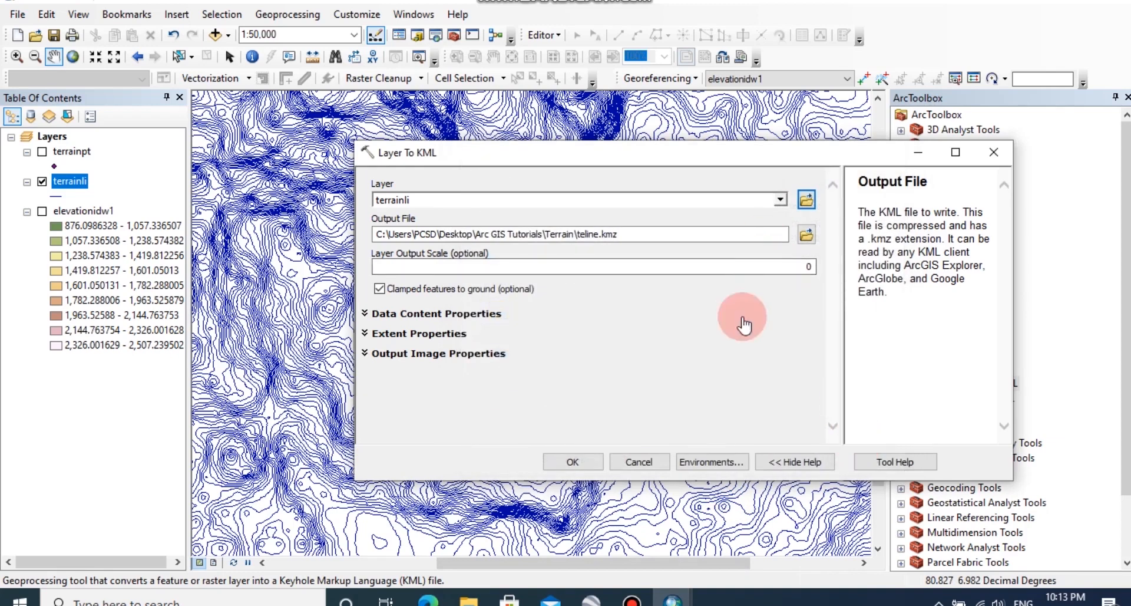
{"action": "mouse_move", "coordinate": [784, 173]}
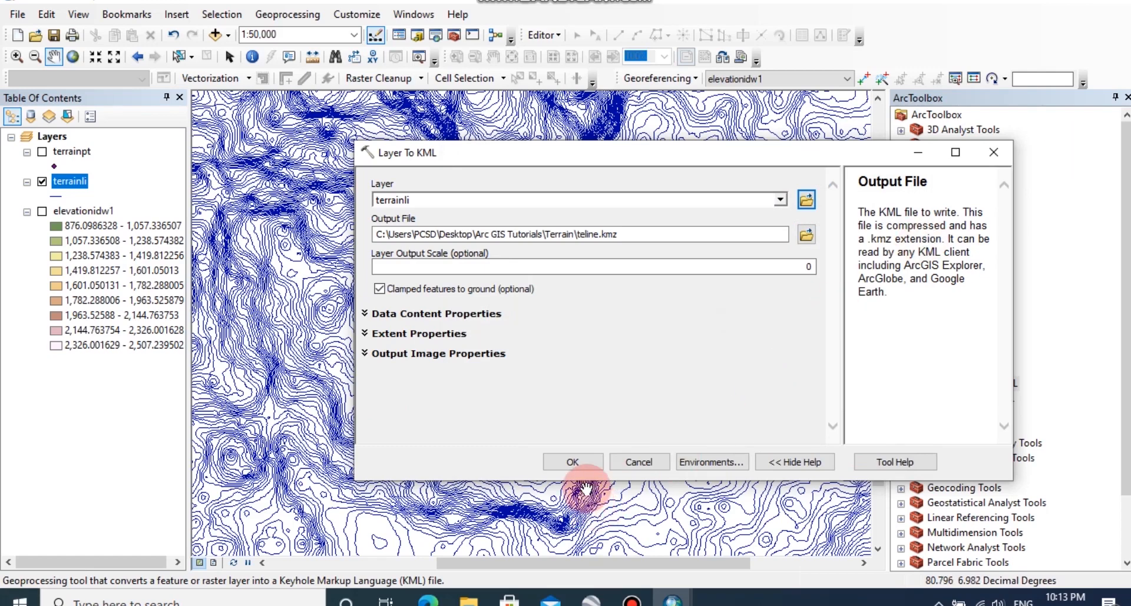
{"action": "left_click", "coordinate": [573, 462]}
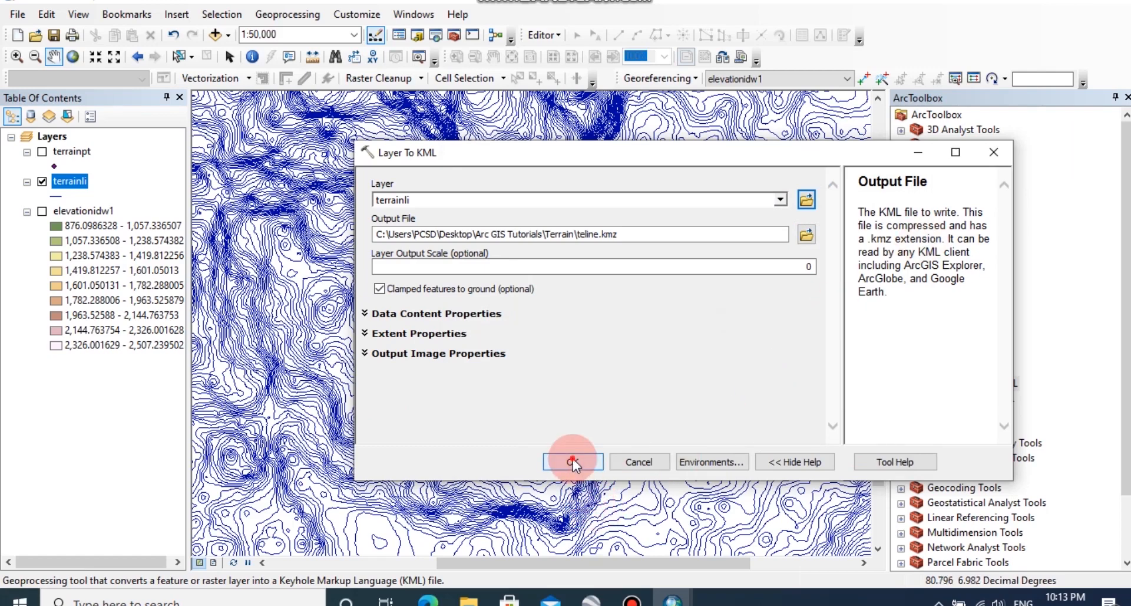
{"action": "left_click", "coordinate": [572, 462]}
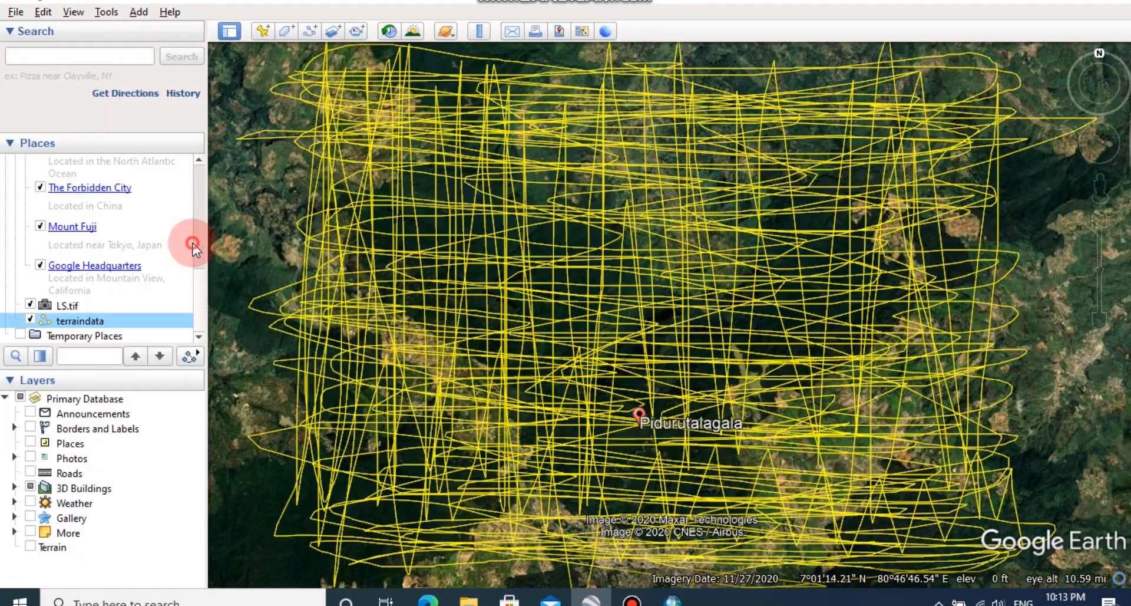
Step: Load the teline KML from the Terrain folder onto the Google Earth globe
{"action": "left_click", "coordinate": [16, 12]}
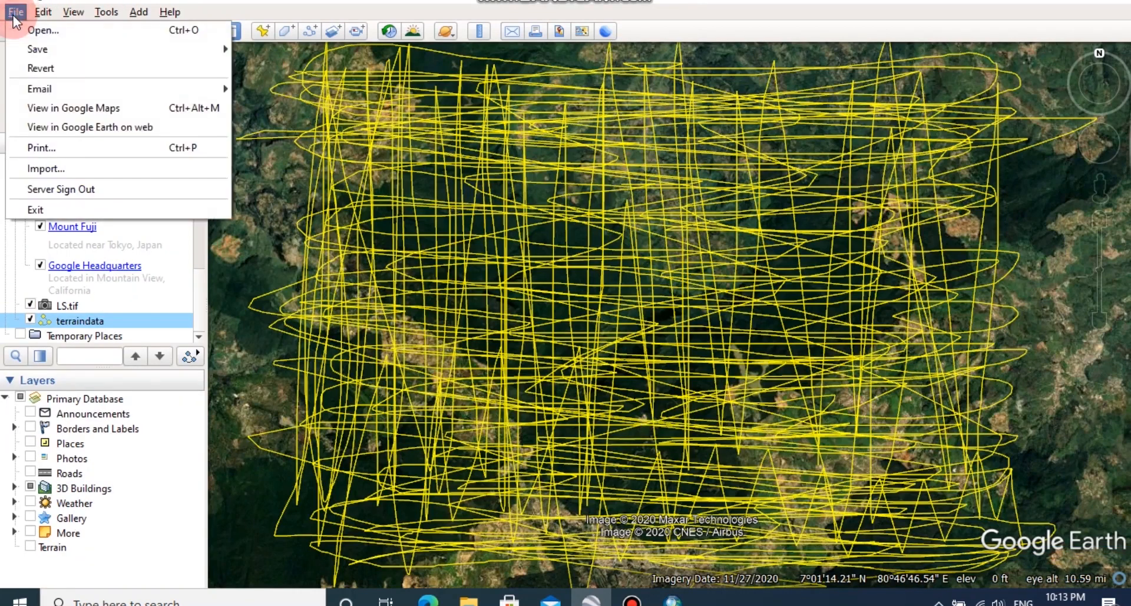
{"action": "left_click", "coordinate": [42, 29]}
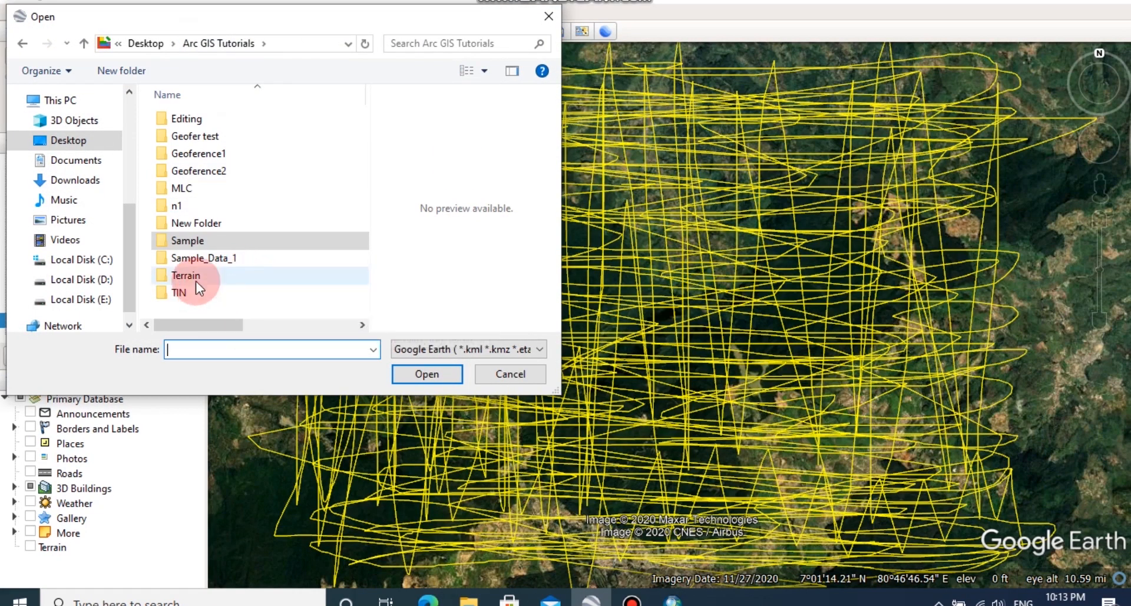
{"action": "double_click", "coordinate": [185, 274]}
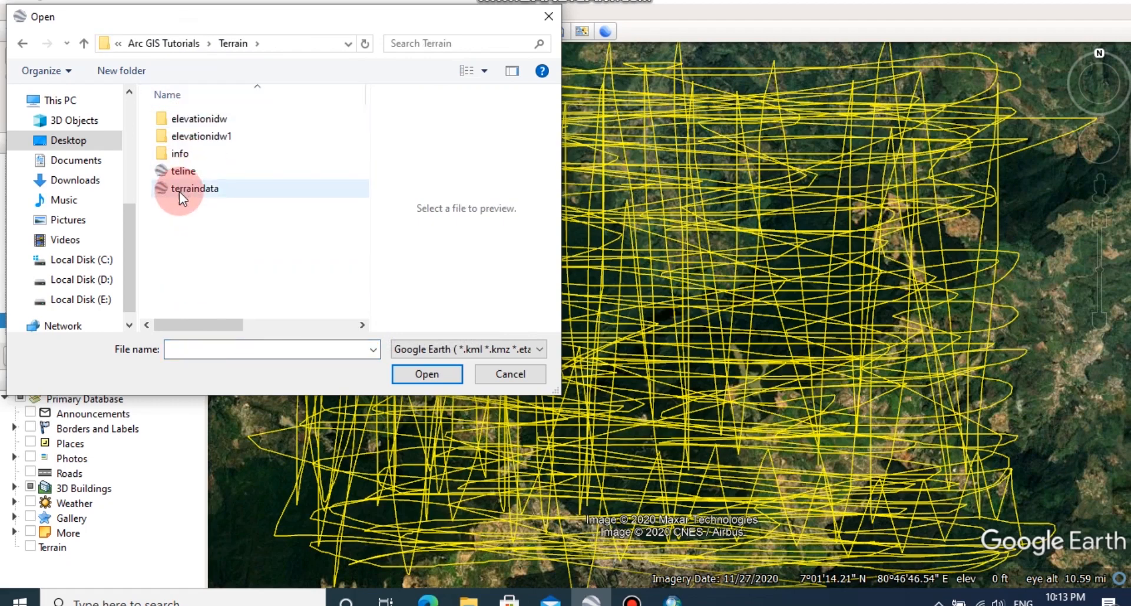
{"action": "left_click", "coordinate": [184, 170]}
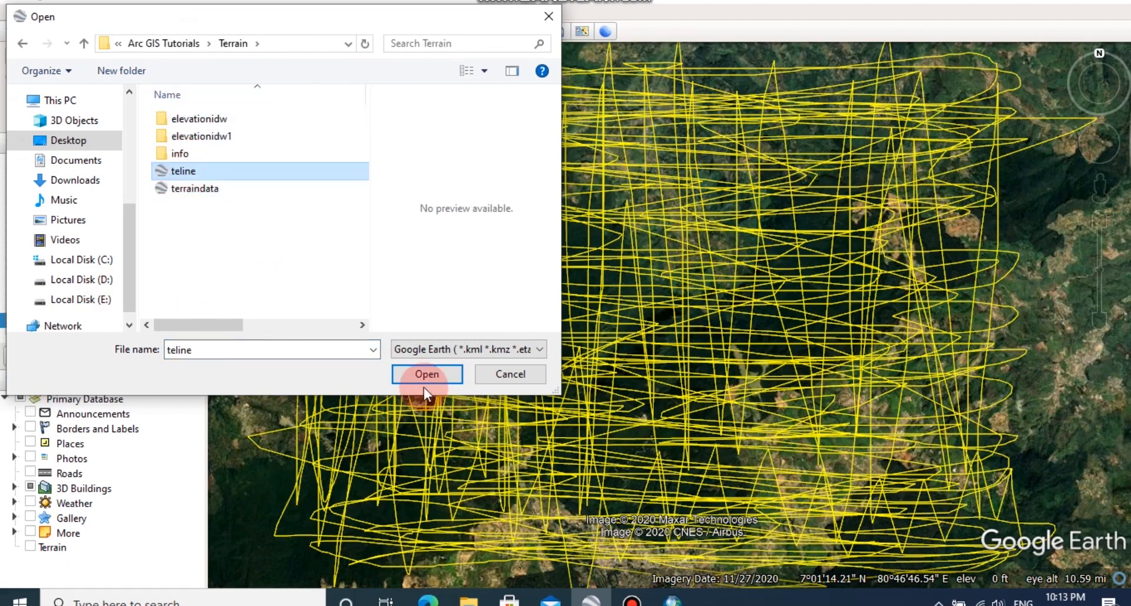
{"action": "mouse_move", "coordinate": [231, 180]}
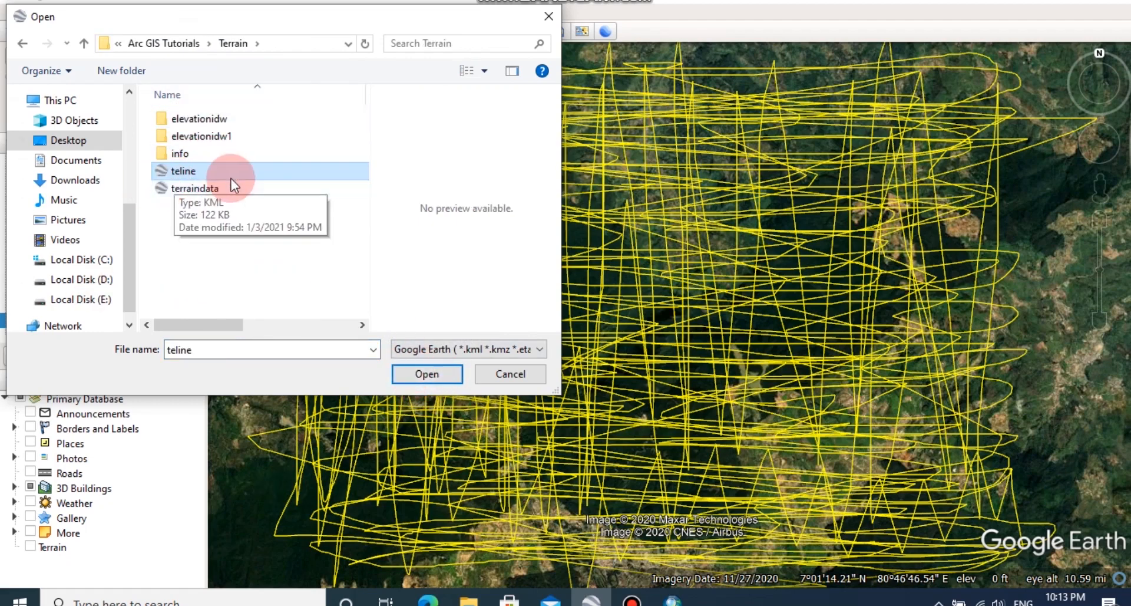
{"action": "left_click", "coordinate": [427, 374]}
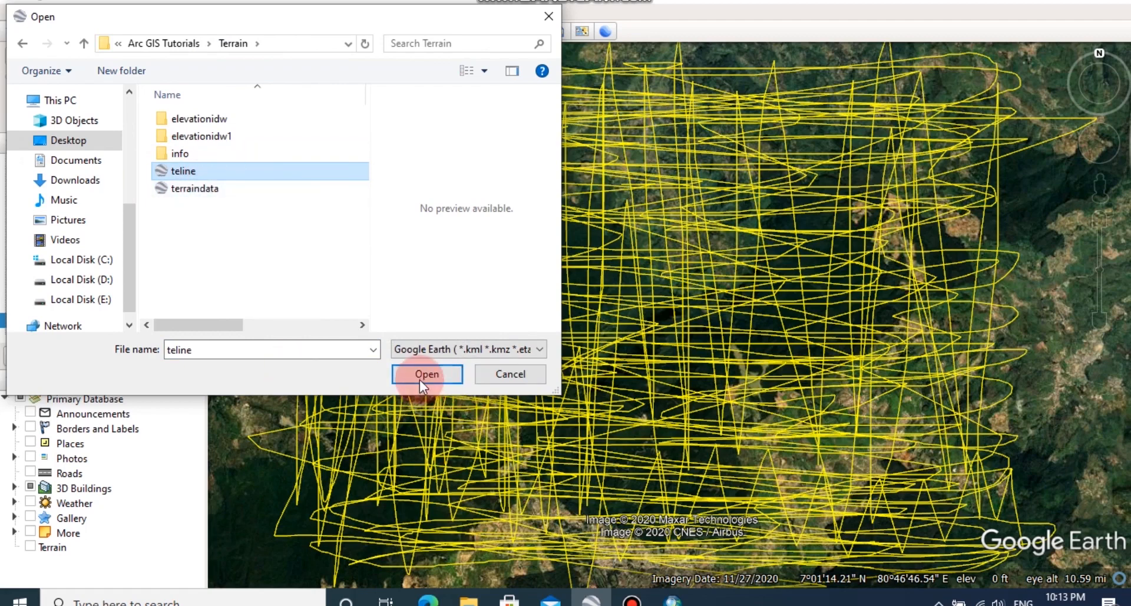
{"action": "left_click", "coordinate": [427, 373]}
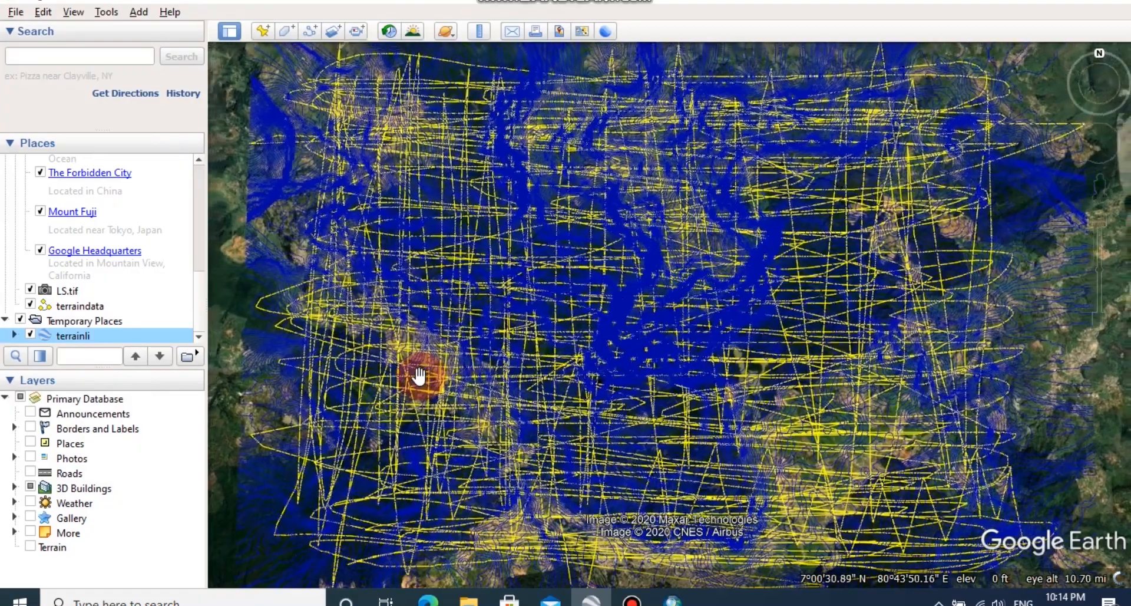
Step: Inspect a contour line's attributes and hide the terraindata tracks
{"action": "left_click", "coordinate": [421, 374]}
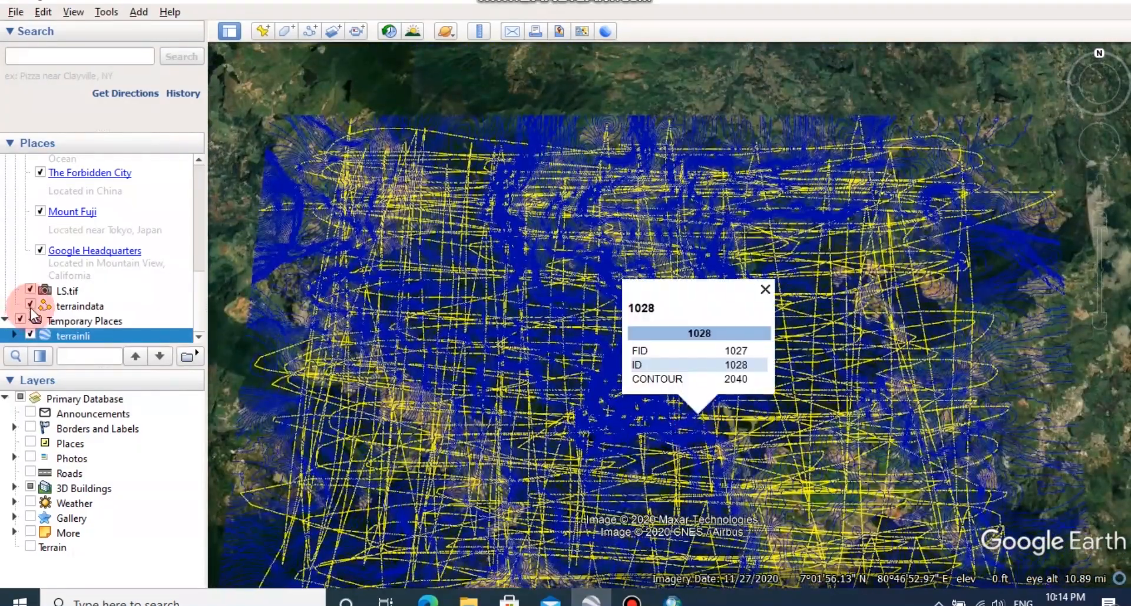
{"action": "left_click", "coordinate": [30, 305]}
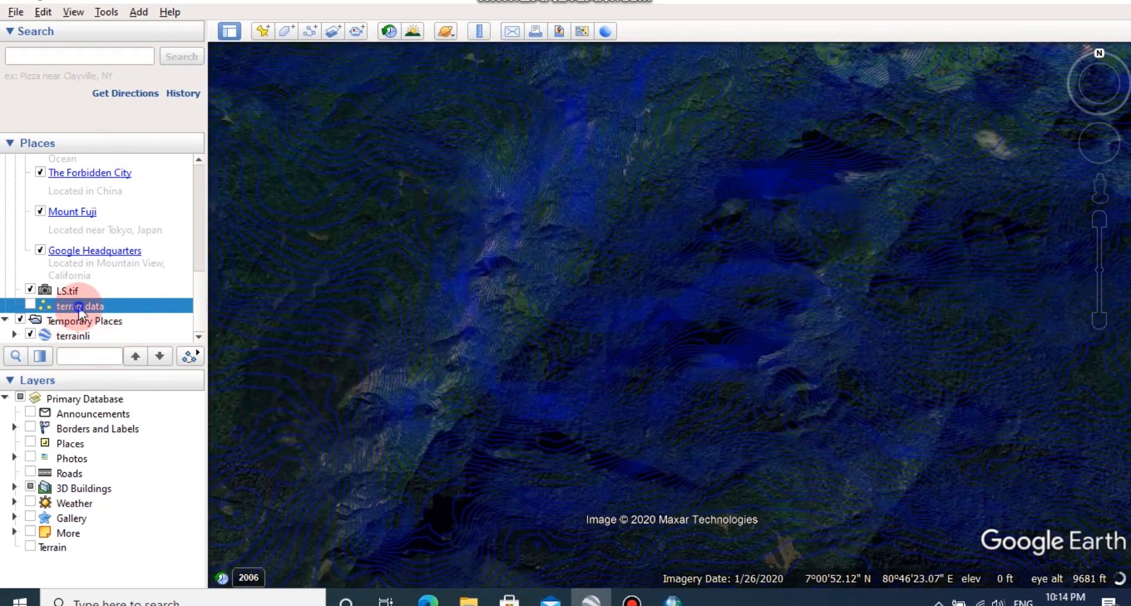
Step: Dismiss the terraindata properties unchanged and bring up the terrainli layer properties
{"action": "double_click", "coordinate": [79, 305]}
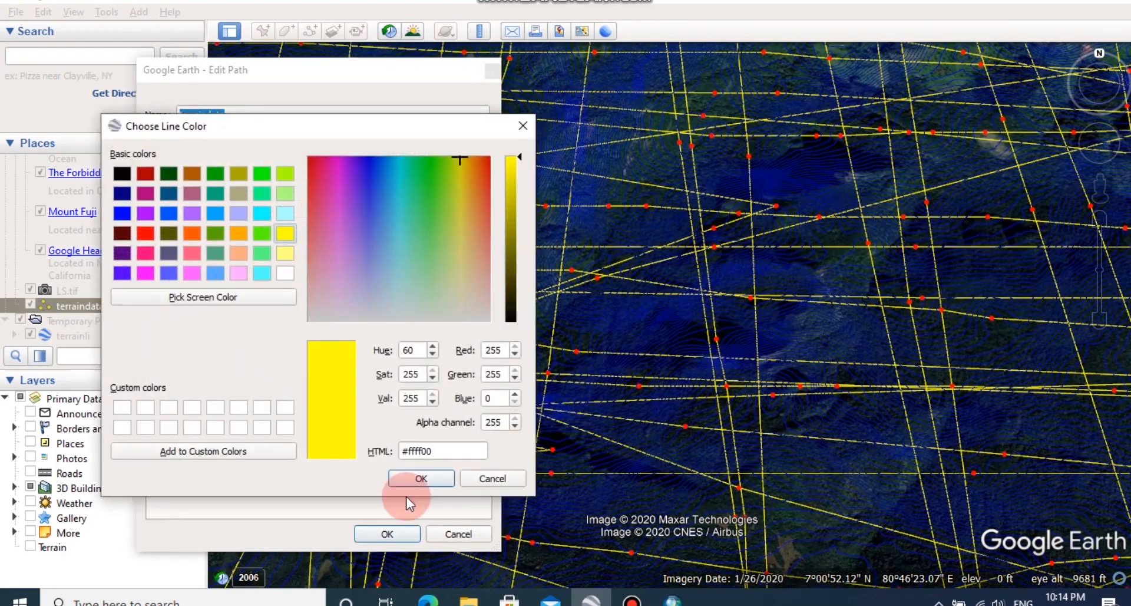
{"action": "left_click", "coordinate": [421, 478]}
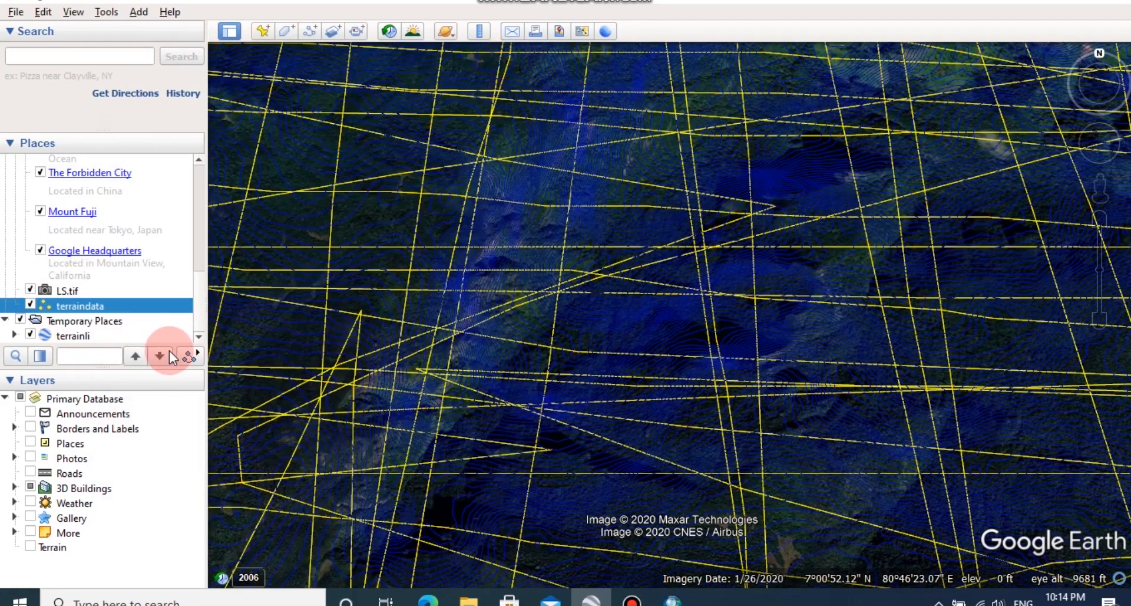
{"action": "right_click", "coordinate": [72, 336]}
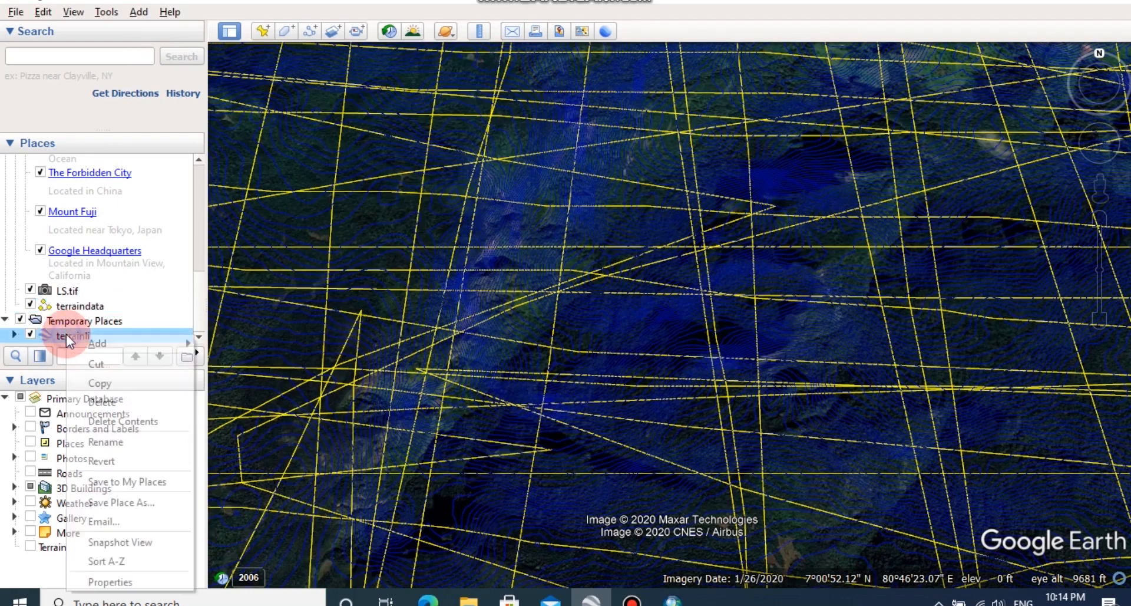
{"action": "left_click", "coordinate": [109, 582]}
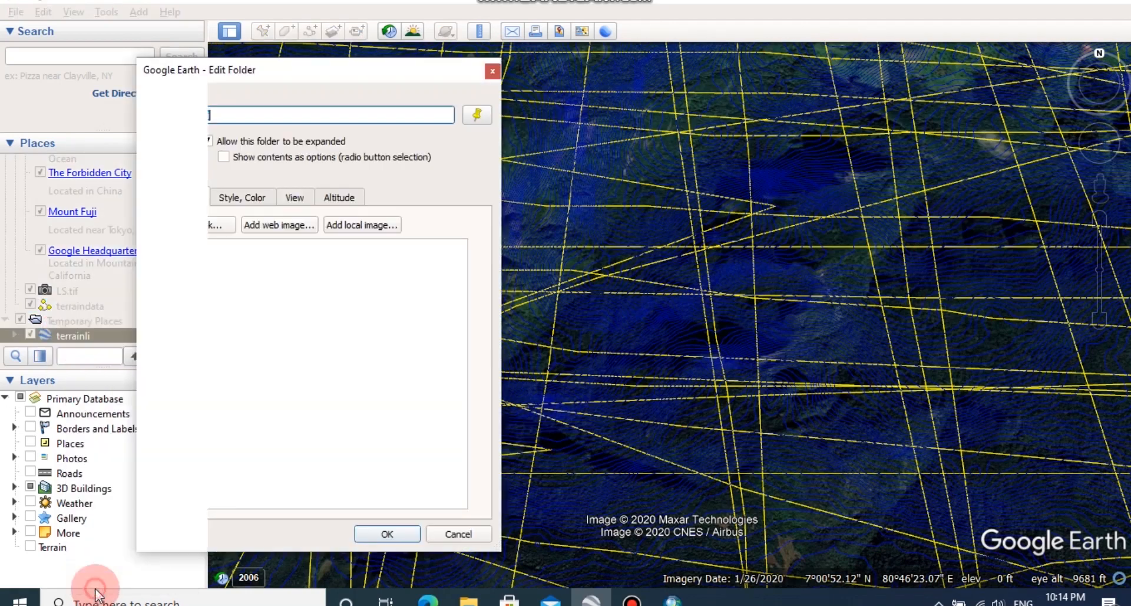
Step: Set the terrainli contour line colour to yellow #ffff00 in Style, Color and confirm
{"action": "left_click", "coordinate": [242, 197]}
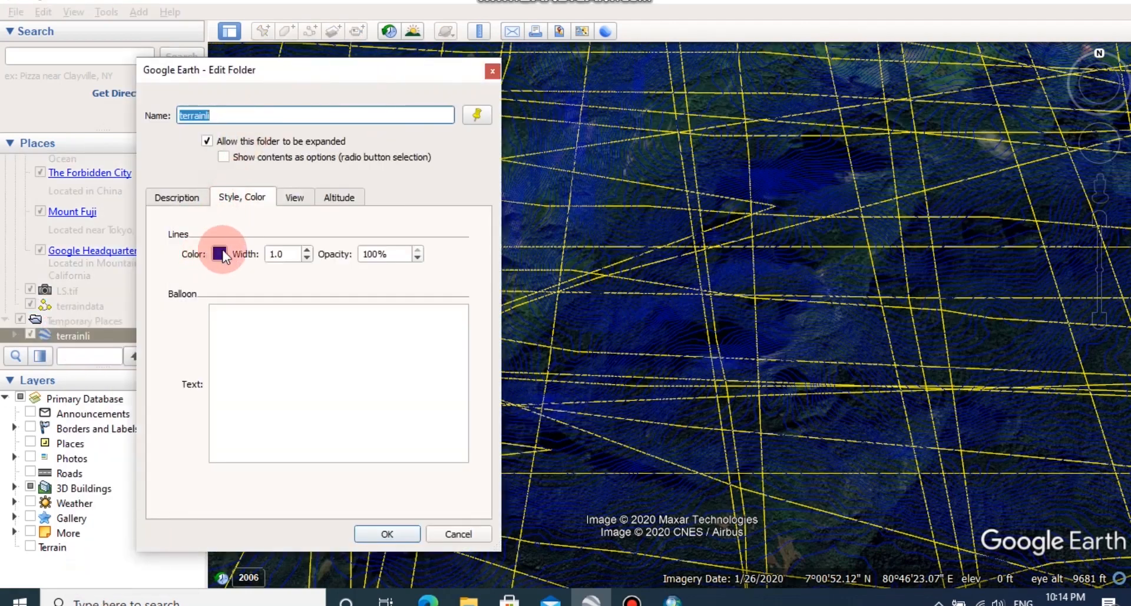
{"action": "left_click", "coordinate": [221, 254]}
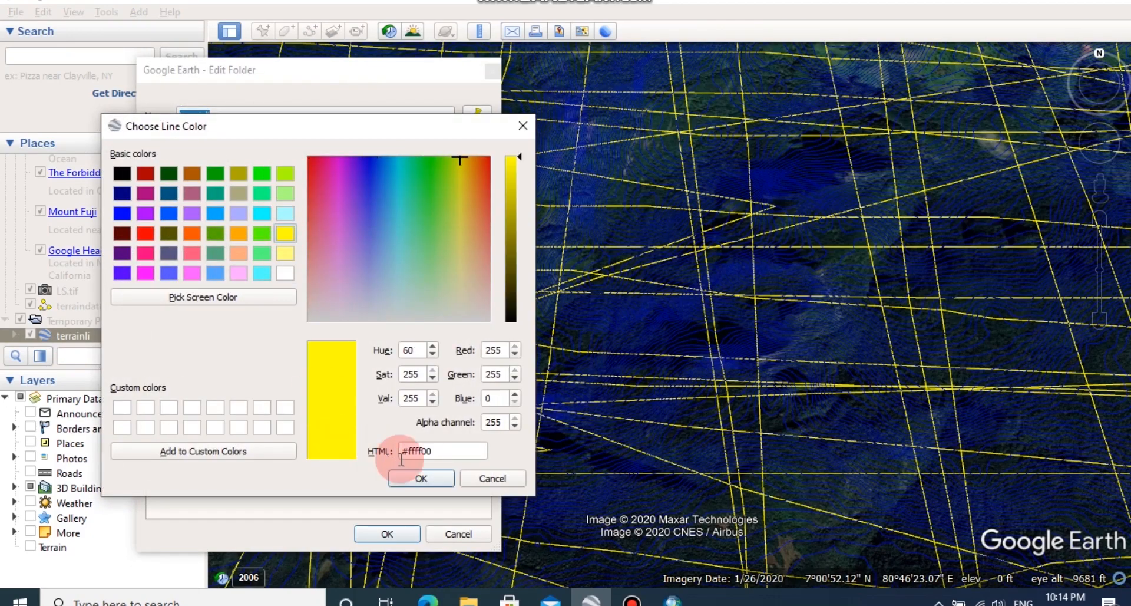
{"action": "left_click", "coordinate": [421, 479]}
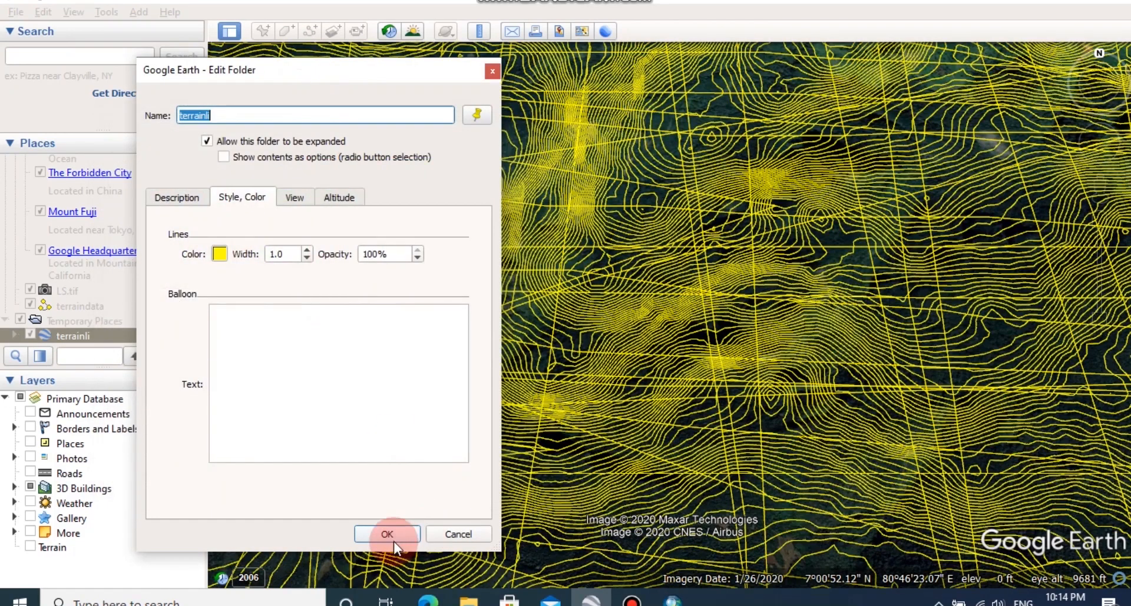
{"action": "left_click", "coordinate": [386, 534]}
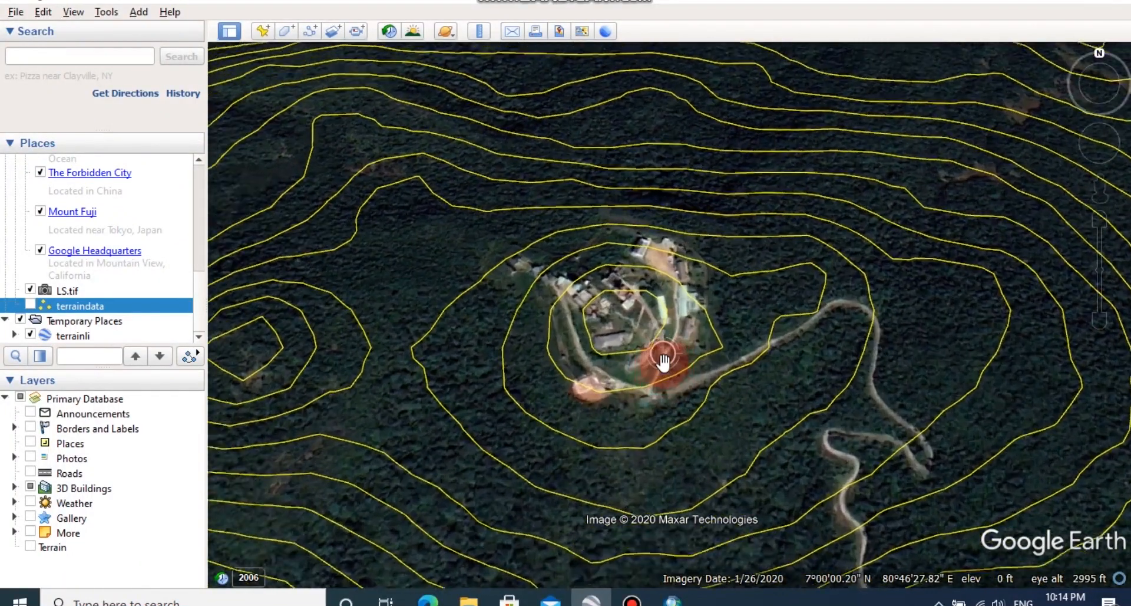
{"action": "scroll", "scroll_direction": "down", "scroll_amount": 3}
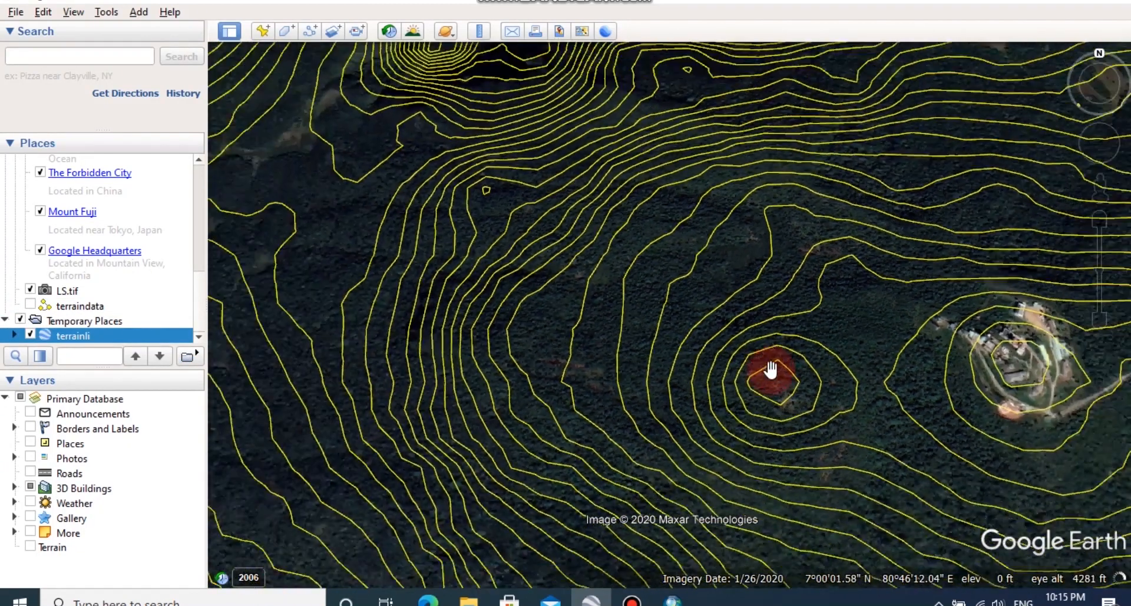
{"action": "scroll", "scroll_direction": "down", "scroll_amount": 3}
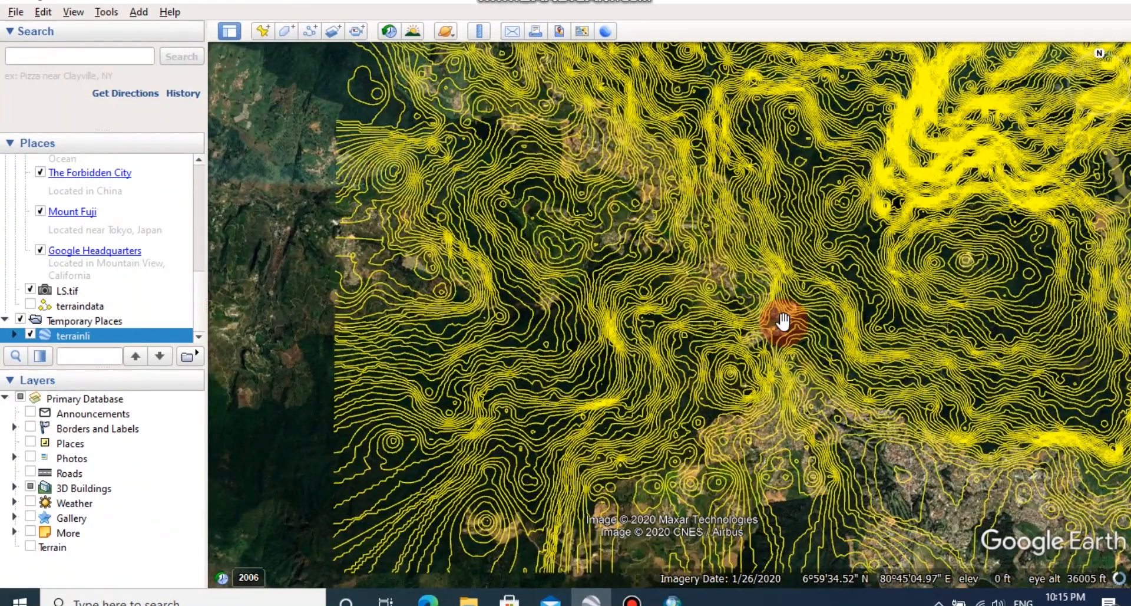